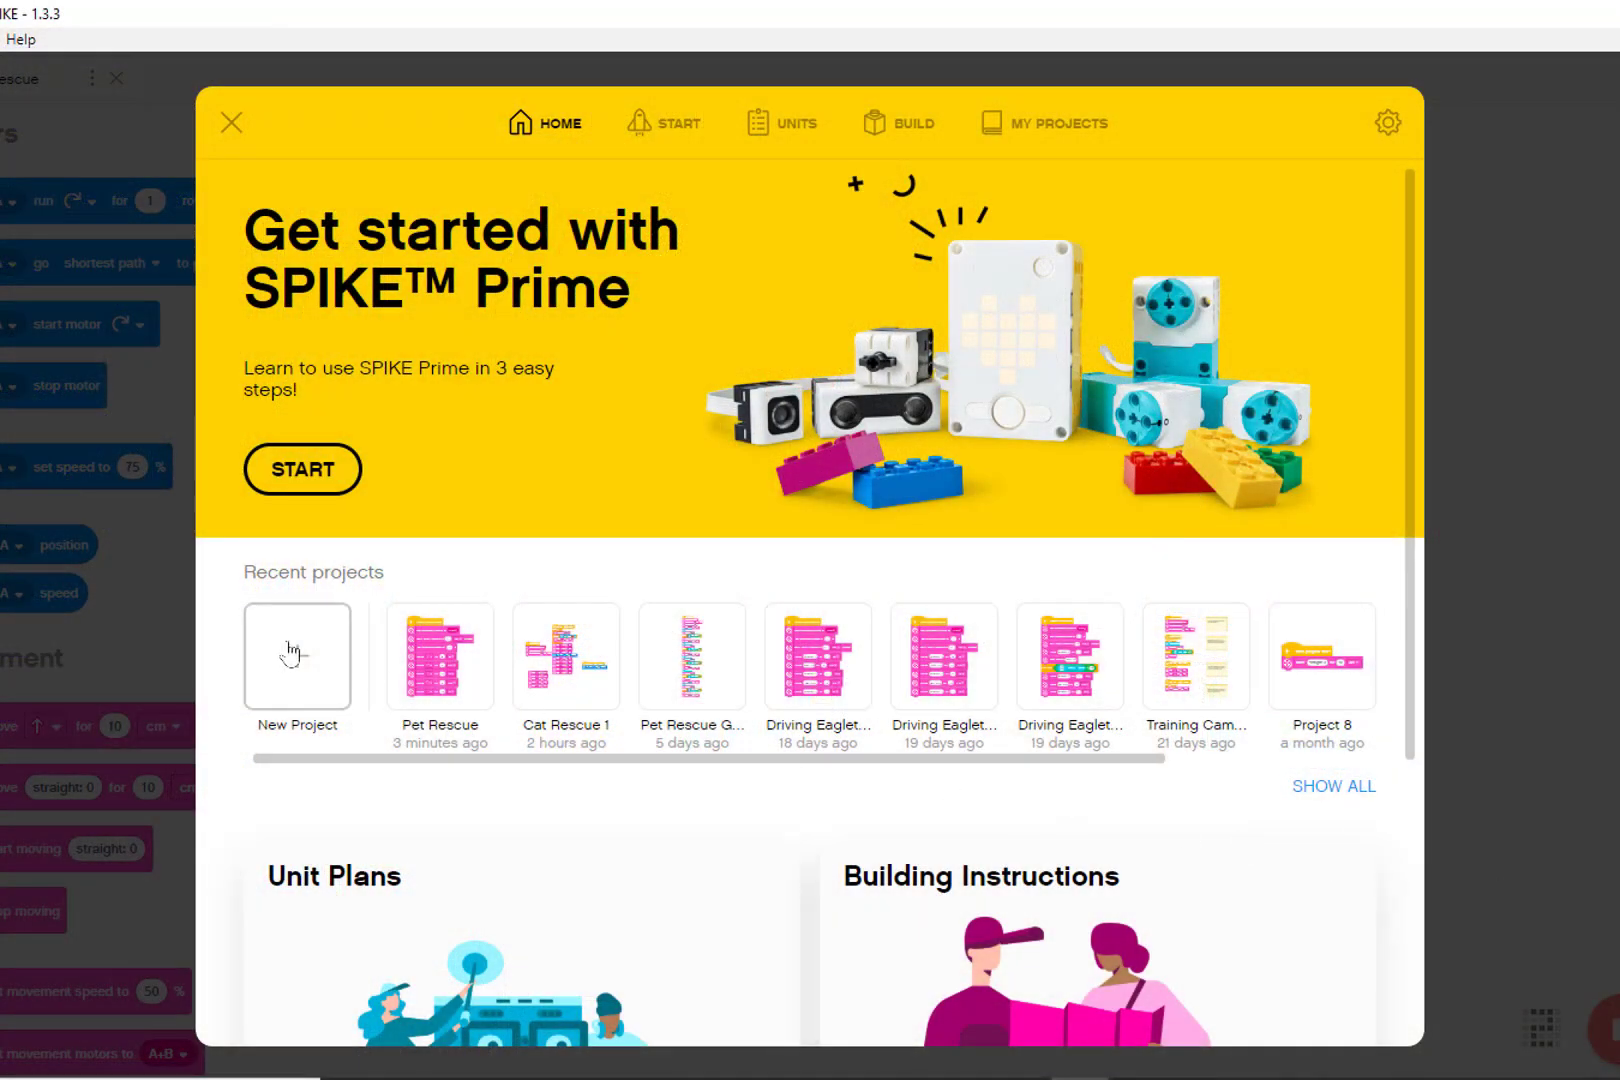
# - Create a new Word Blocks project, Project 9, and open its empty coding canvas
pyautogui.click(297, 655)
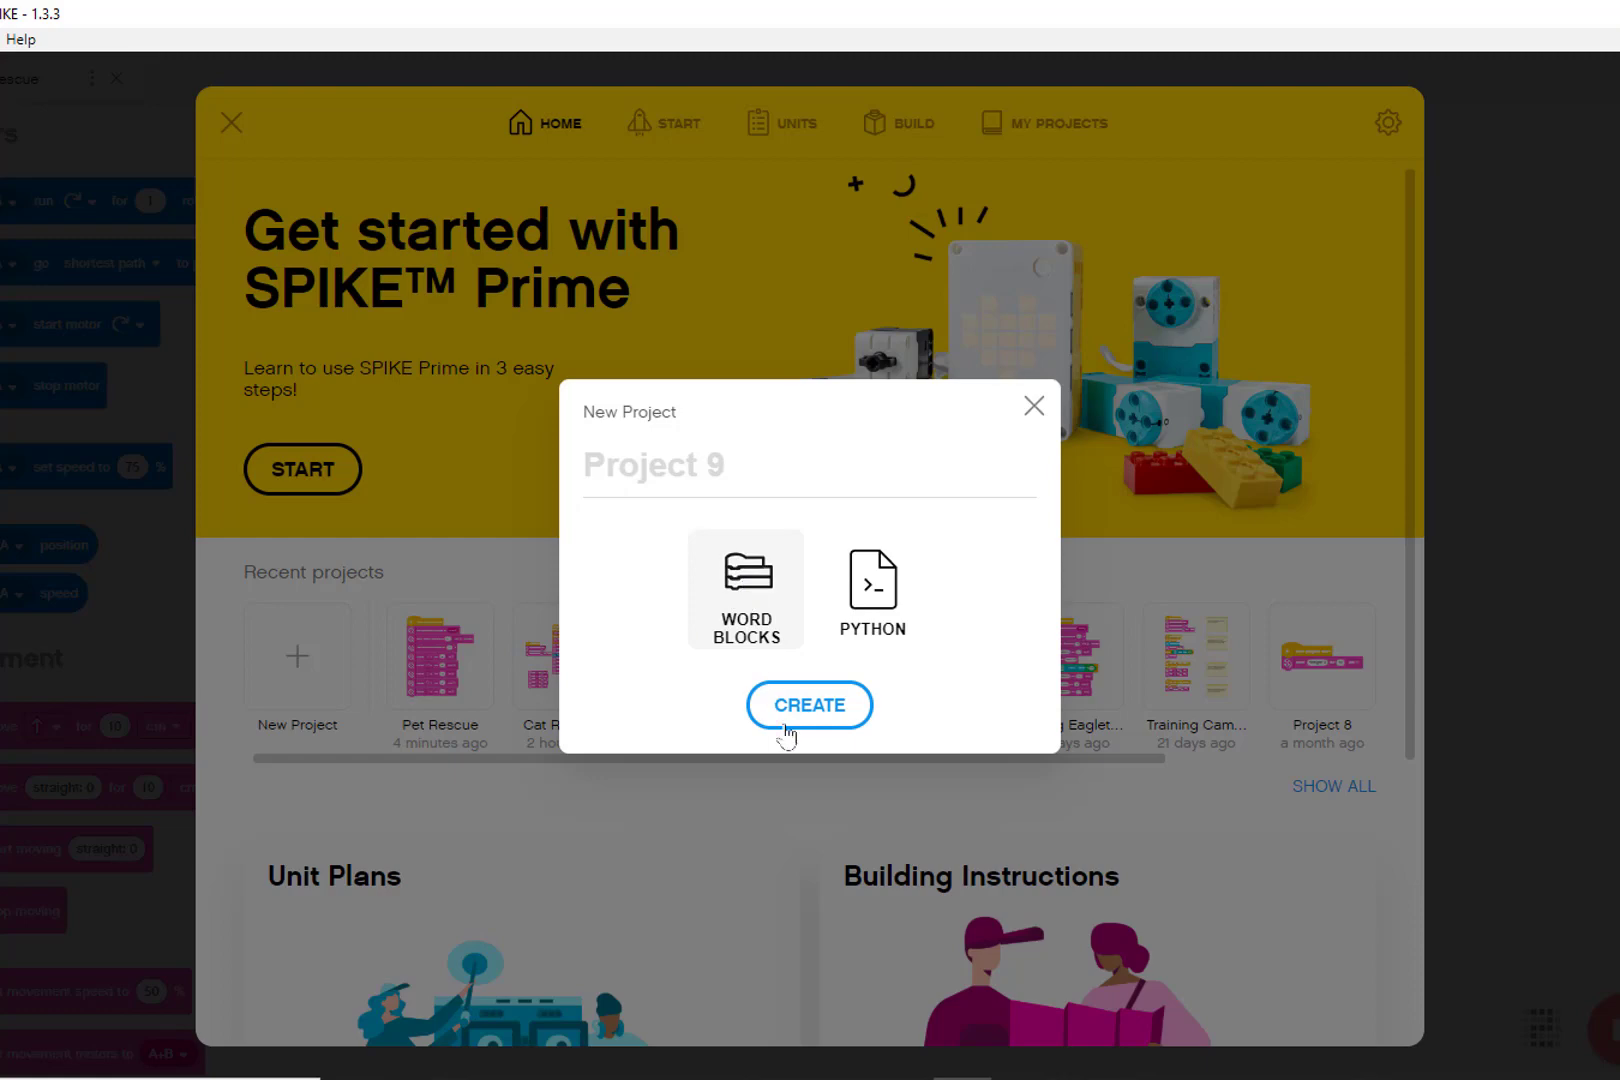
pyautogui.click(809, 705)
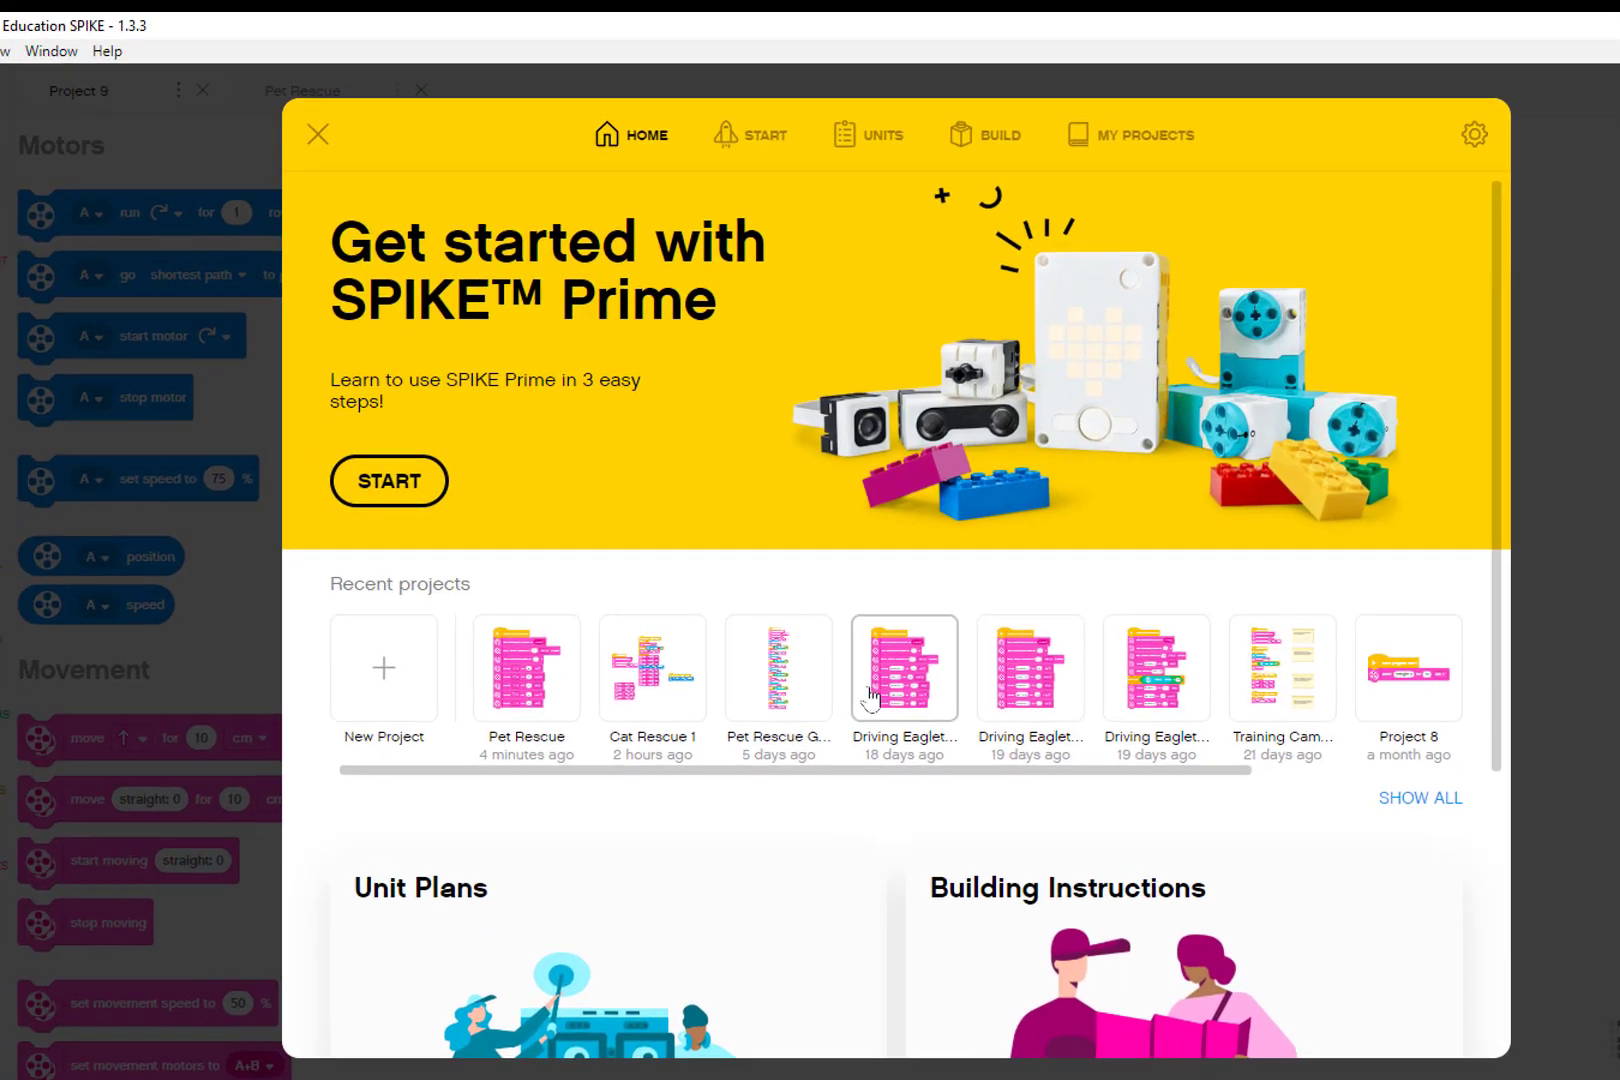
pyautogui.click(317, 134)
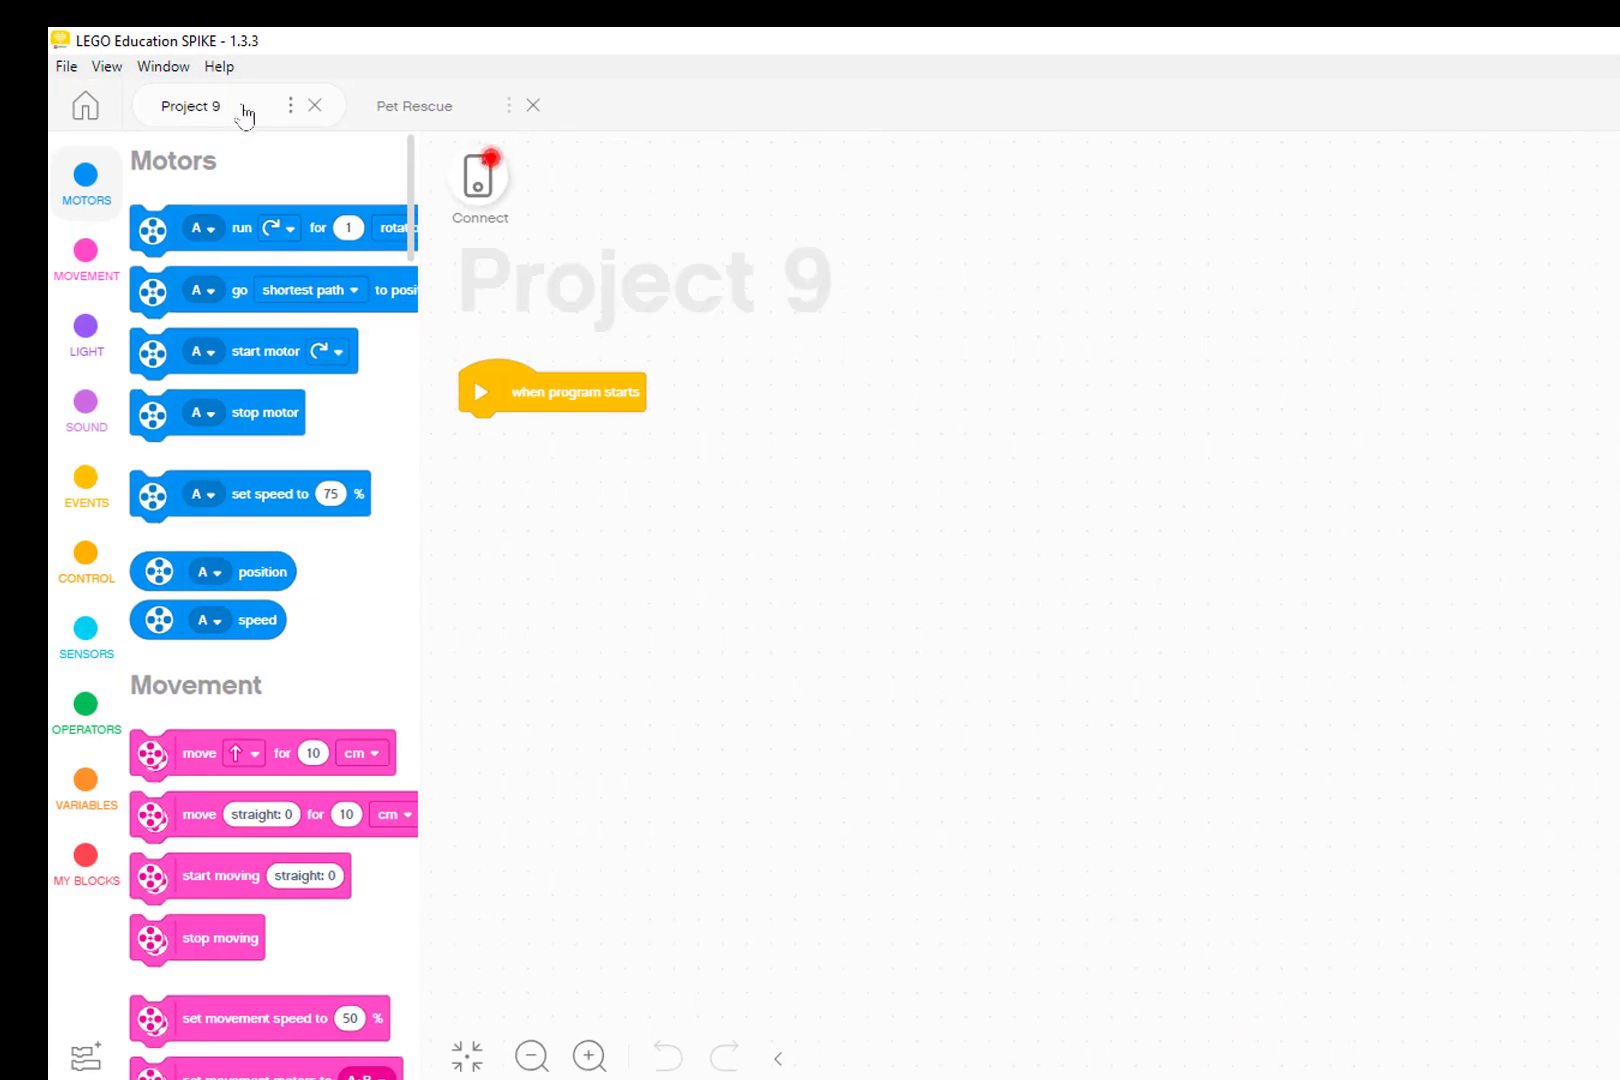
# - Rename the project from Project 9 to 'Find Yellow' and save the name
pyautogui.click(290, 105)
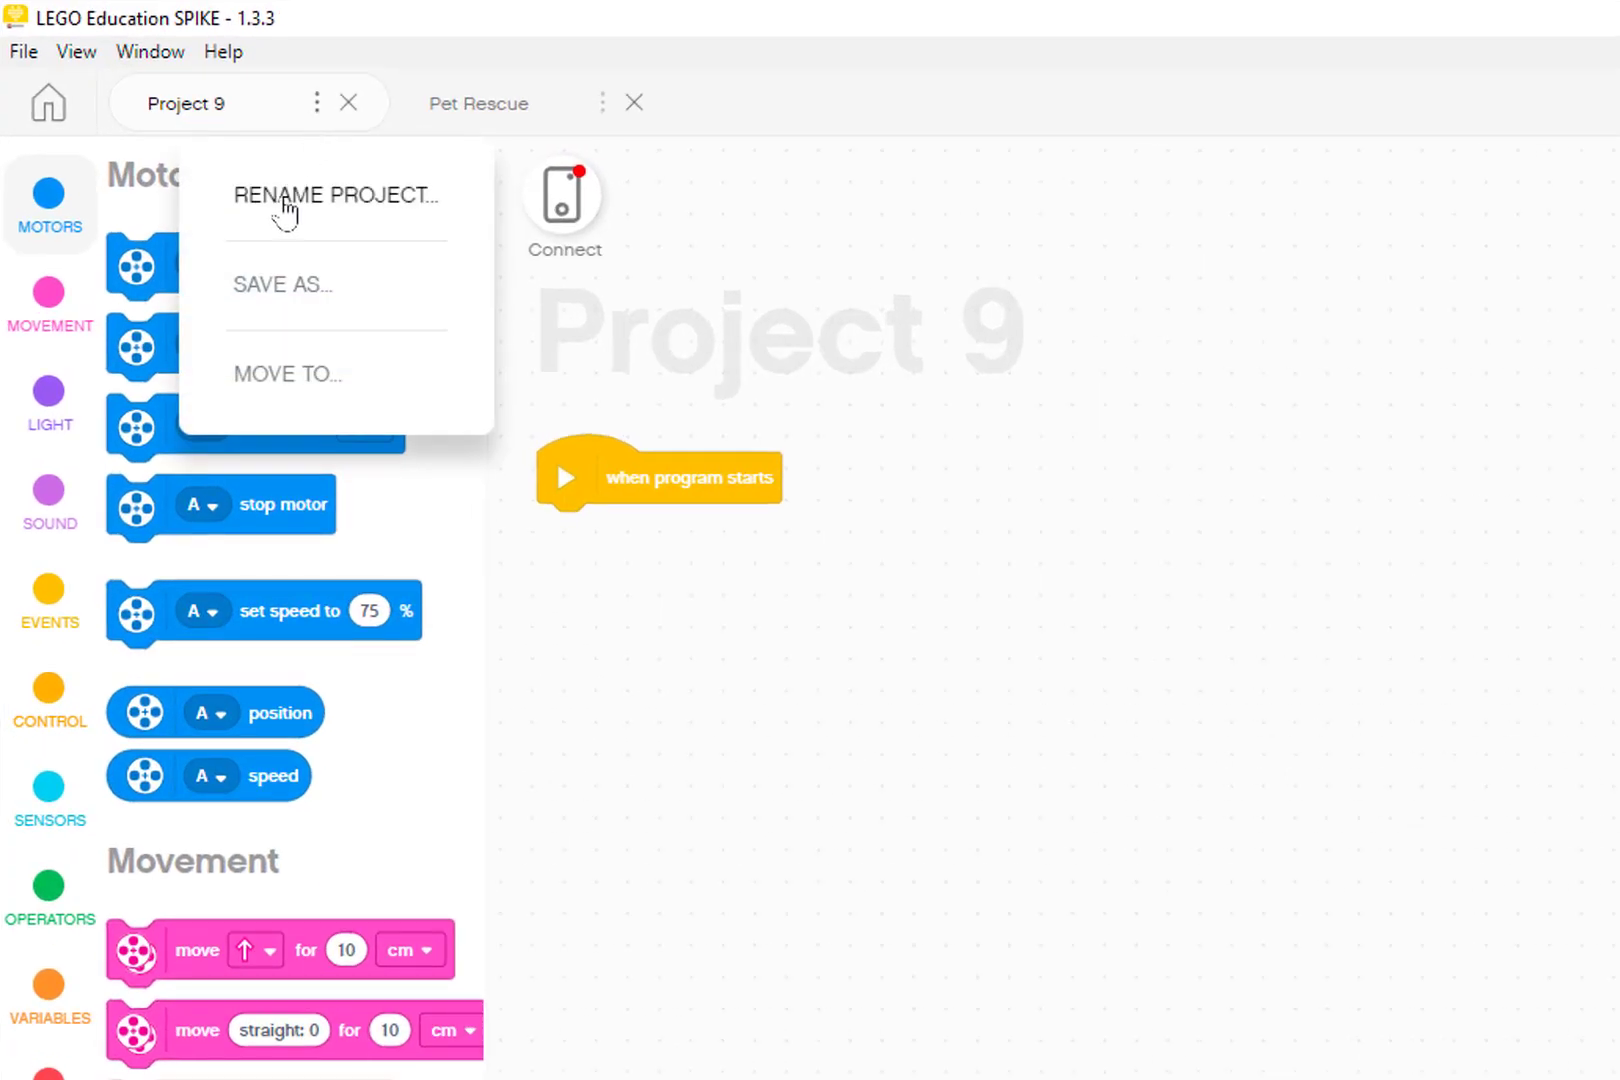
pyautogui.click(336, 195)
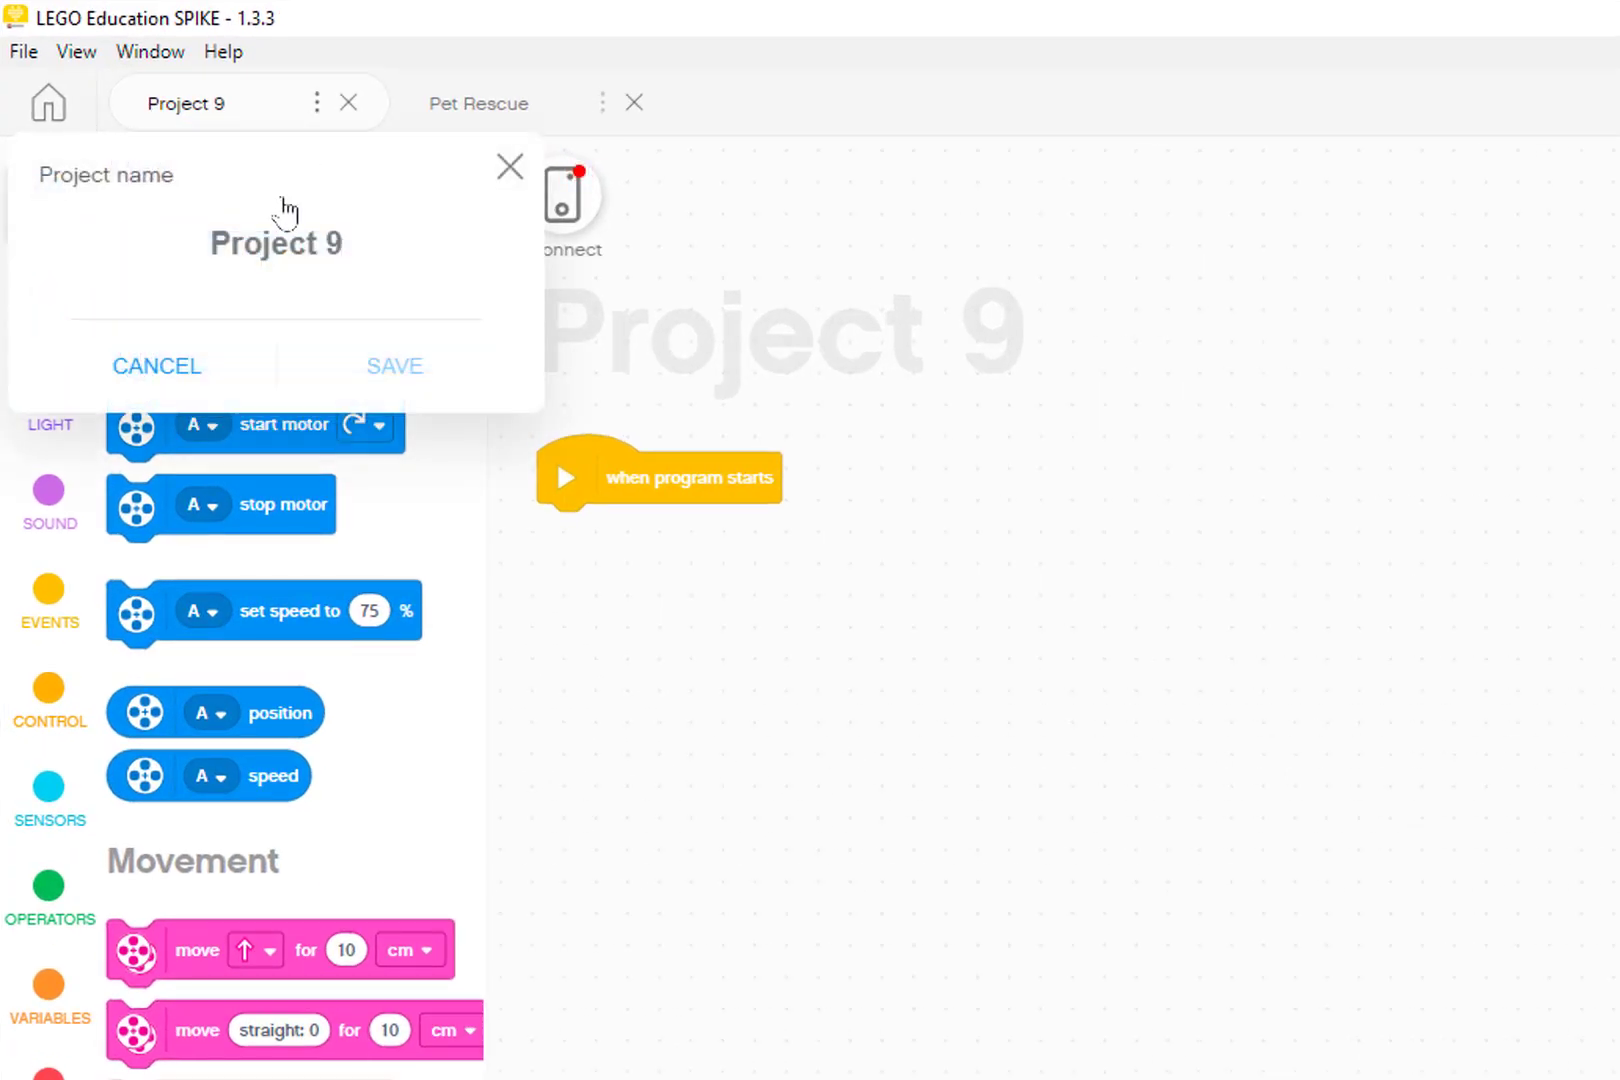
pyautogui.write('Fin')
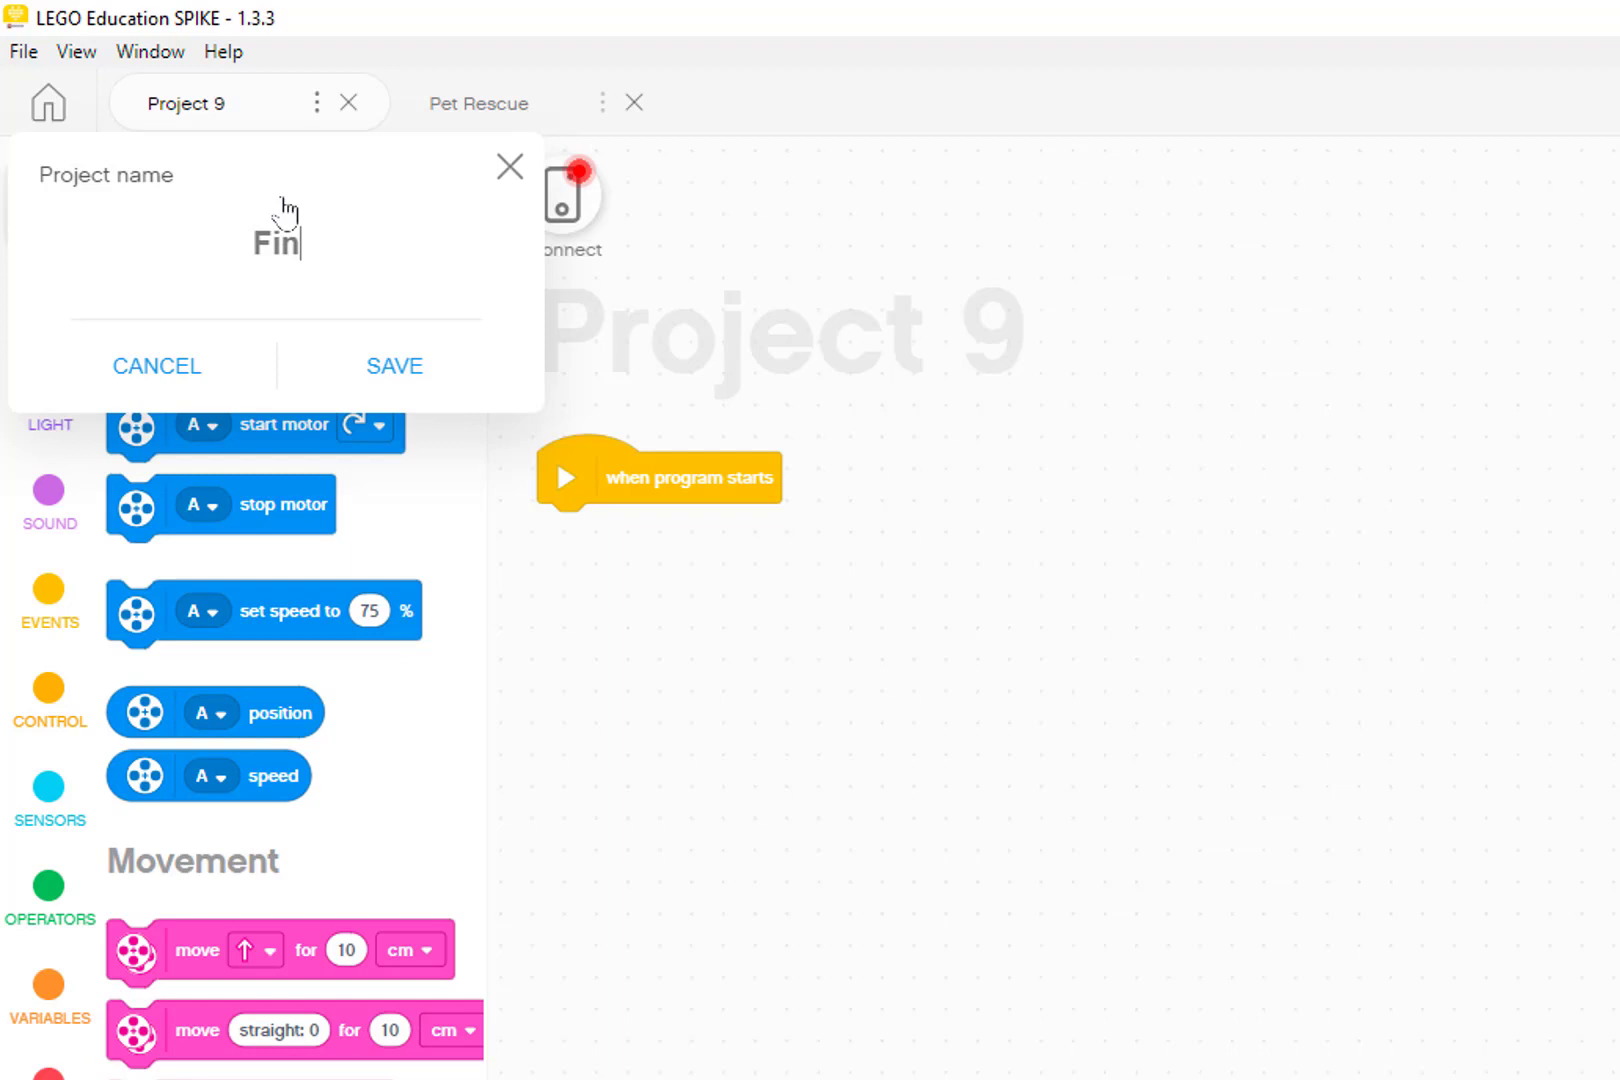
pyautogui.write('d Yellow')
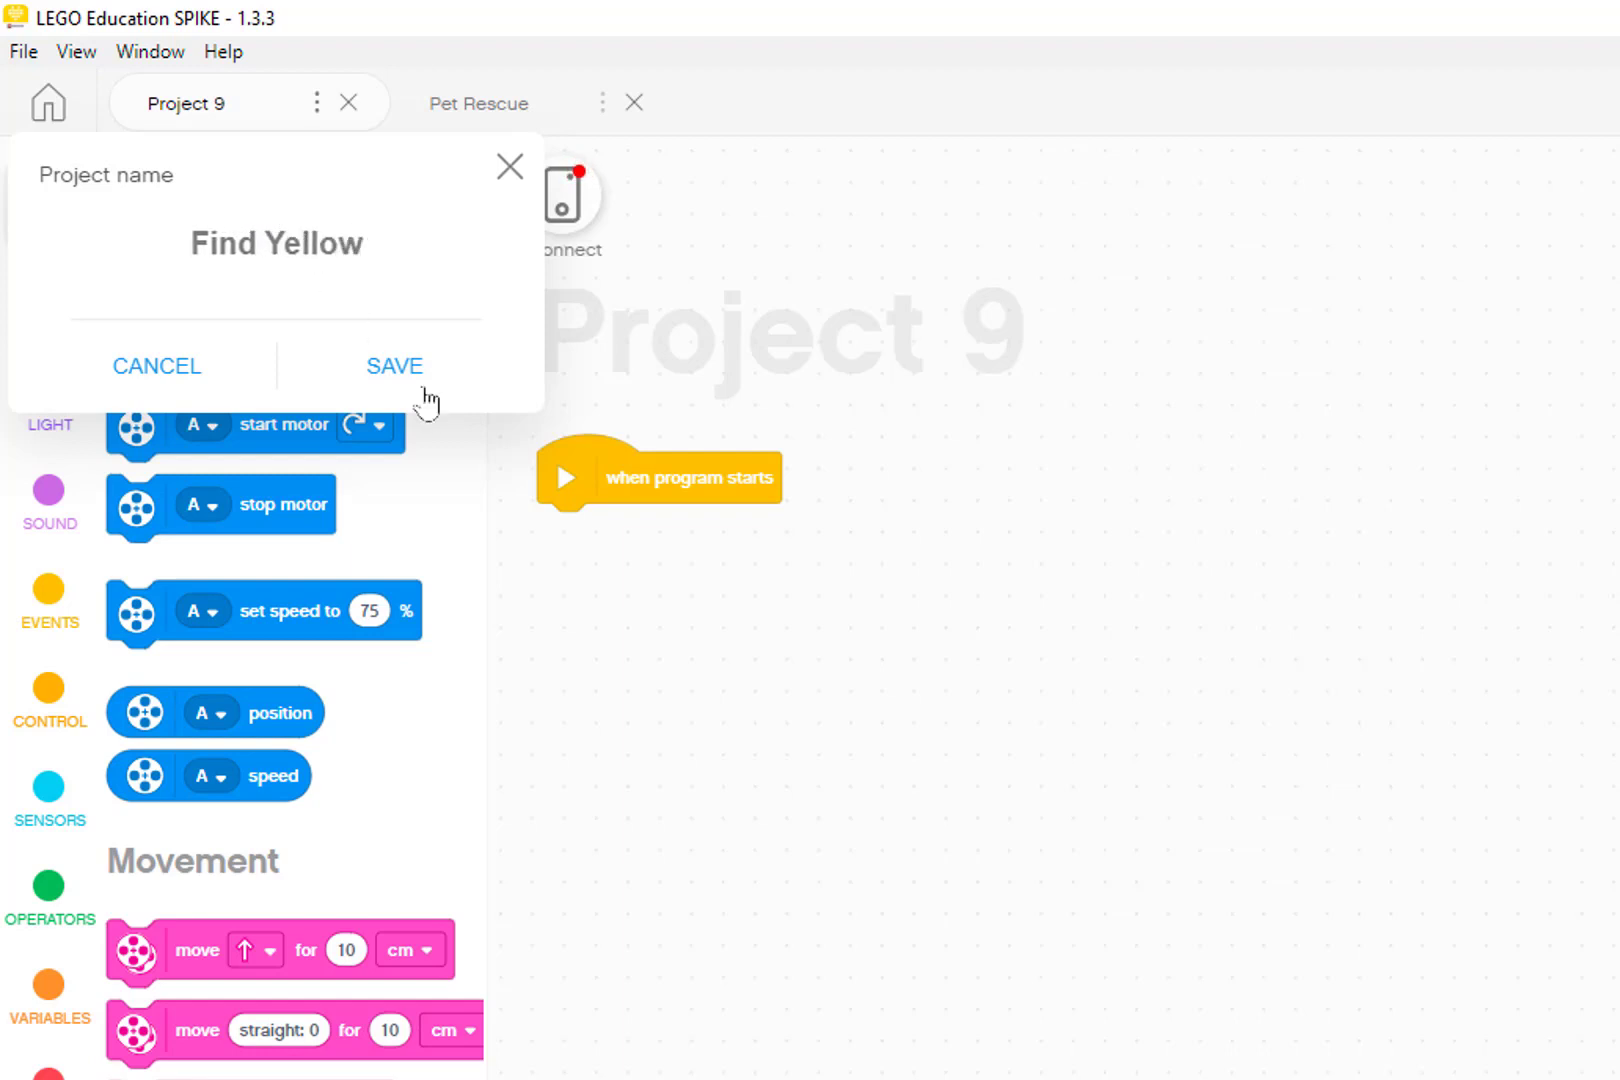
pyautogui.click(394, 366)
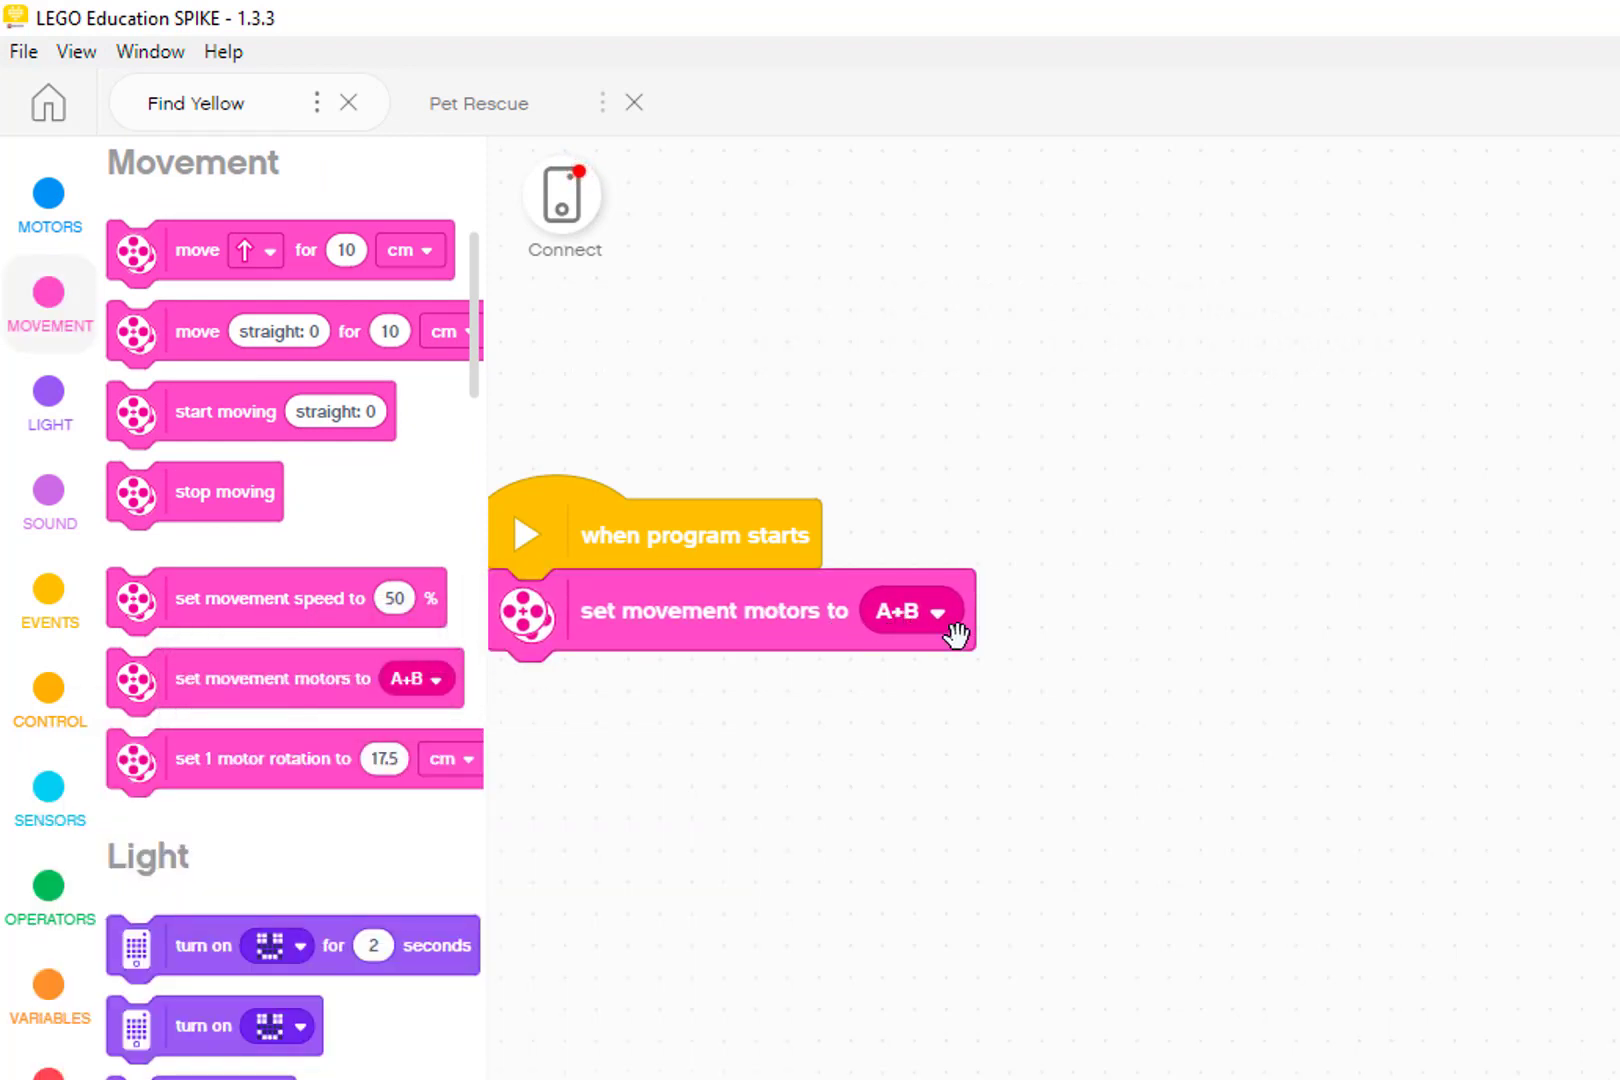
# - Set the movement motors block to use ports C+D
pyautogui.click(927, 611)
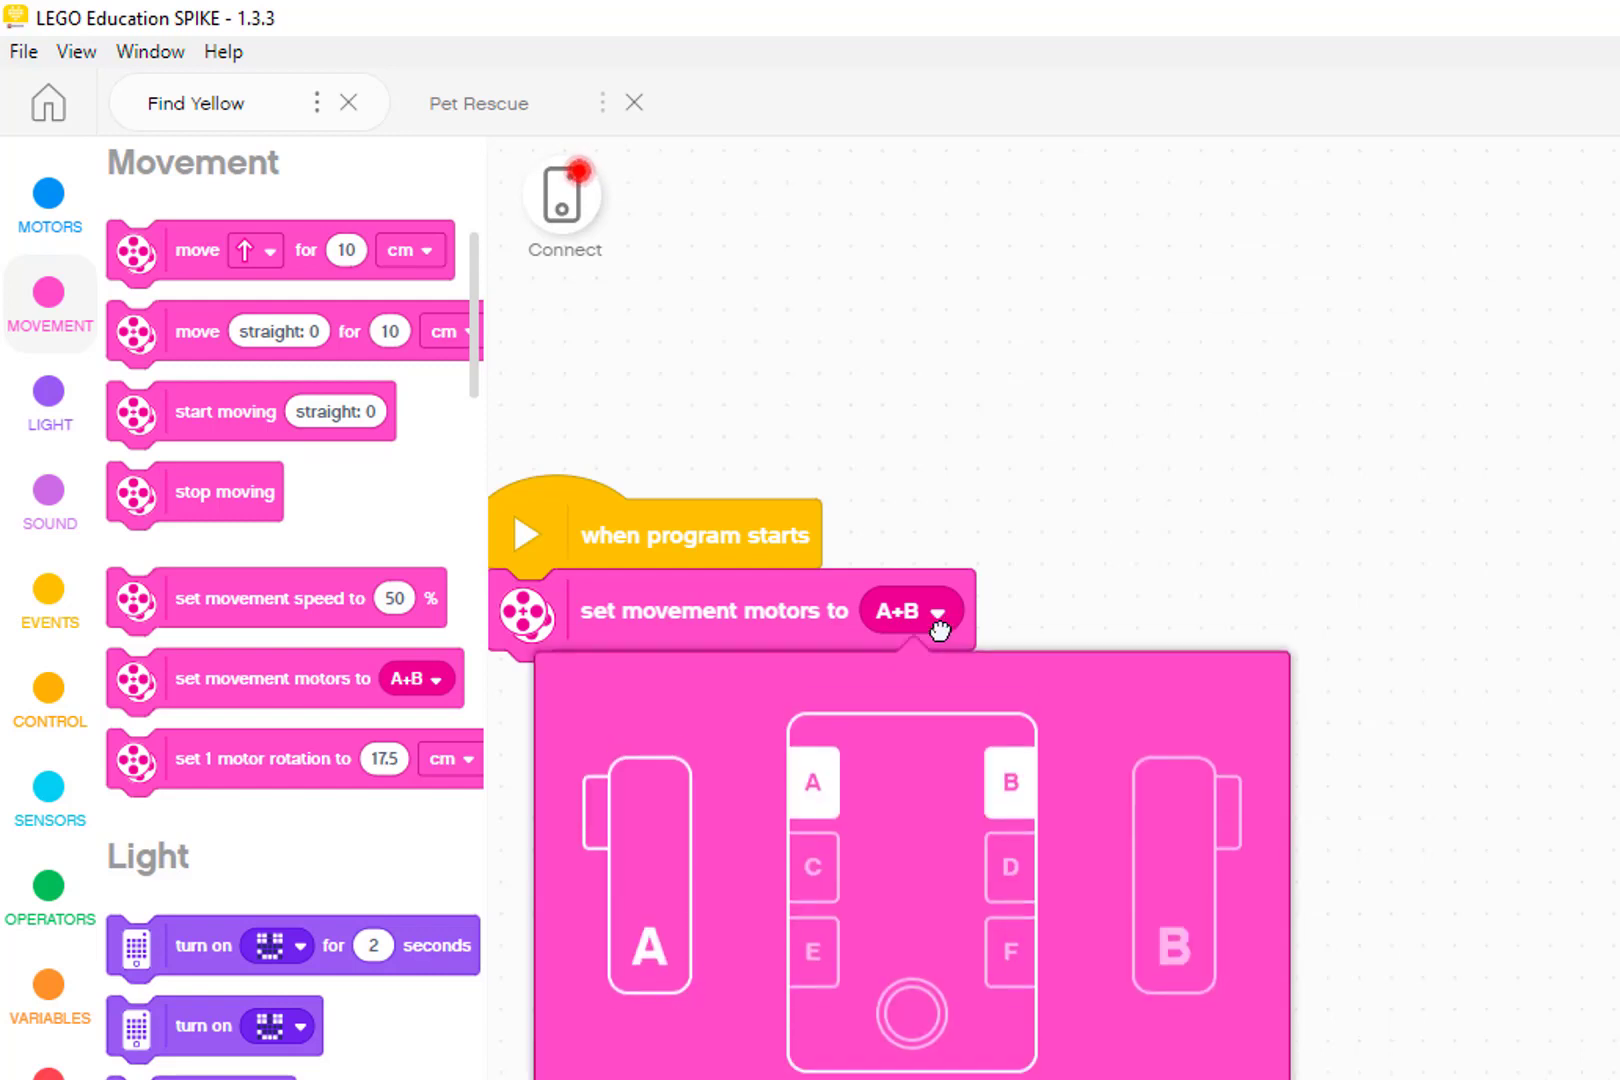
pyautogui.click(812, 880)
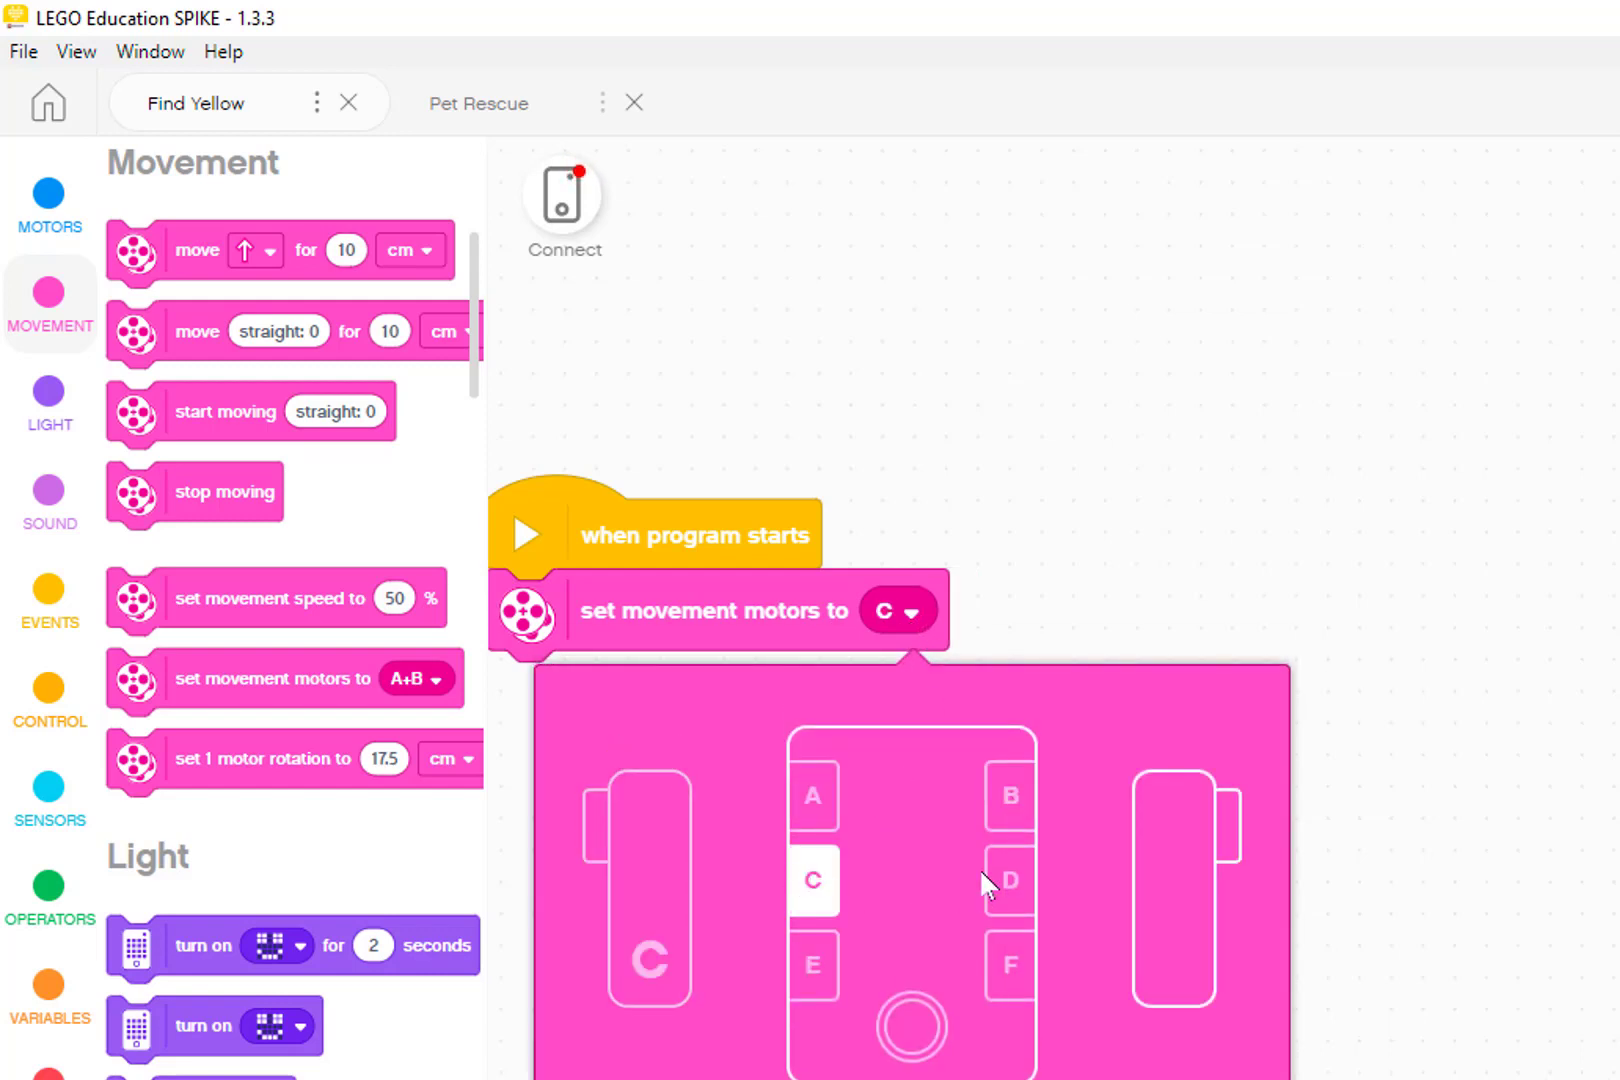
pyautogui.click(1007, 881)
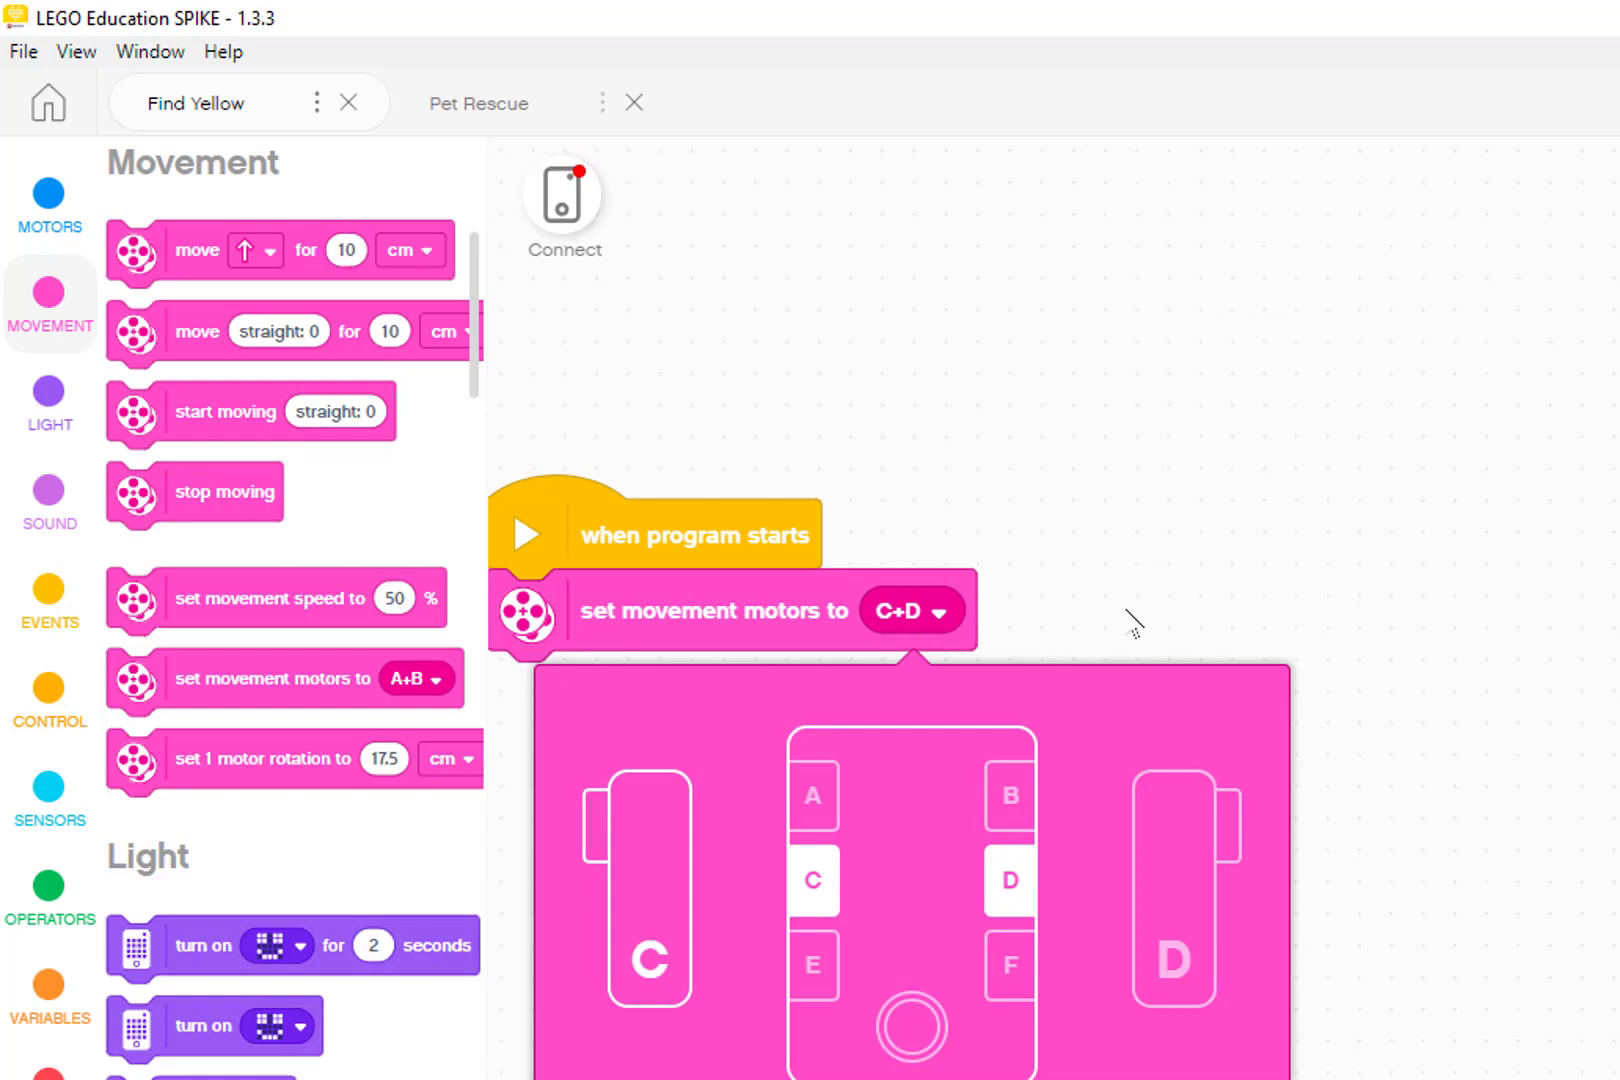
pyautogui.click(927, 611)
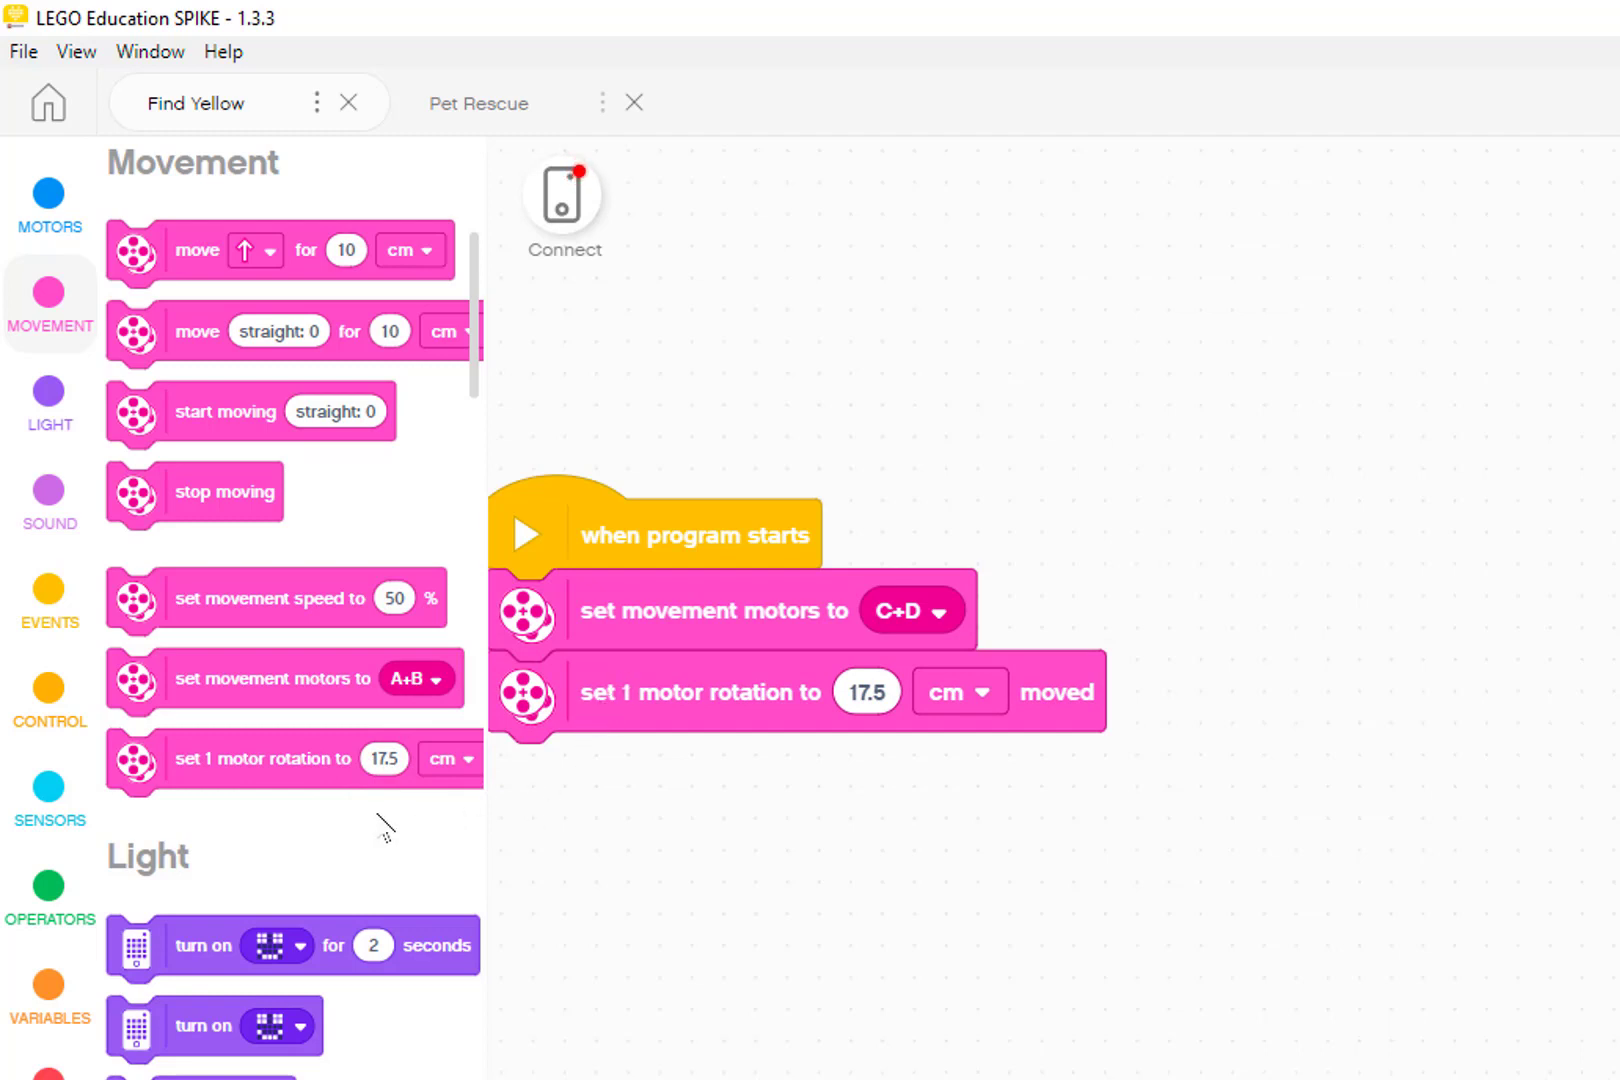
pyautogui.moveTo(253, 771)
pyautogui.write('25')
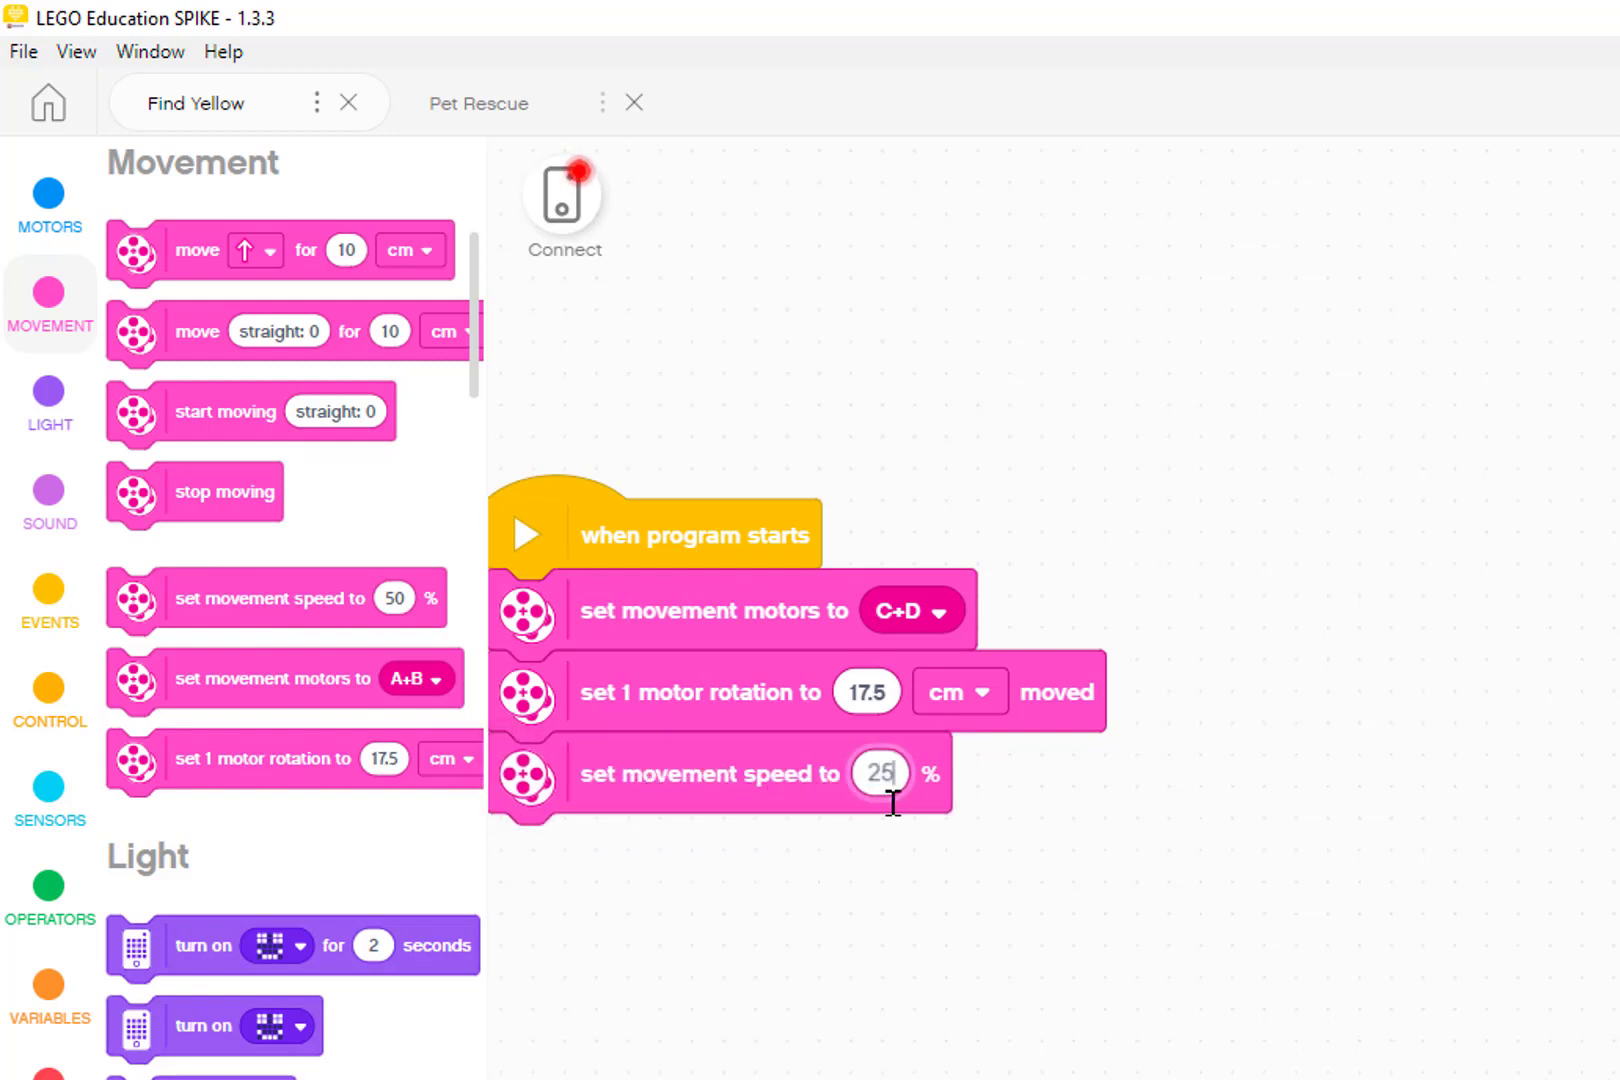
pyautogui.moveTo(877, 886)
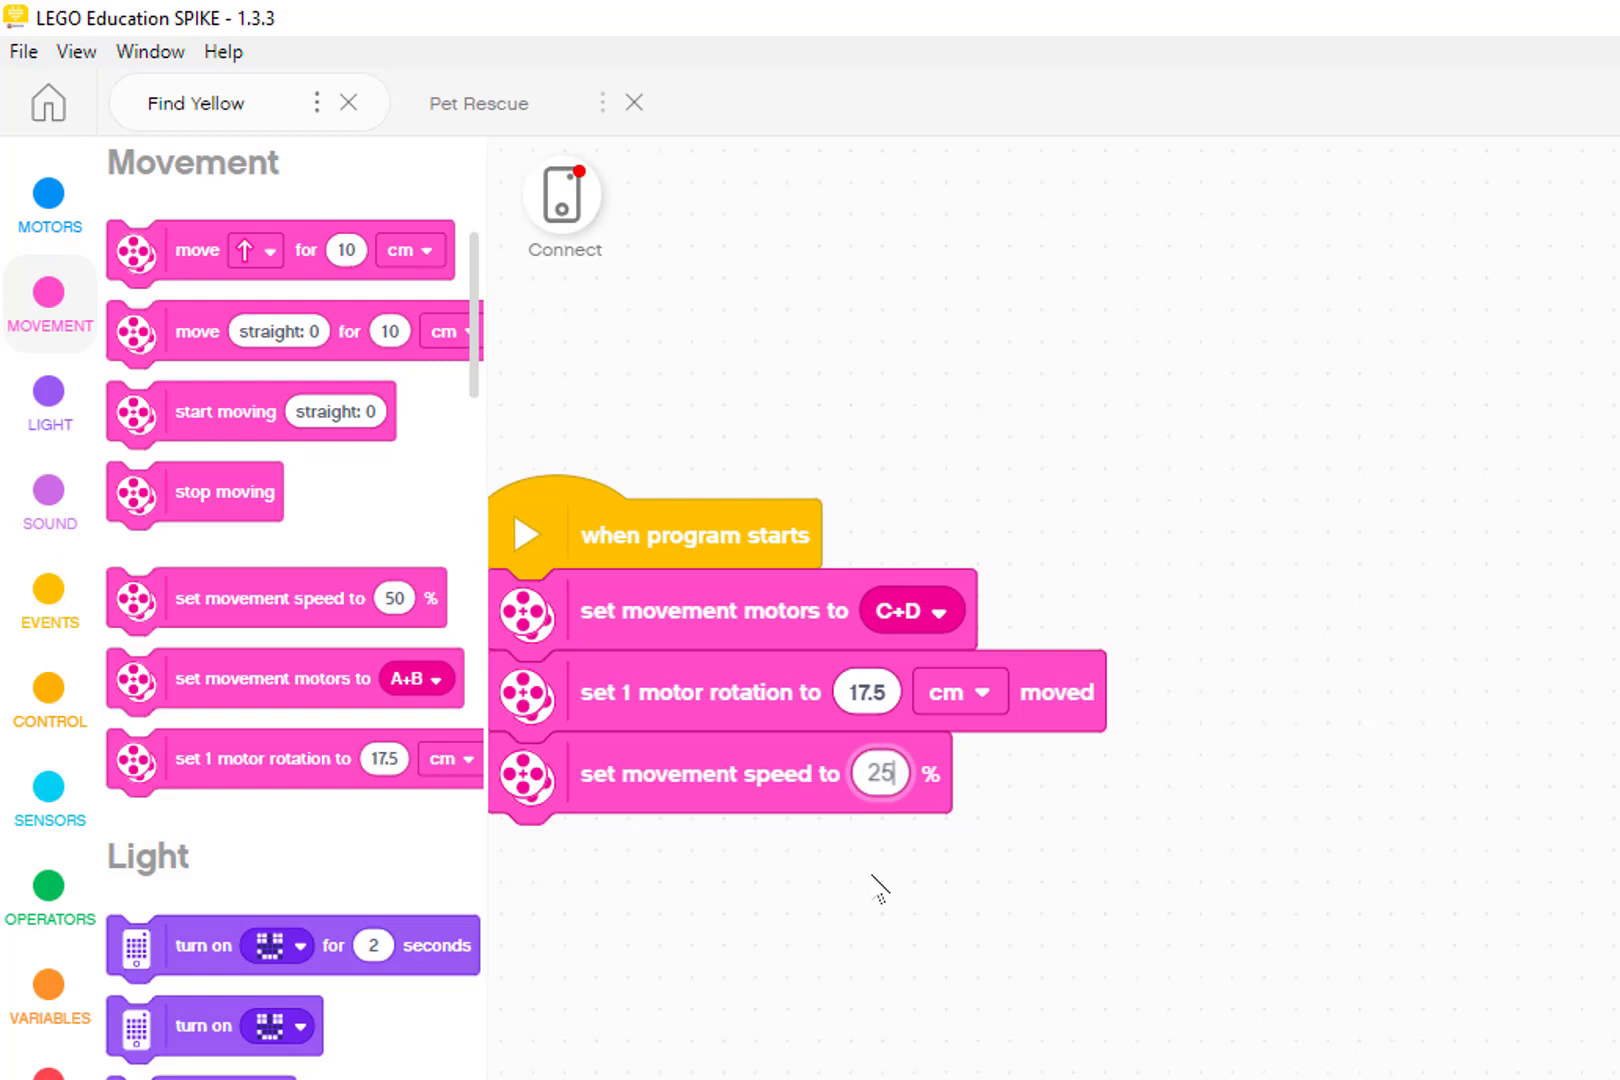
pyautogui.moveTo(556, 958)
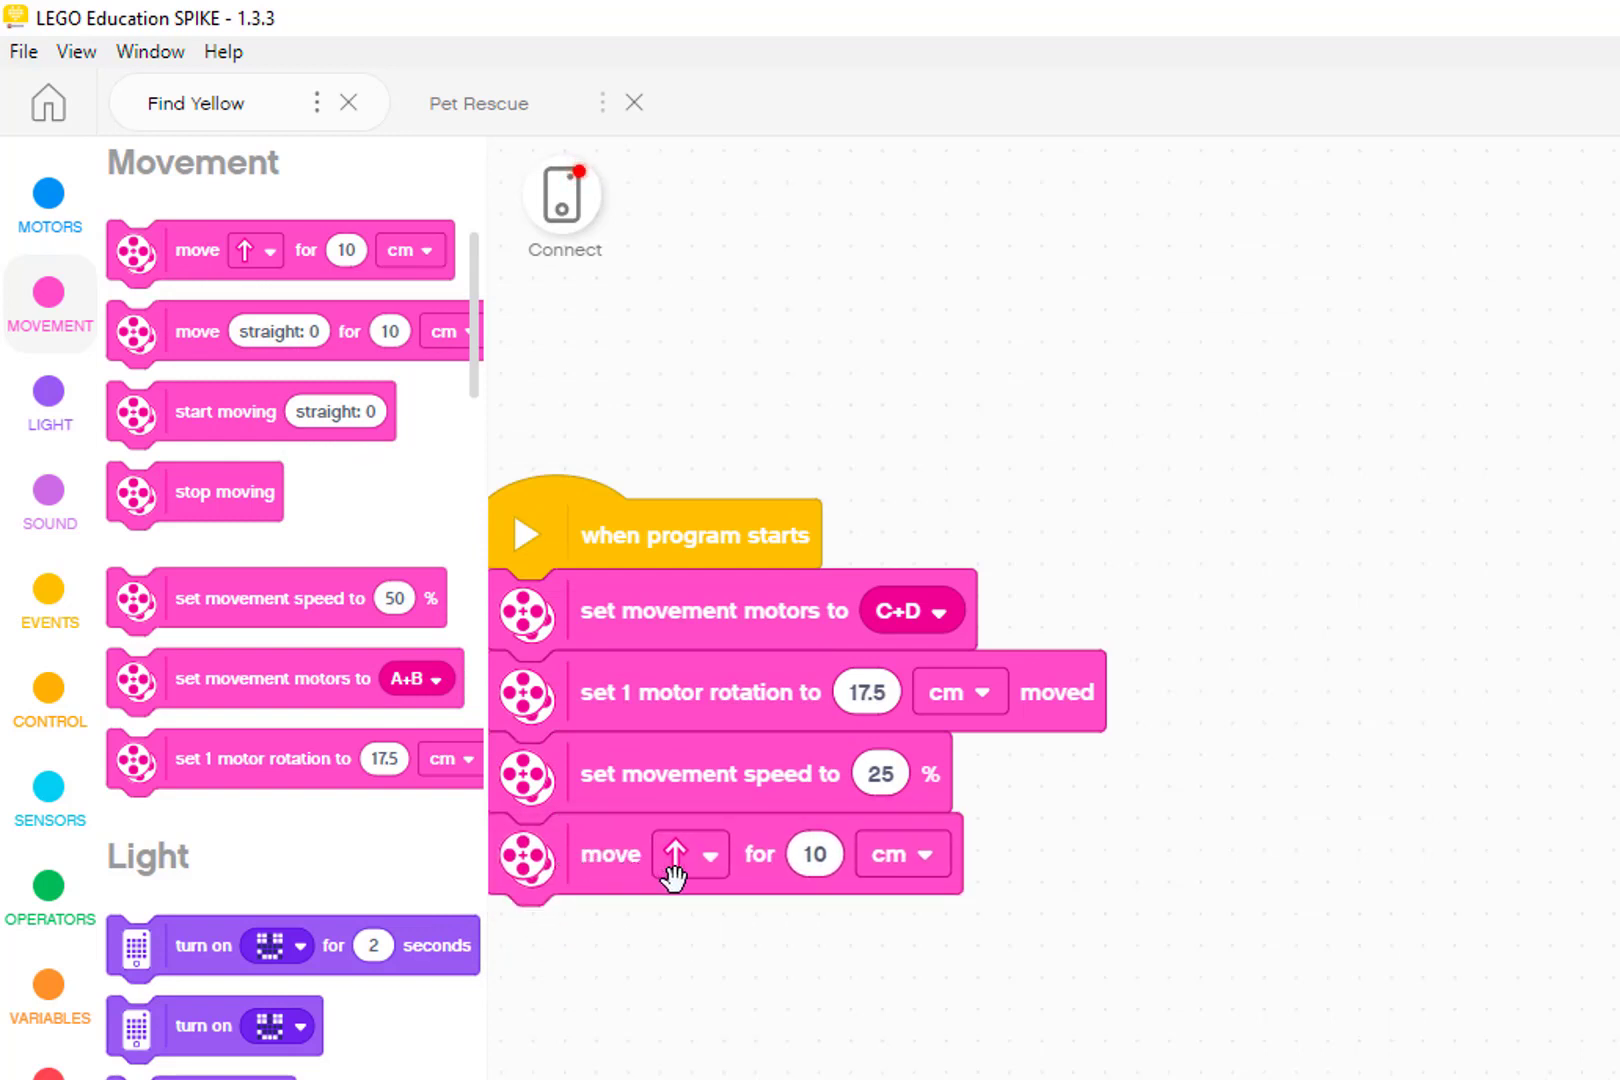
# - Make the first new move go backward in inches and the second turn right
pyautogui.click(708, 854)
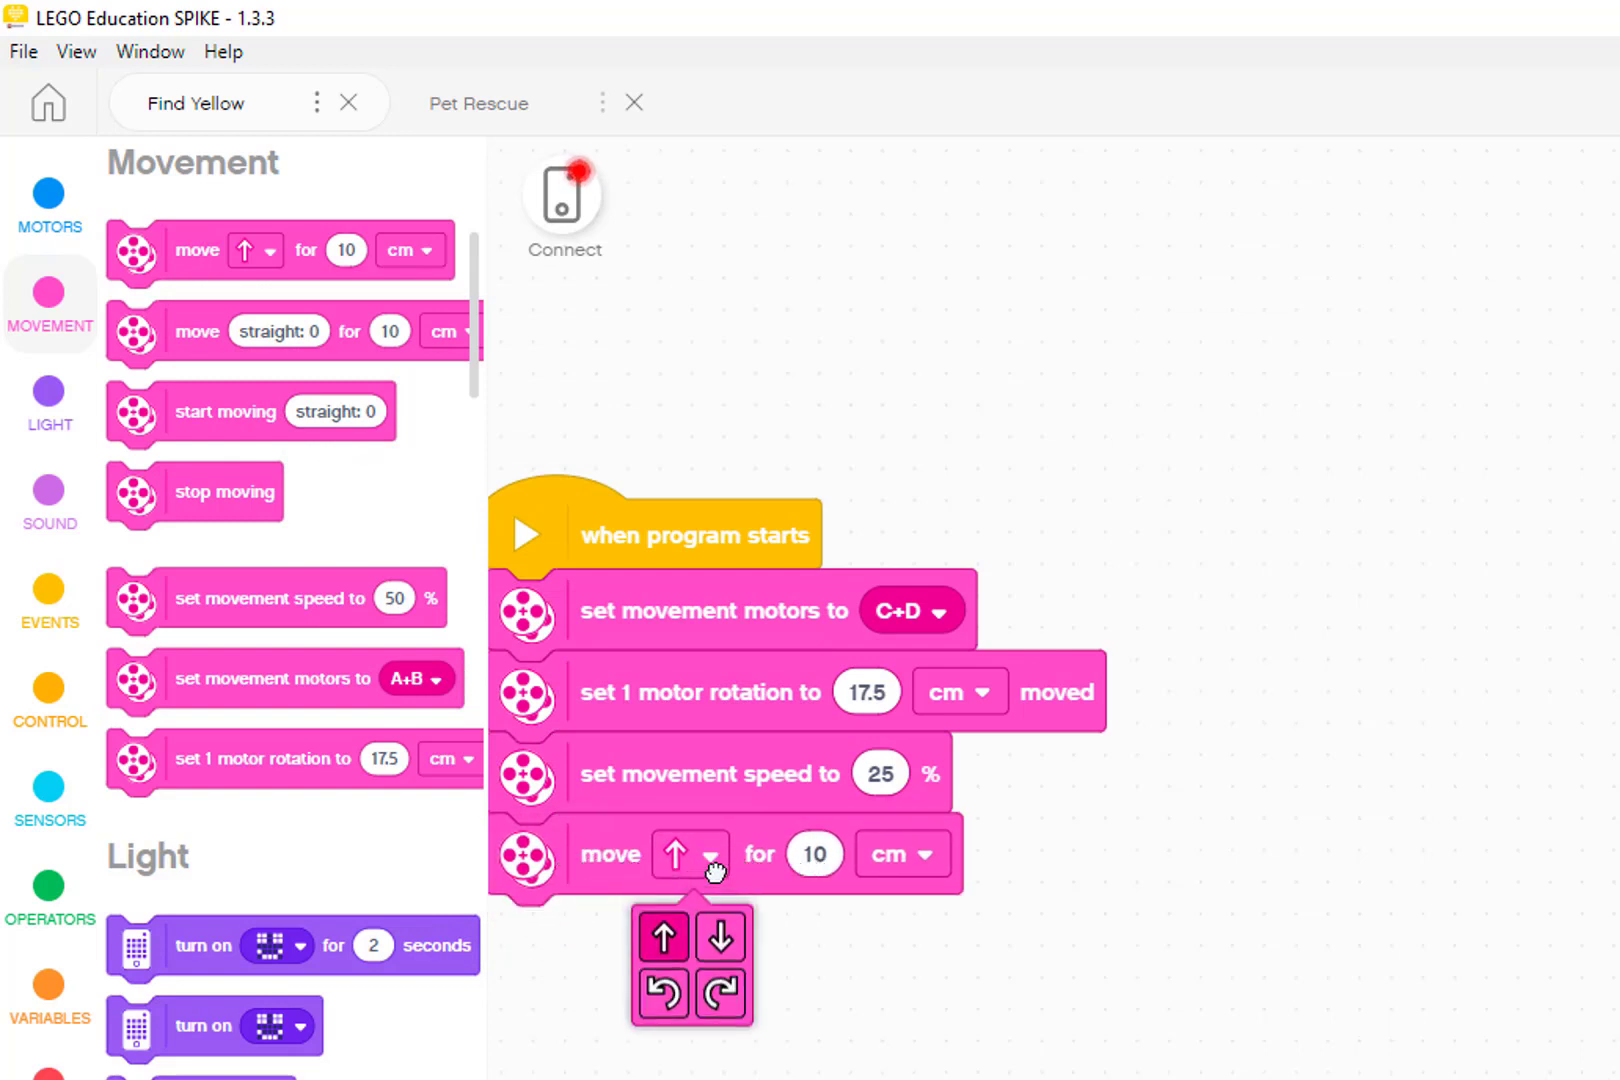
pyautogui.click(721, 936)
pyautogui.write('4')
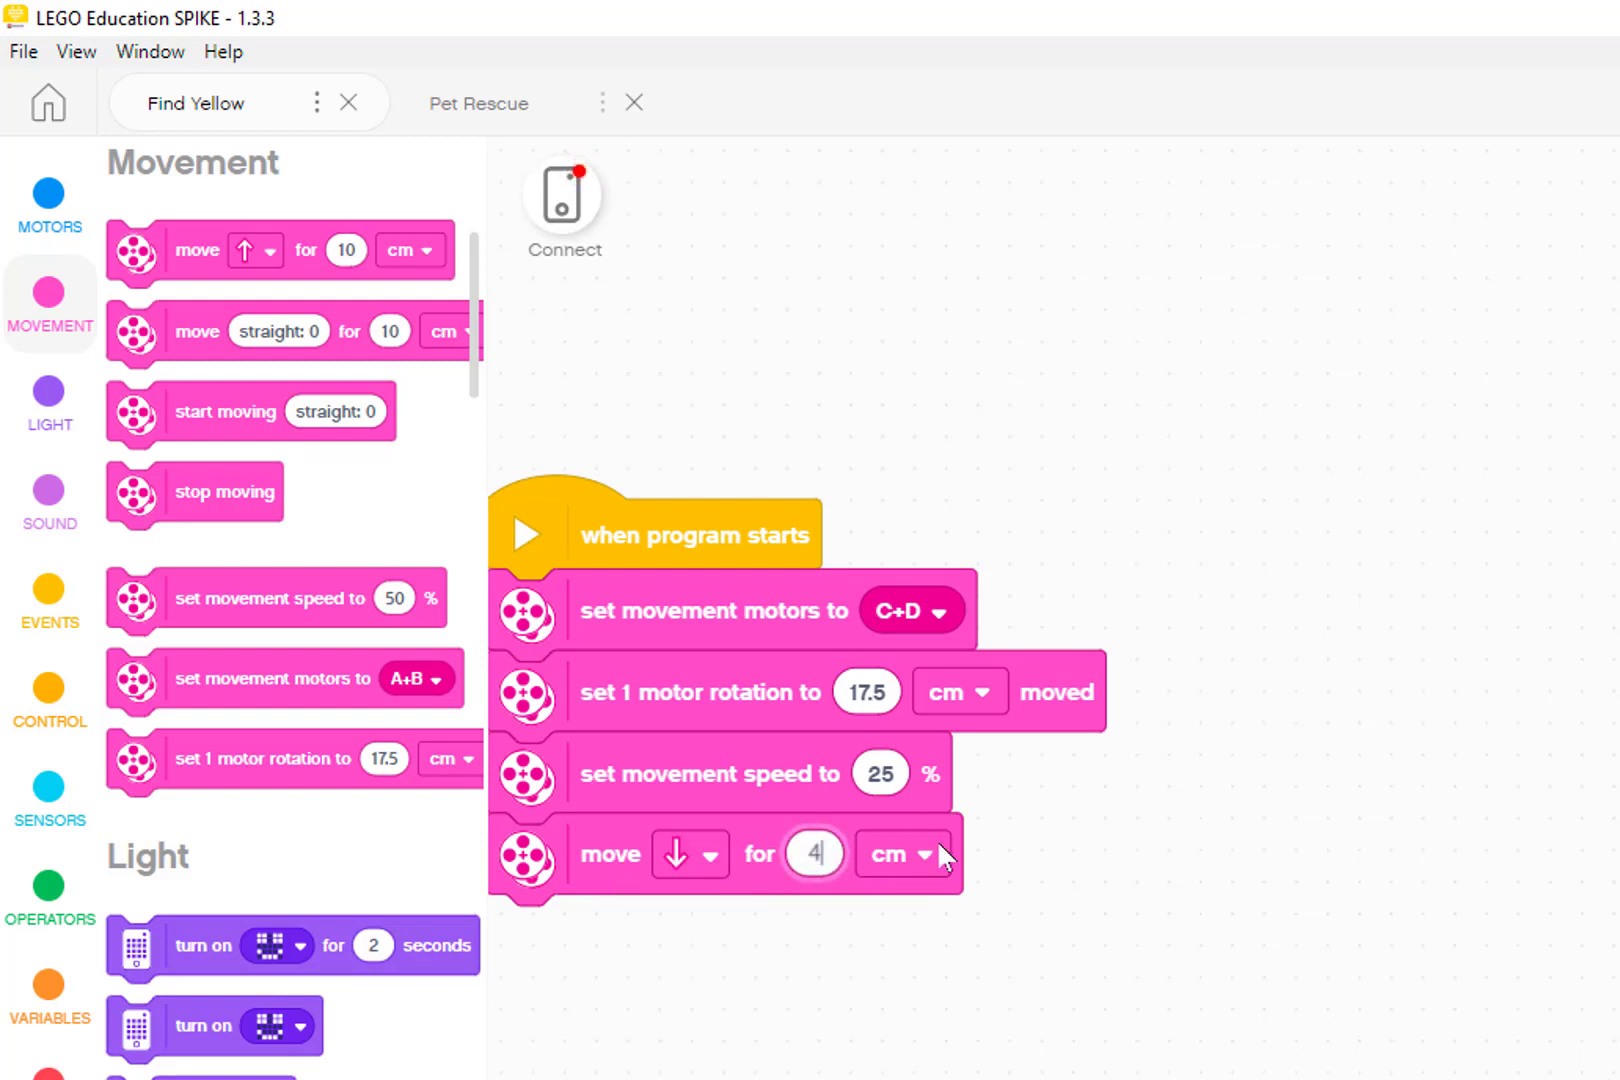
pyautogui.click(900, 854)
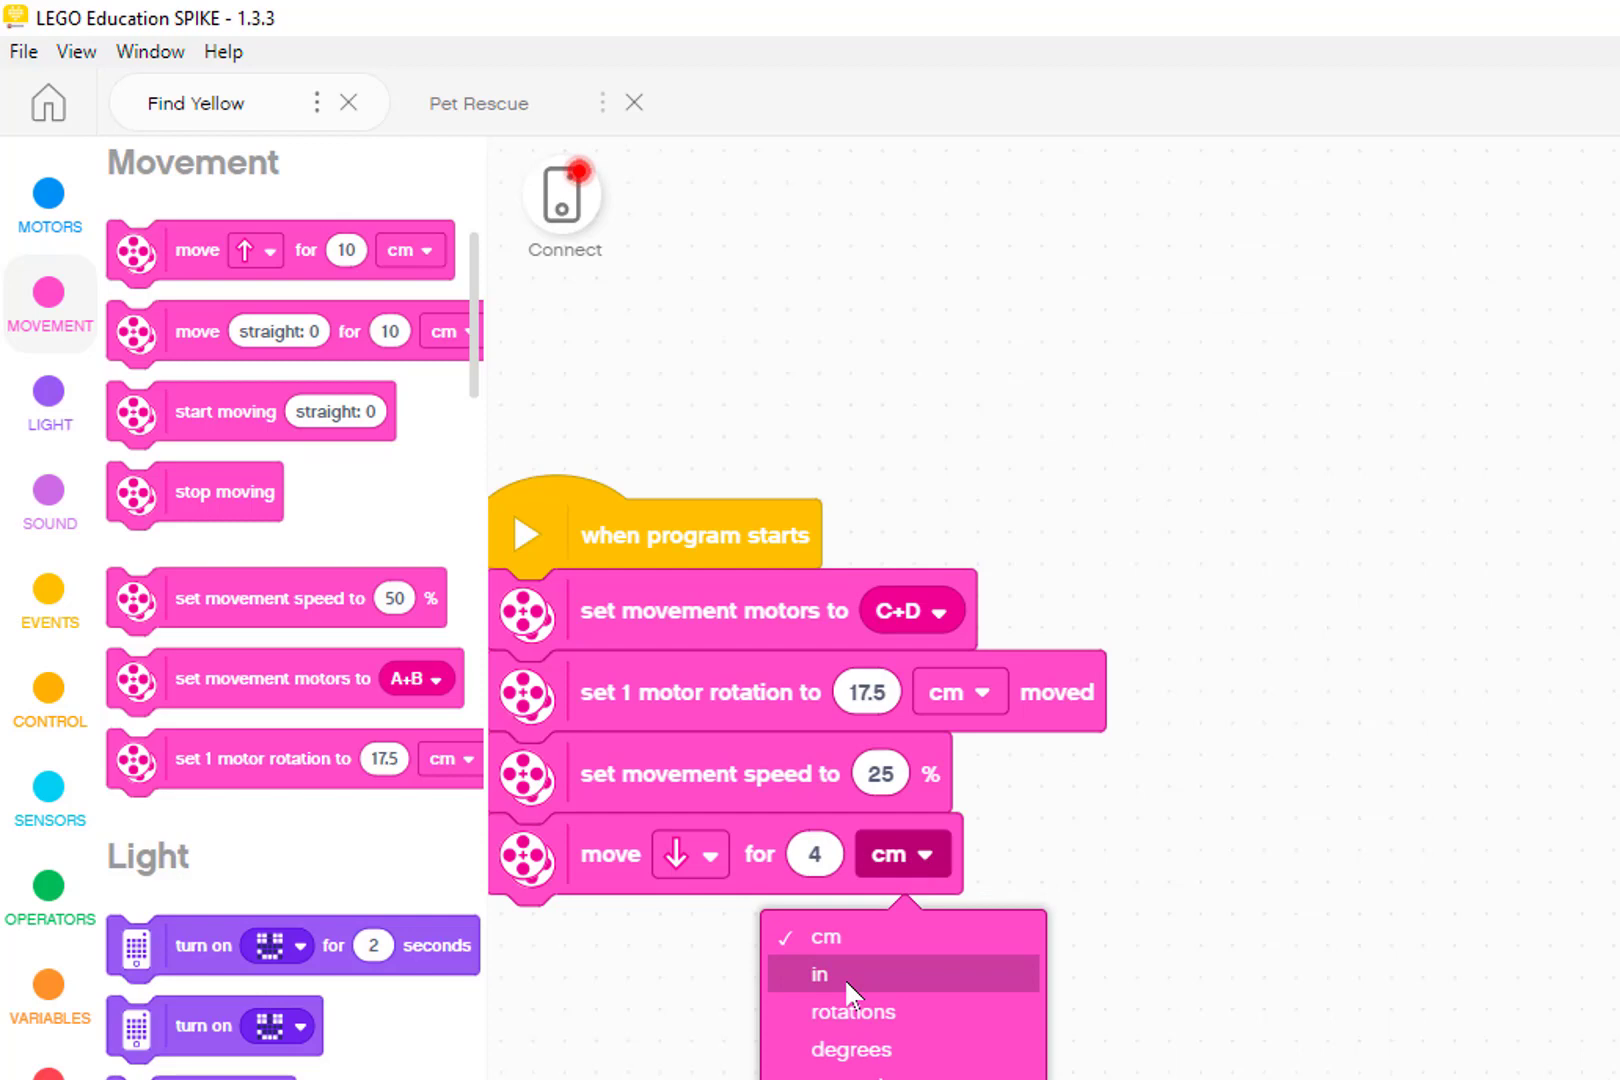
pyautogui.click(818, 975)
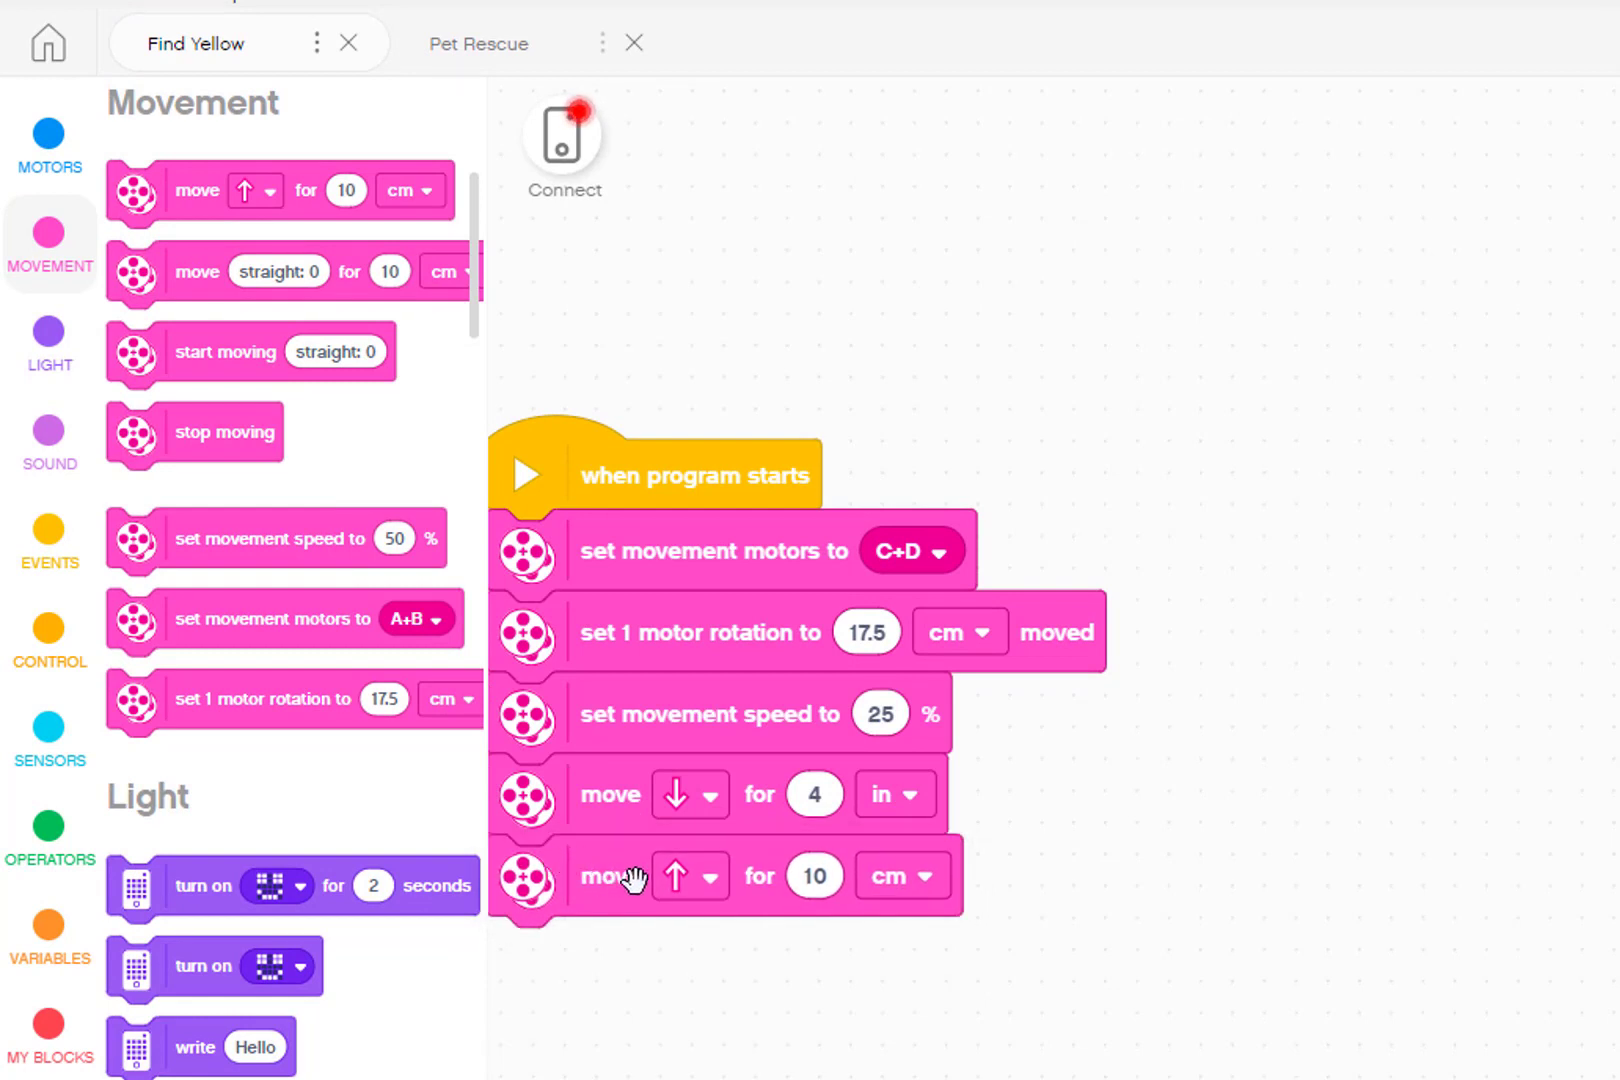
pyautogui.click(689, 874)
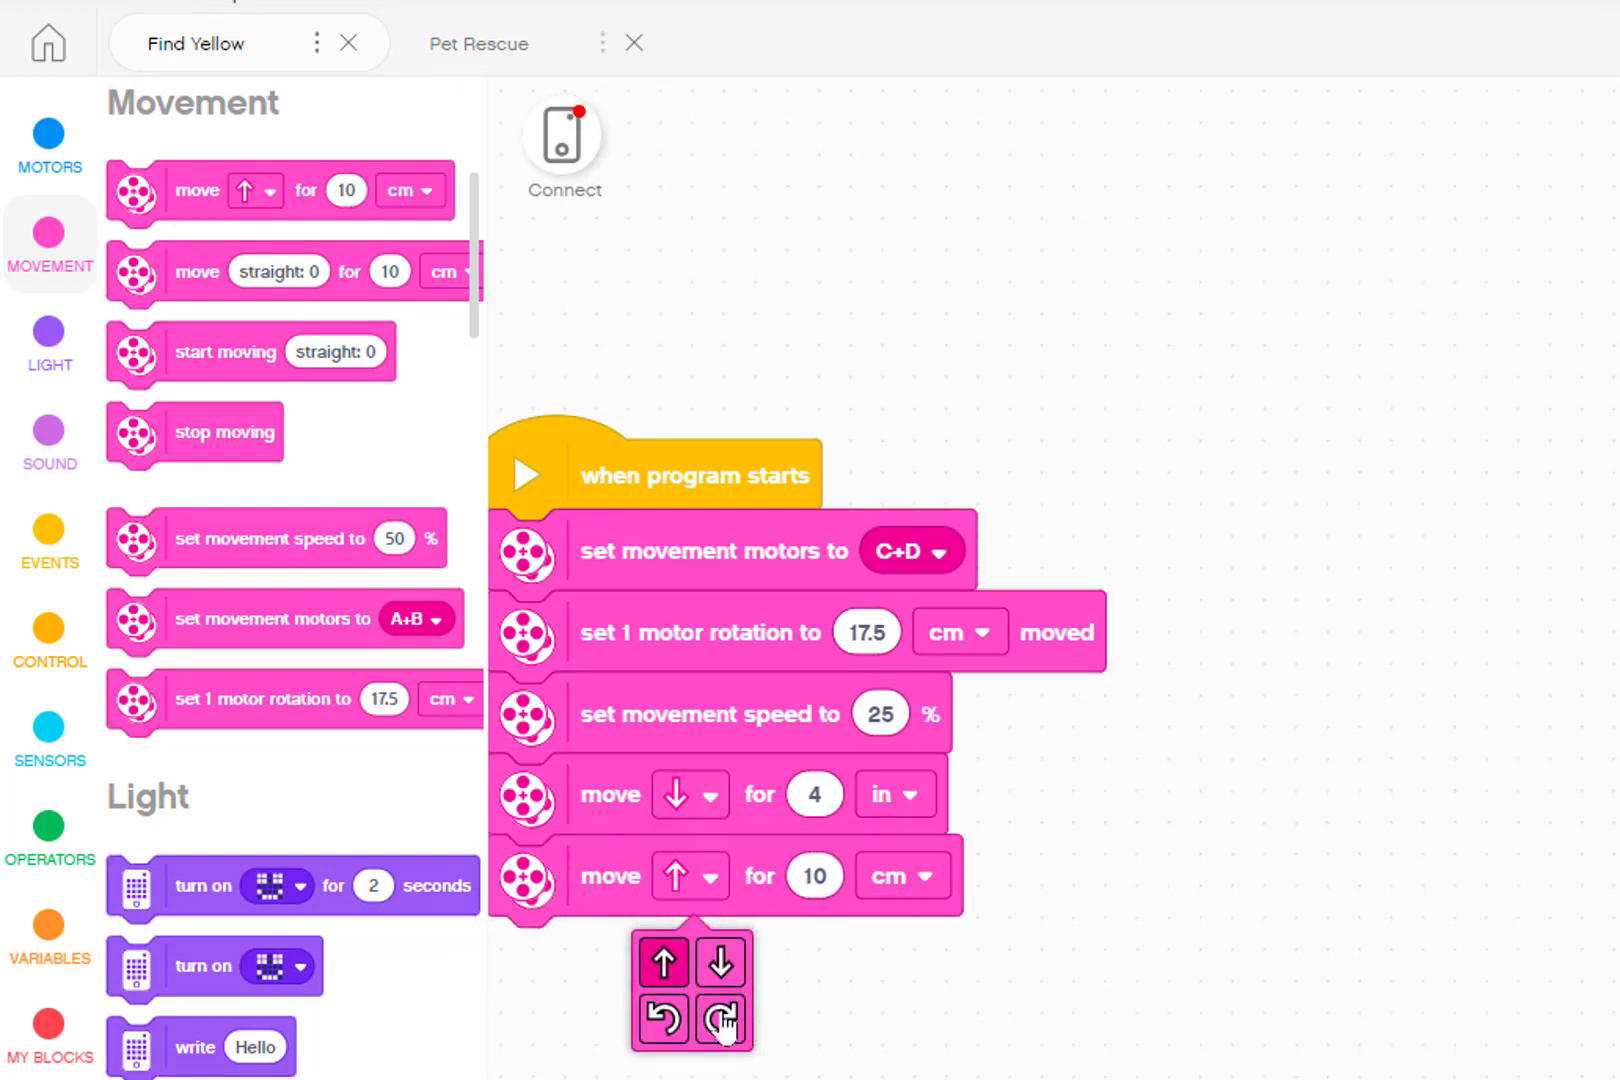
pyautogui.click(721, 1021)
pyautogui.write('9')
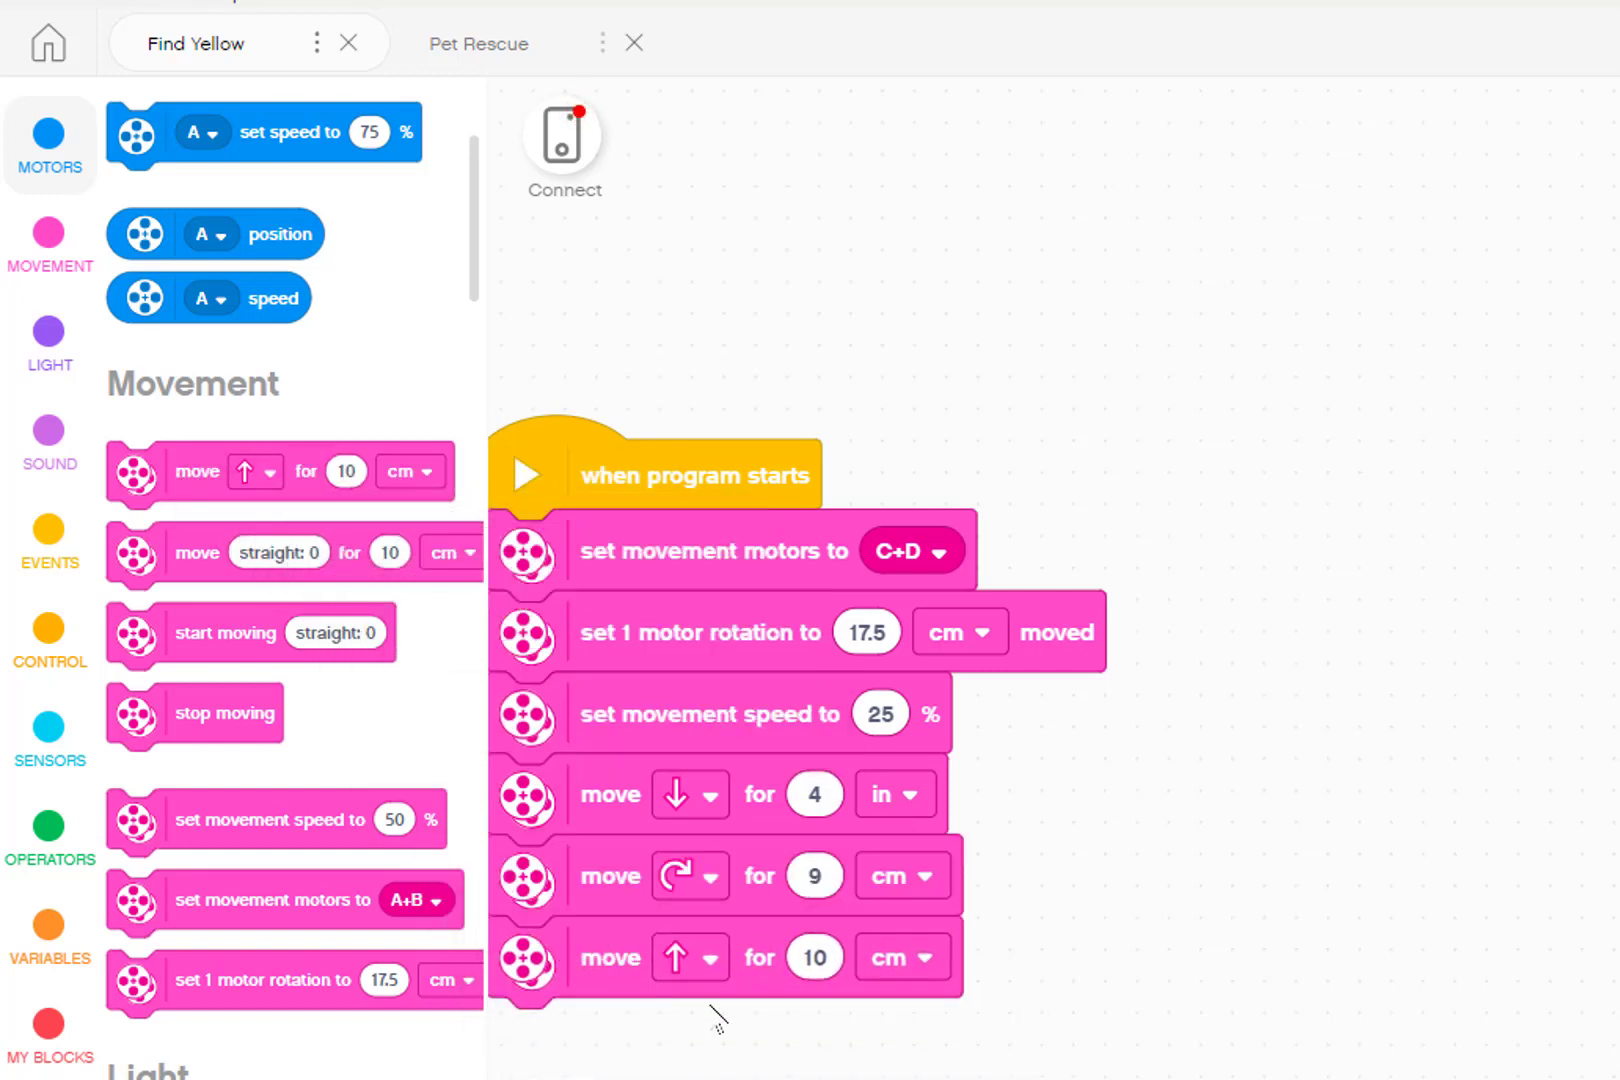
# - Change the 17-distance forward move's unit to inches
pyautogui.scroll(-3)
pyautogui.write('17')
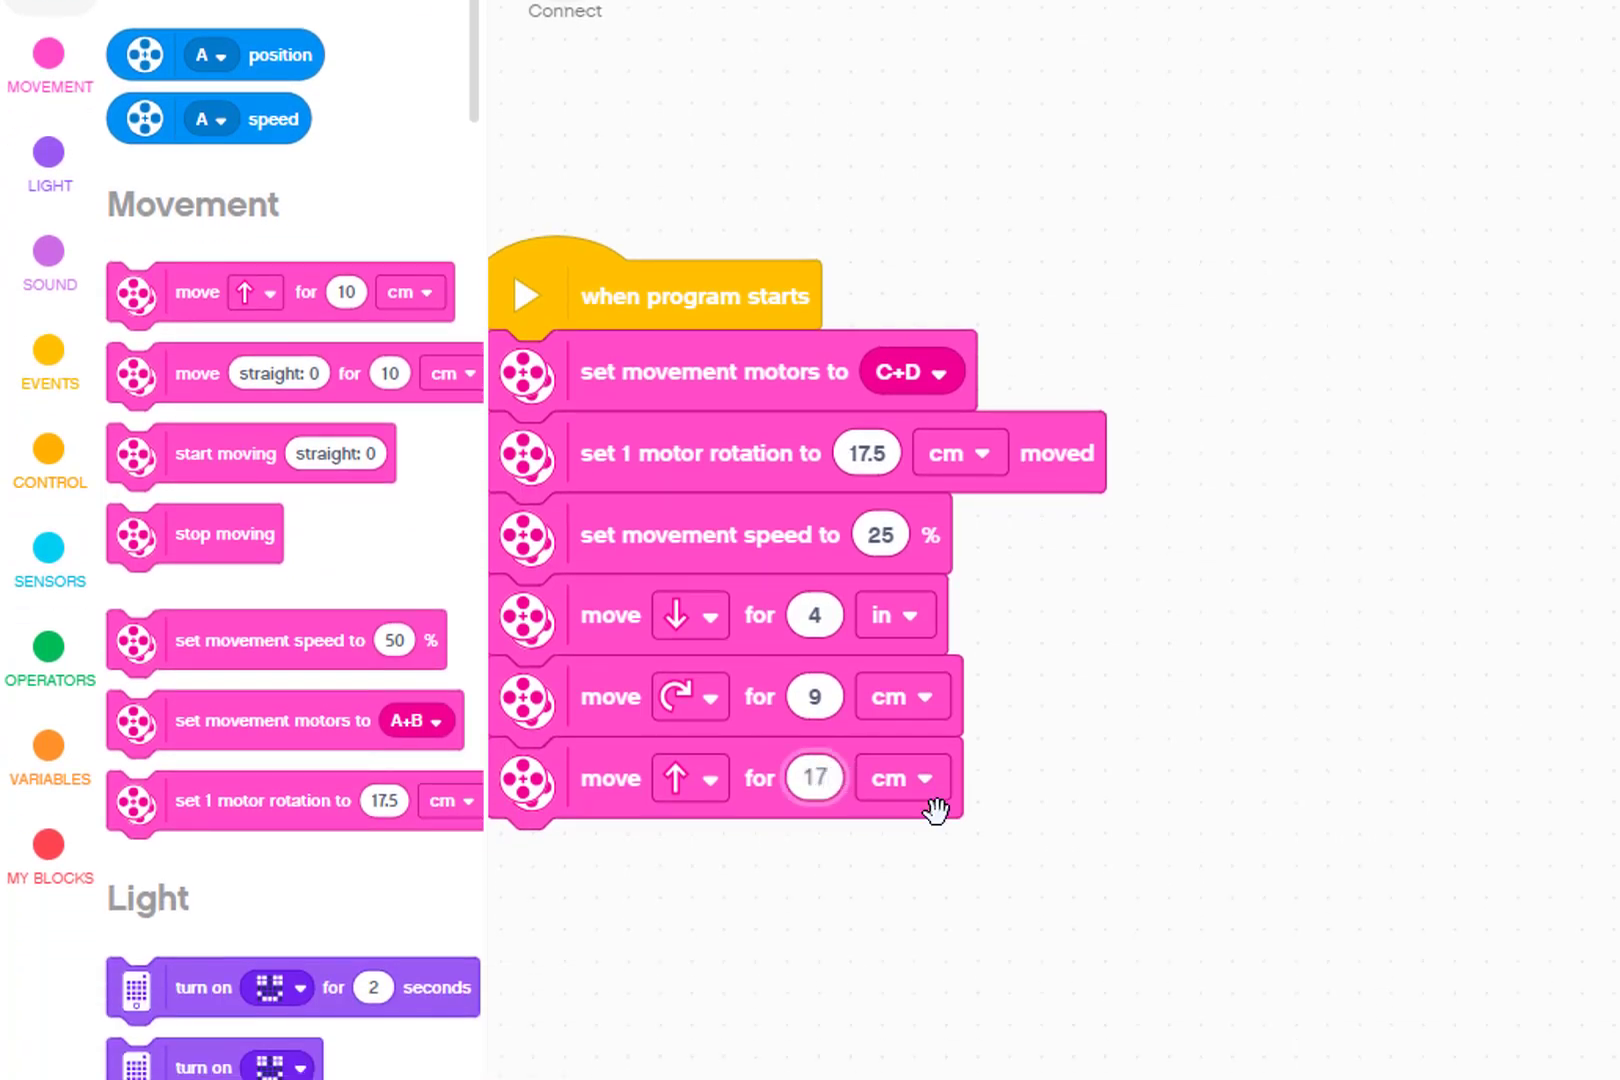
pyautogui.click(900, 777)
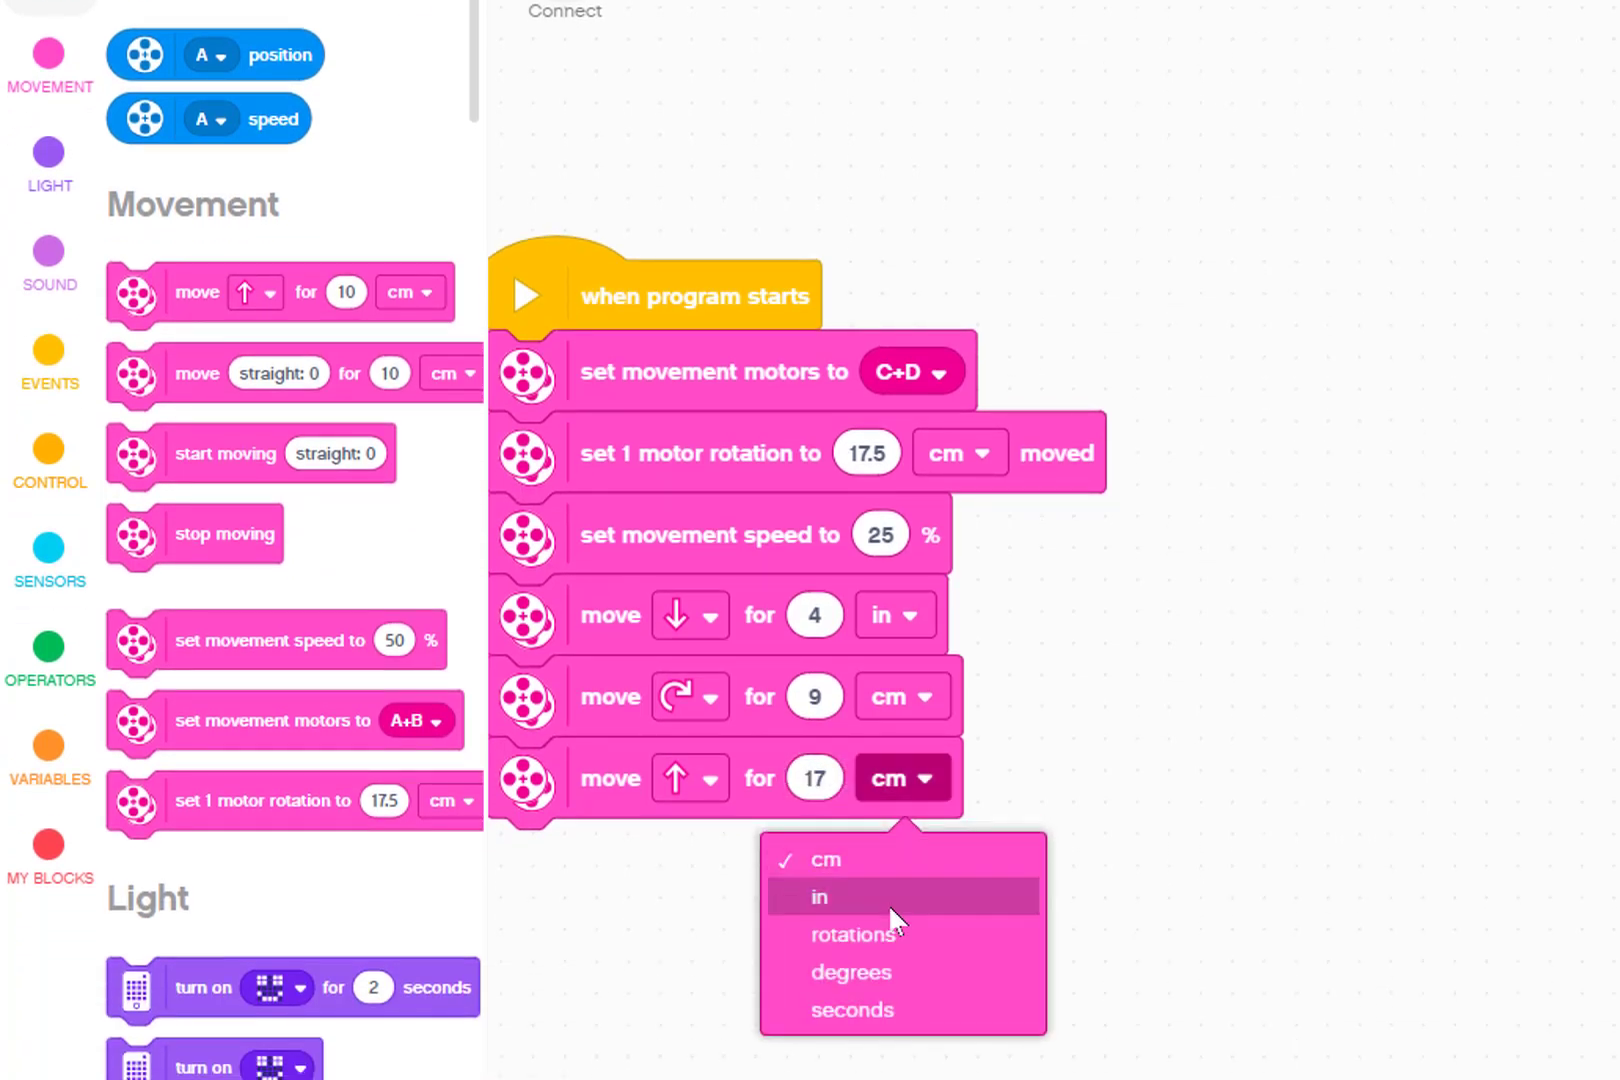
pyautogui.click(819, 896)
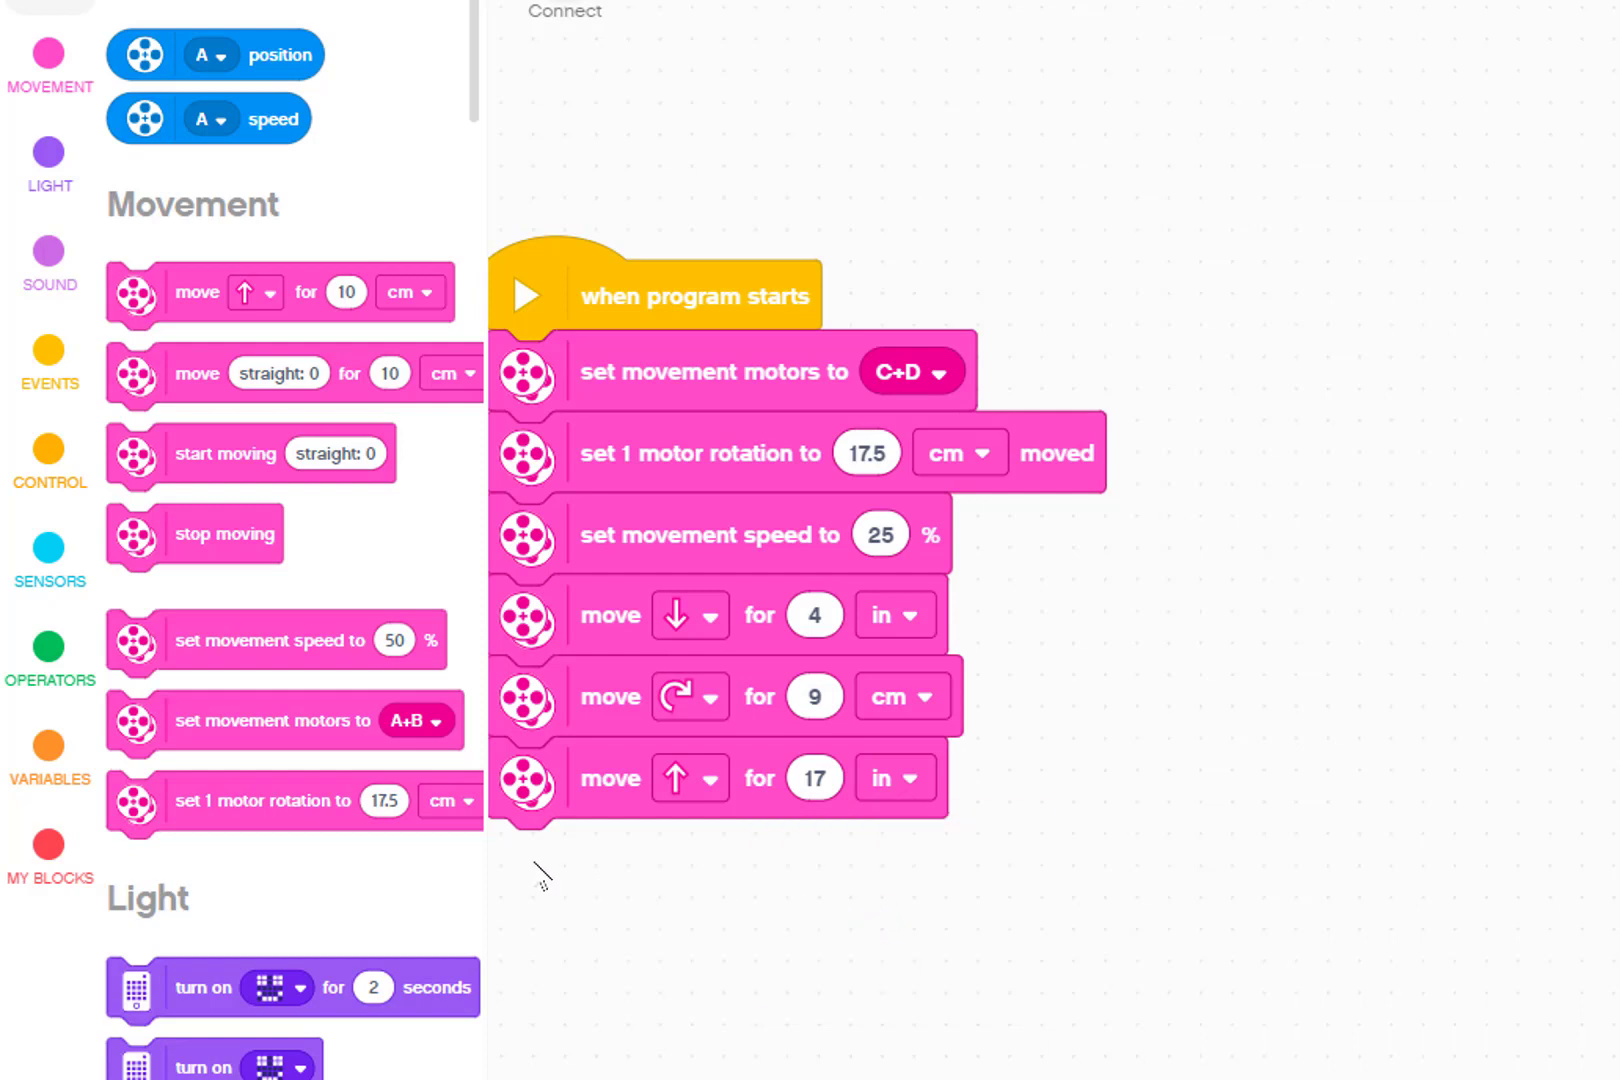
pyautogui.moveTo(196, 305)
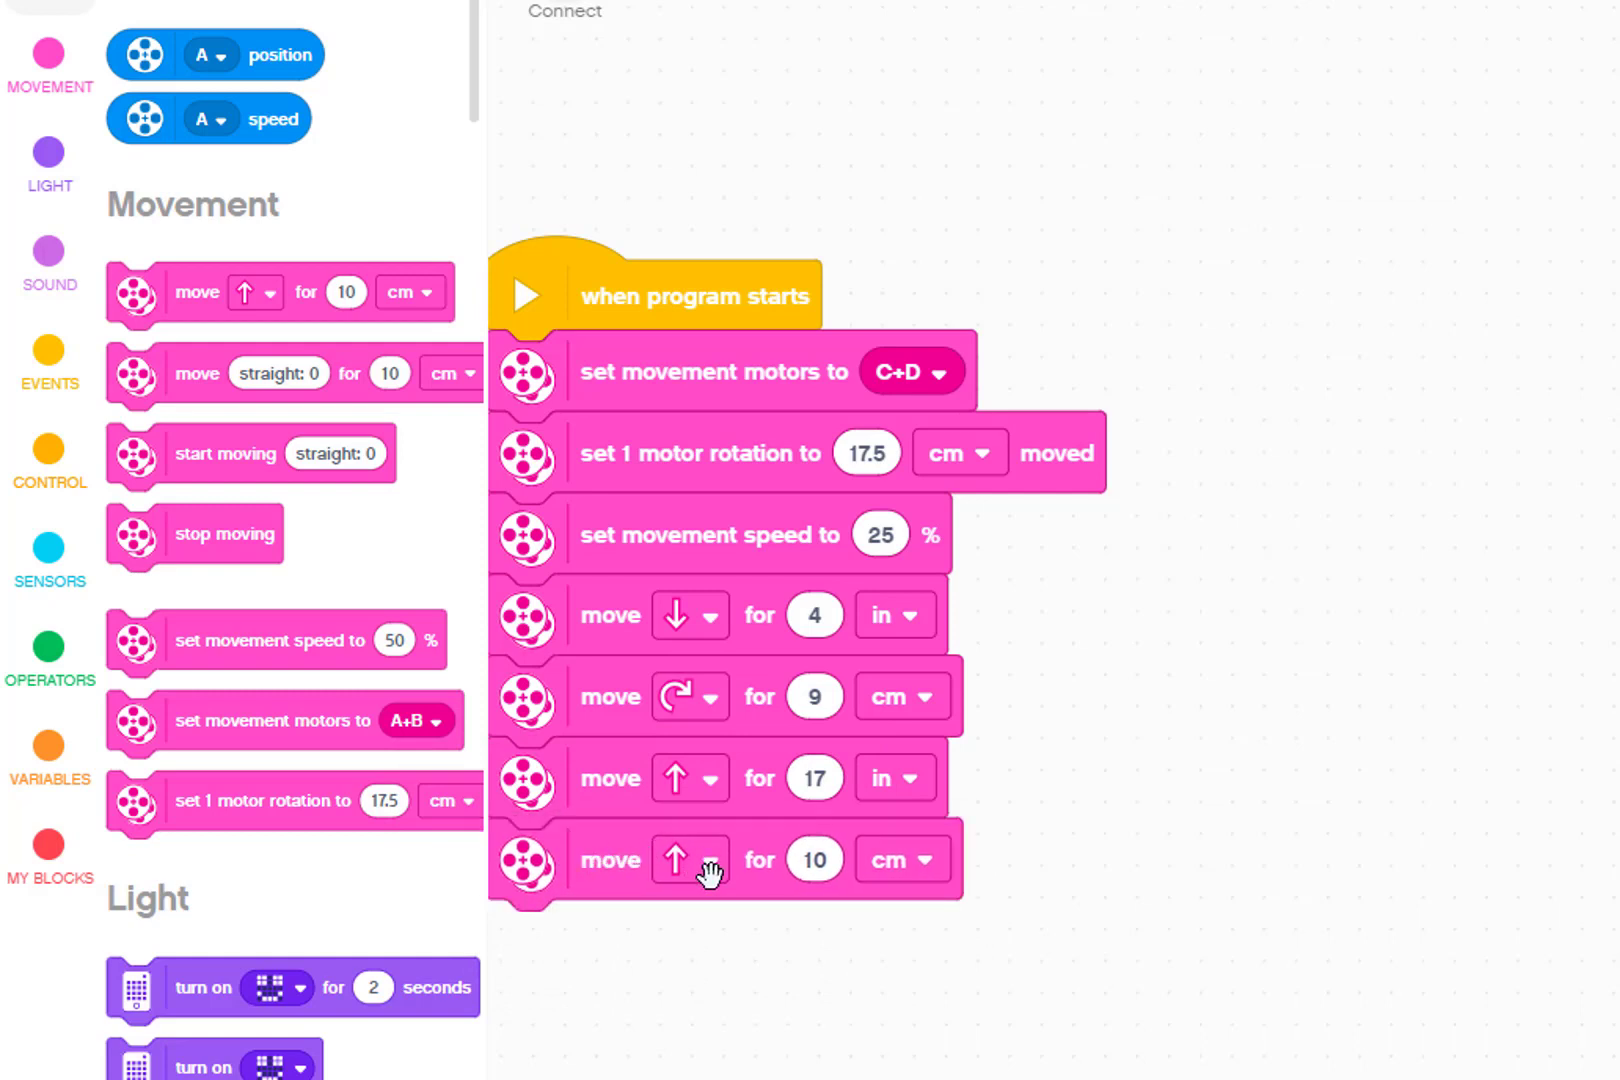
# - Make the last move a left turn of 9 and measure the new forward move in inches
pyautogui.click(690, 859)
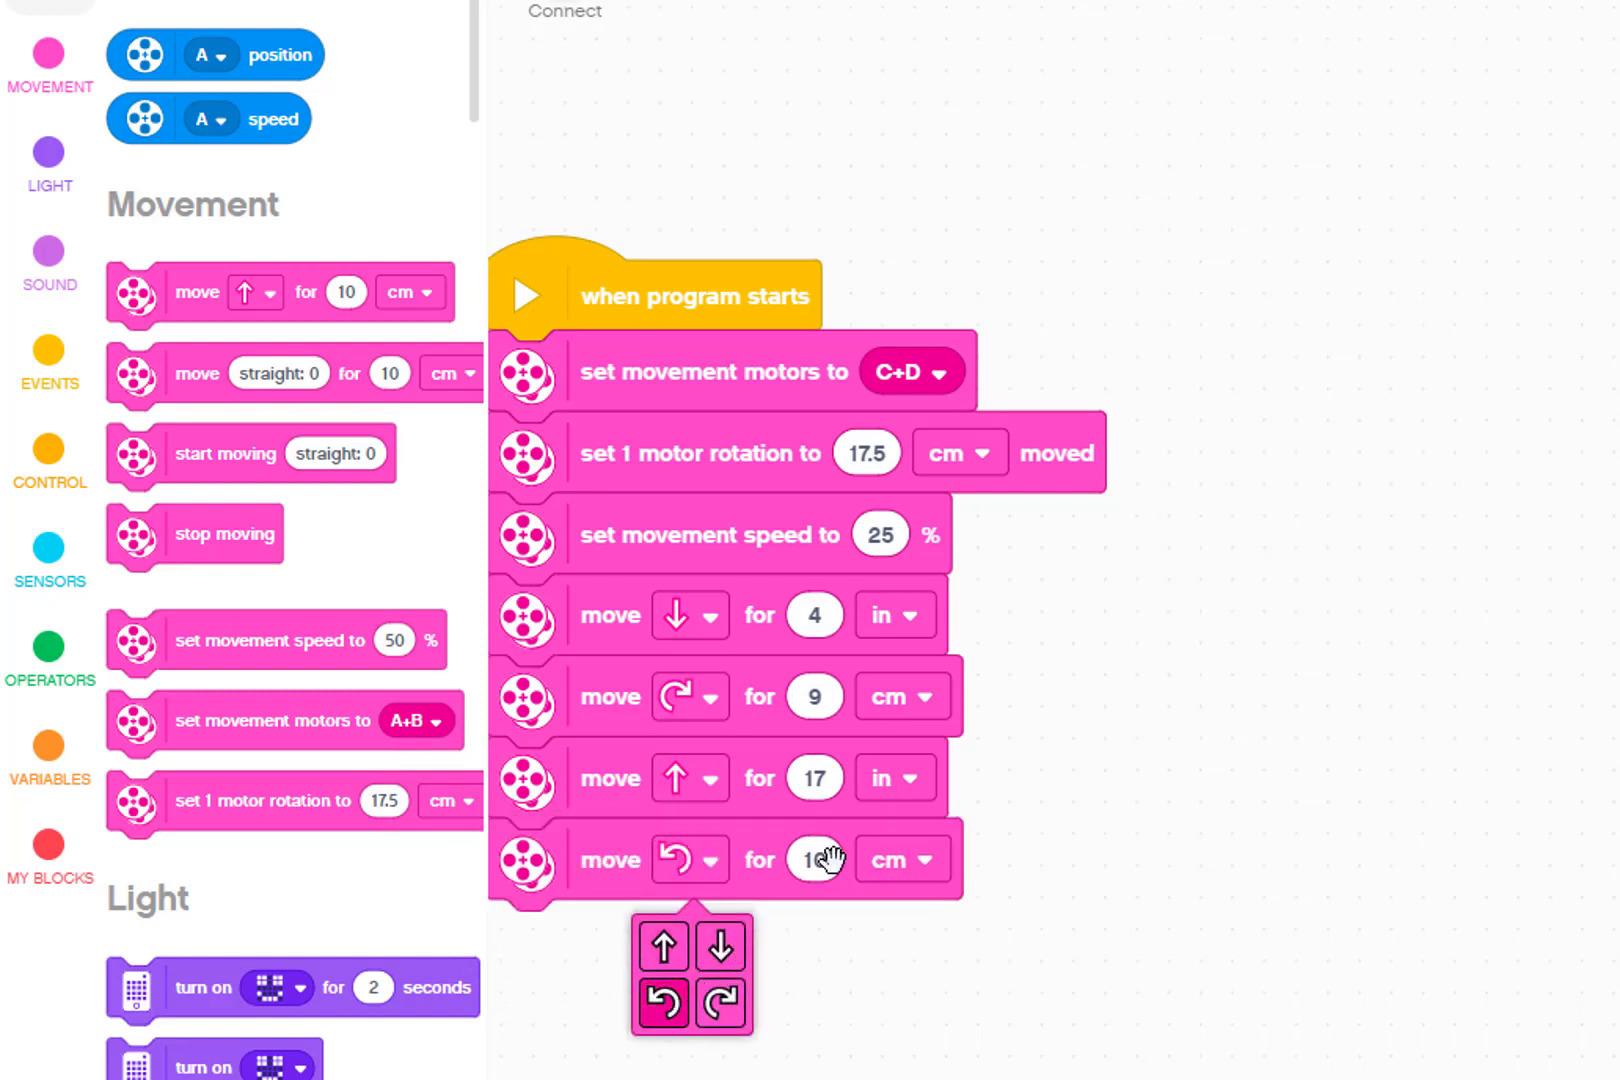
pyautogui.click(814, 859)
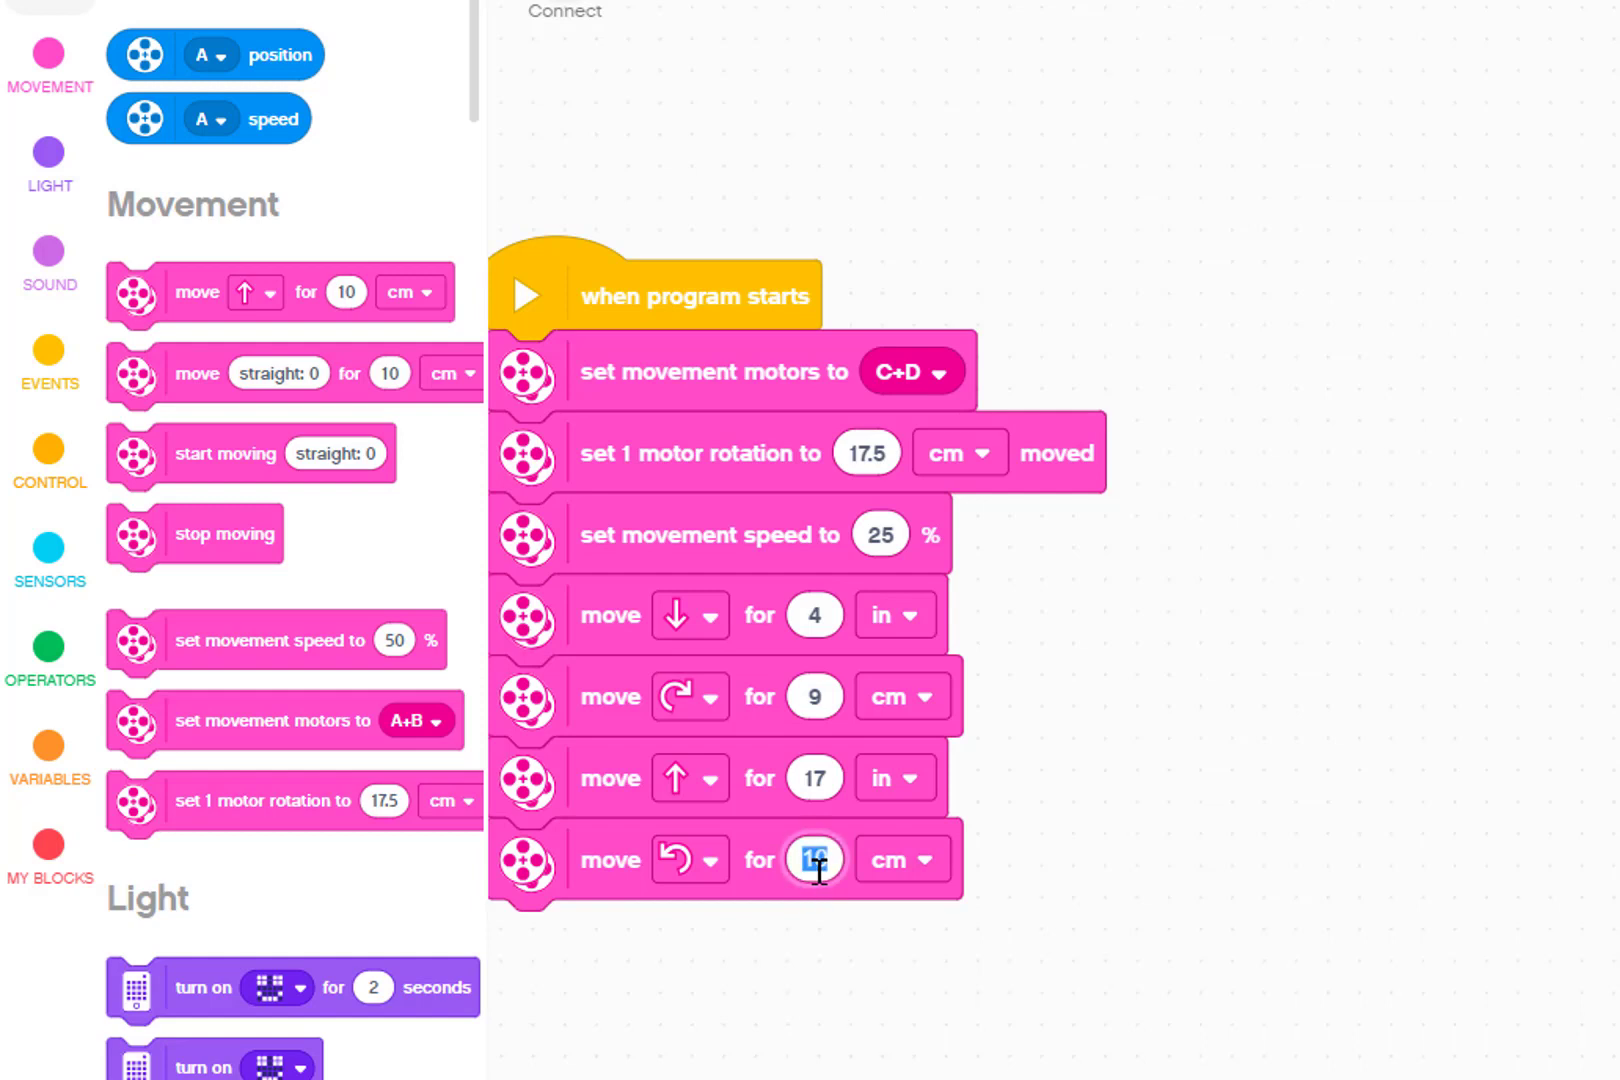
pyautogui.write('9')
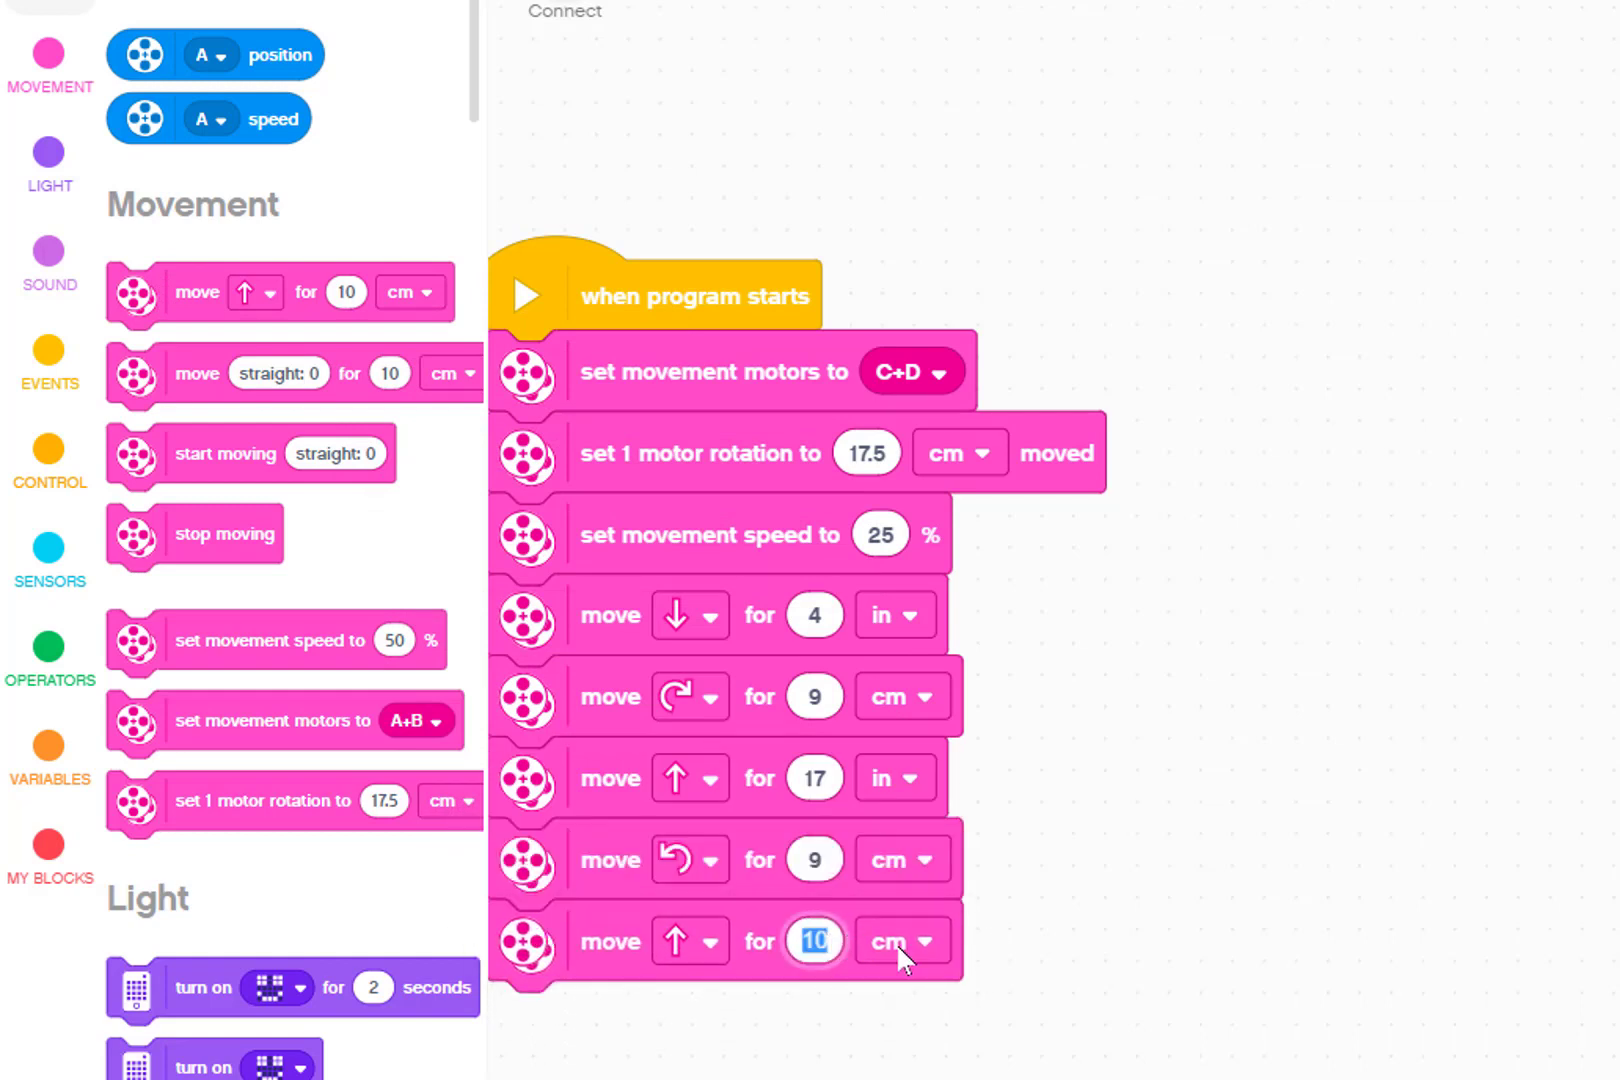
pyautogui.click(900, 939)
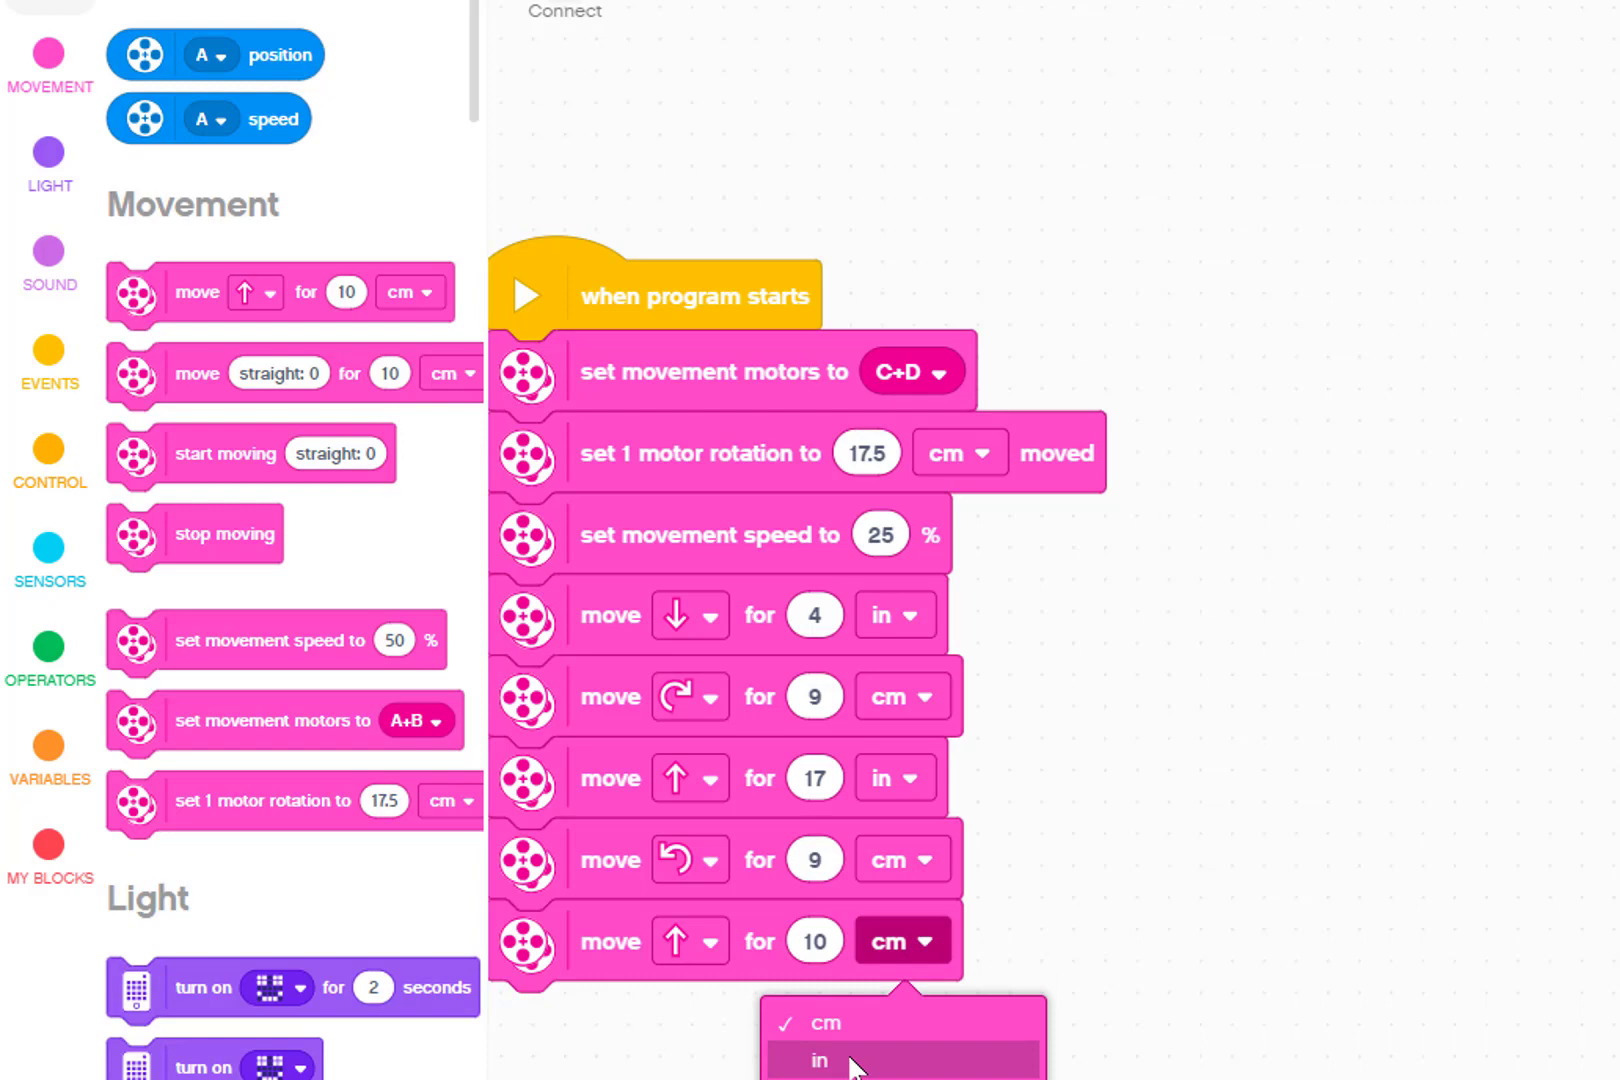
pyautogui.click(817, 1060)
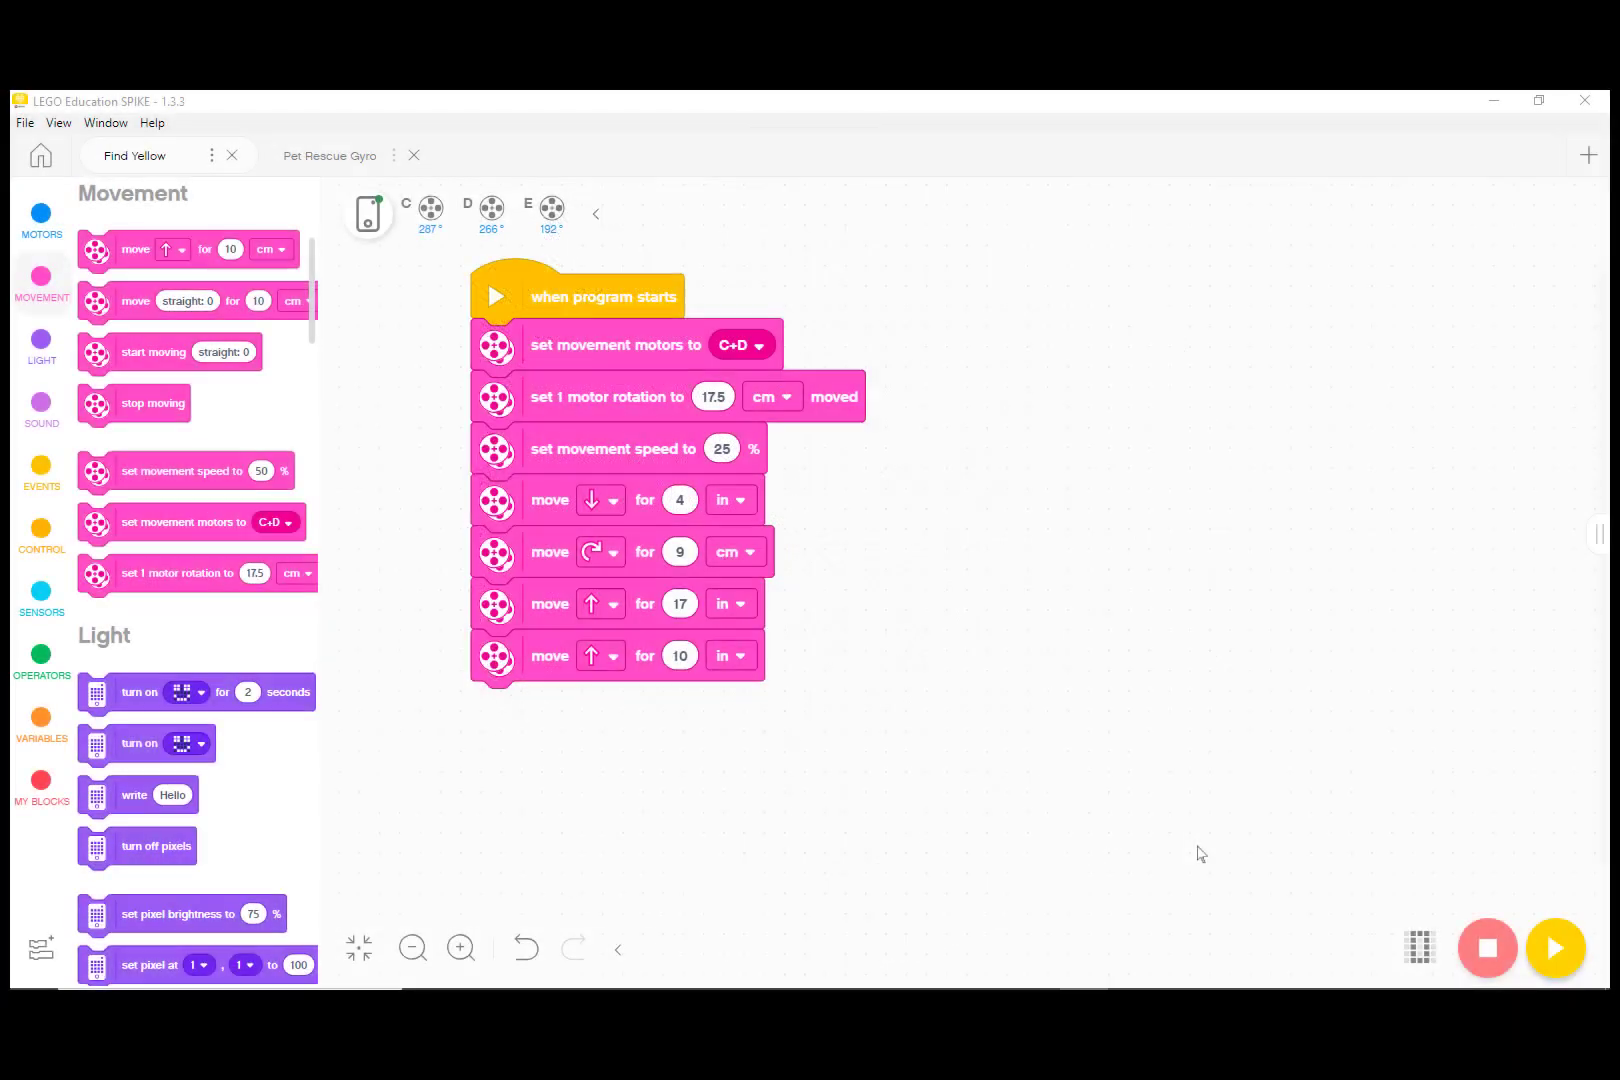
pyautogui.moveTo(1036, 833)
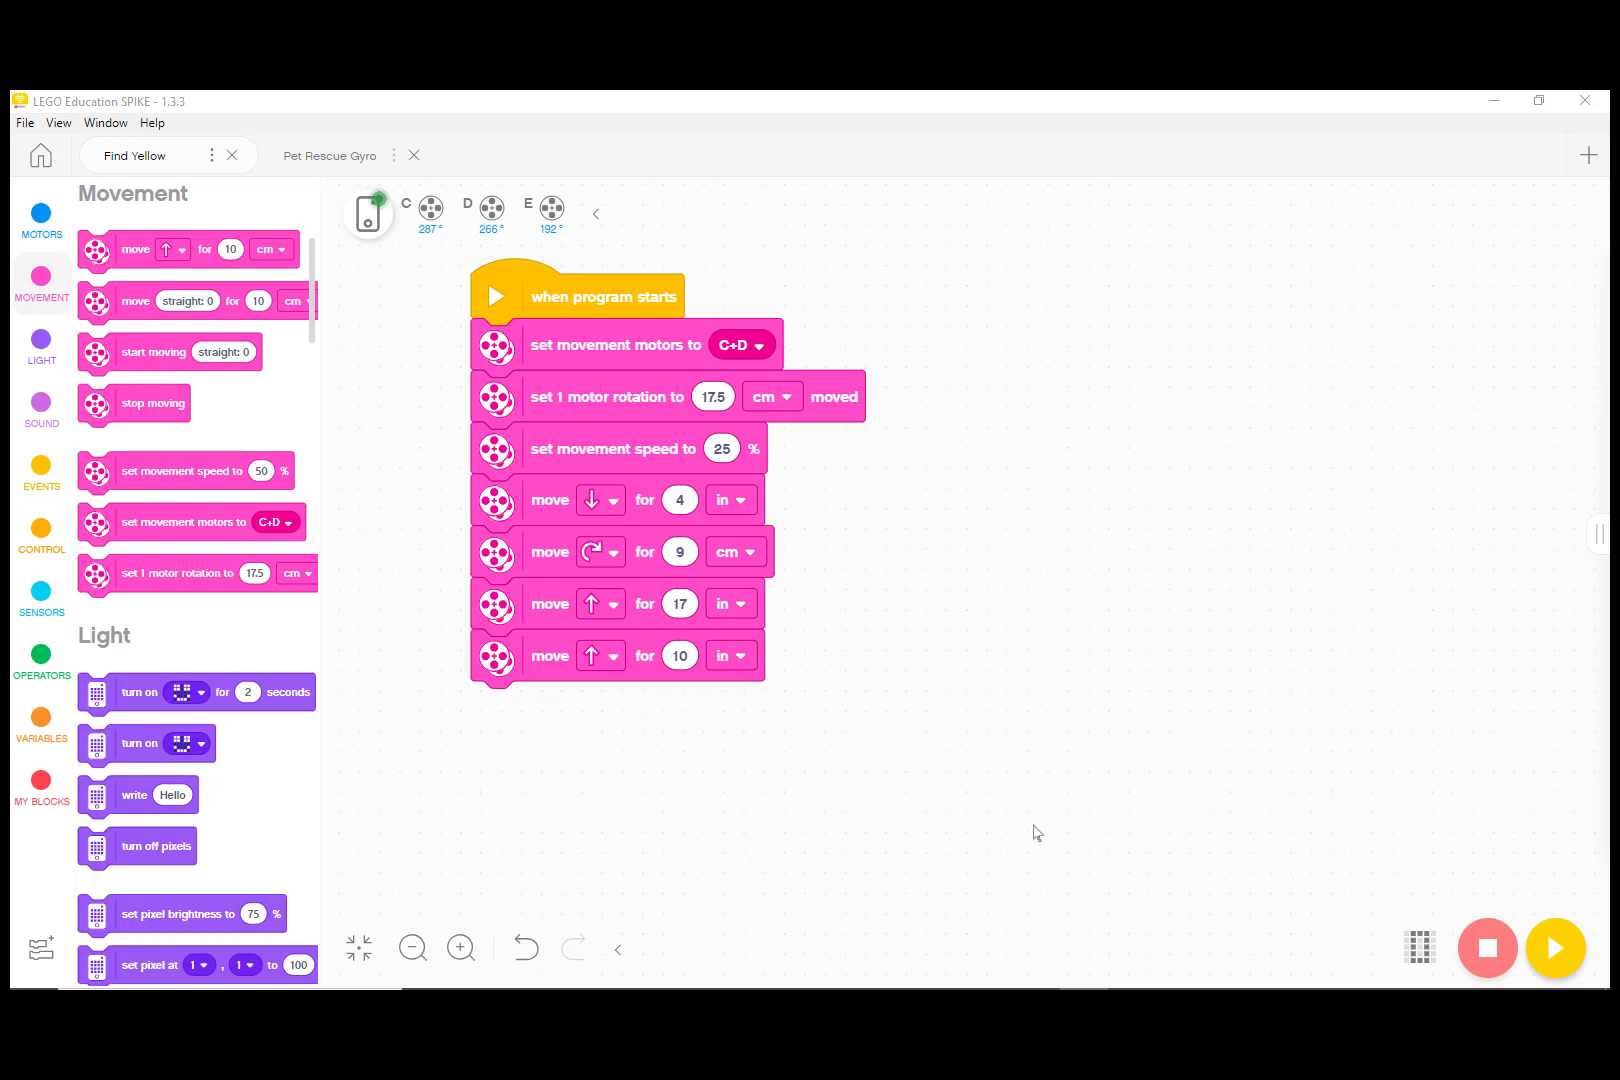
pyautogui.moveTo(573, 607)
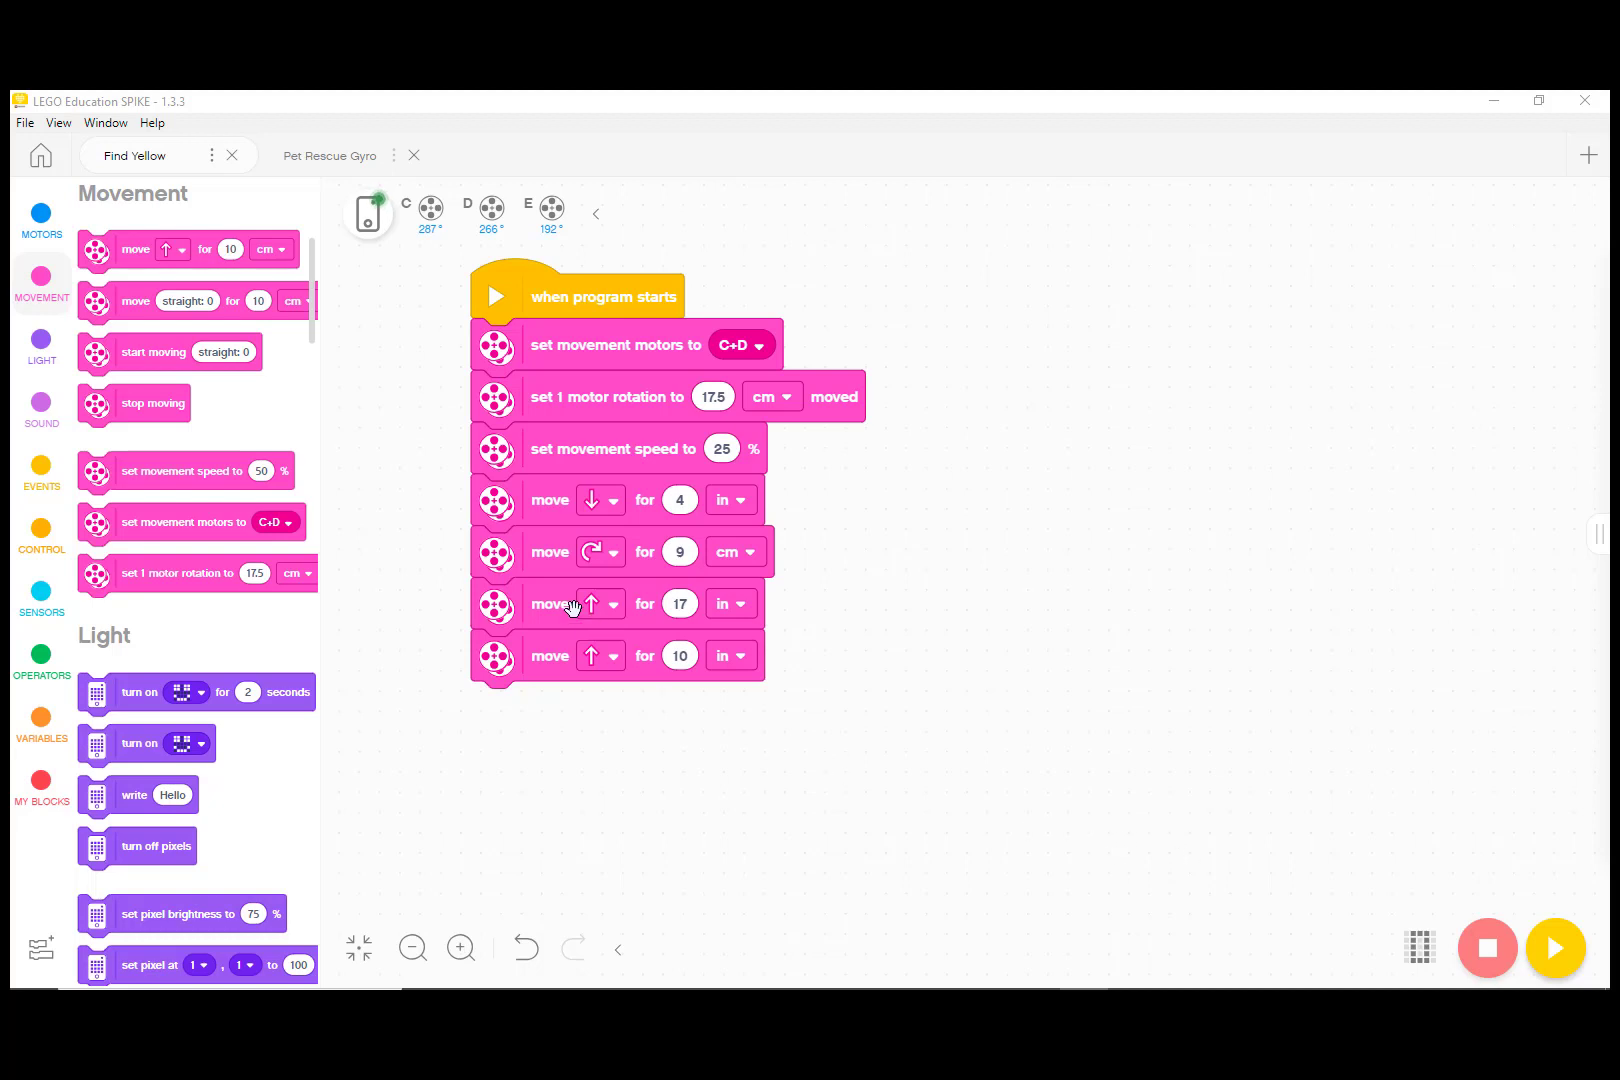
pyautogui.moveTo(522, 556)
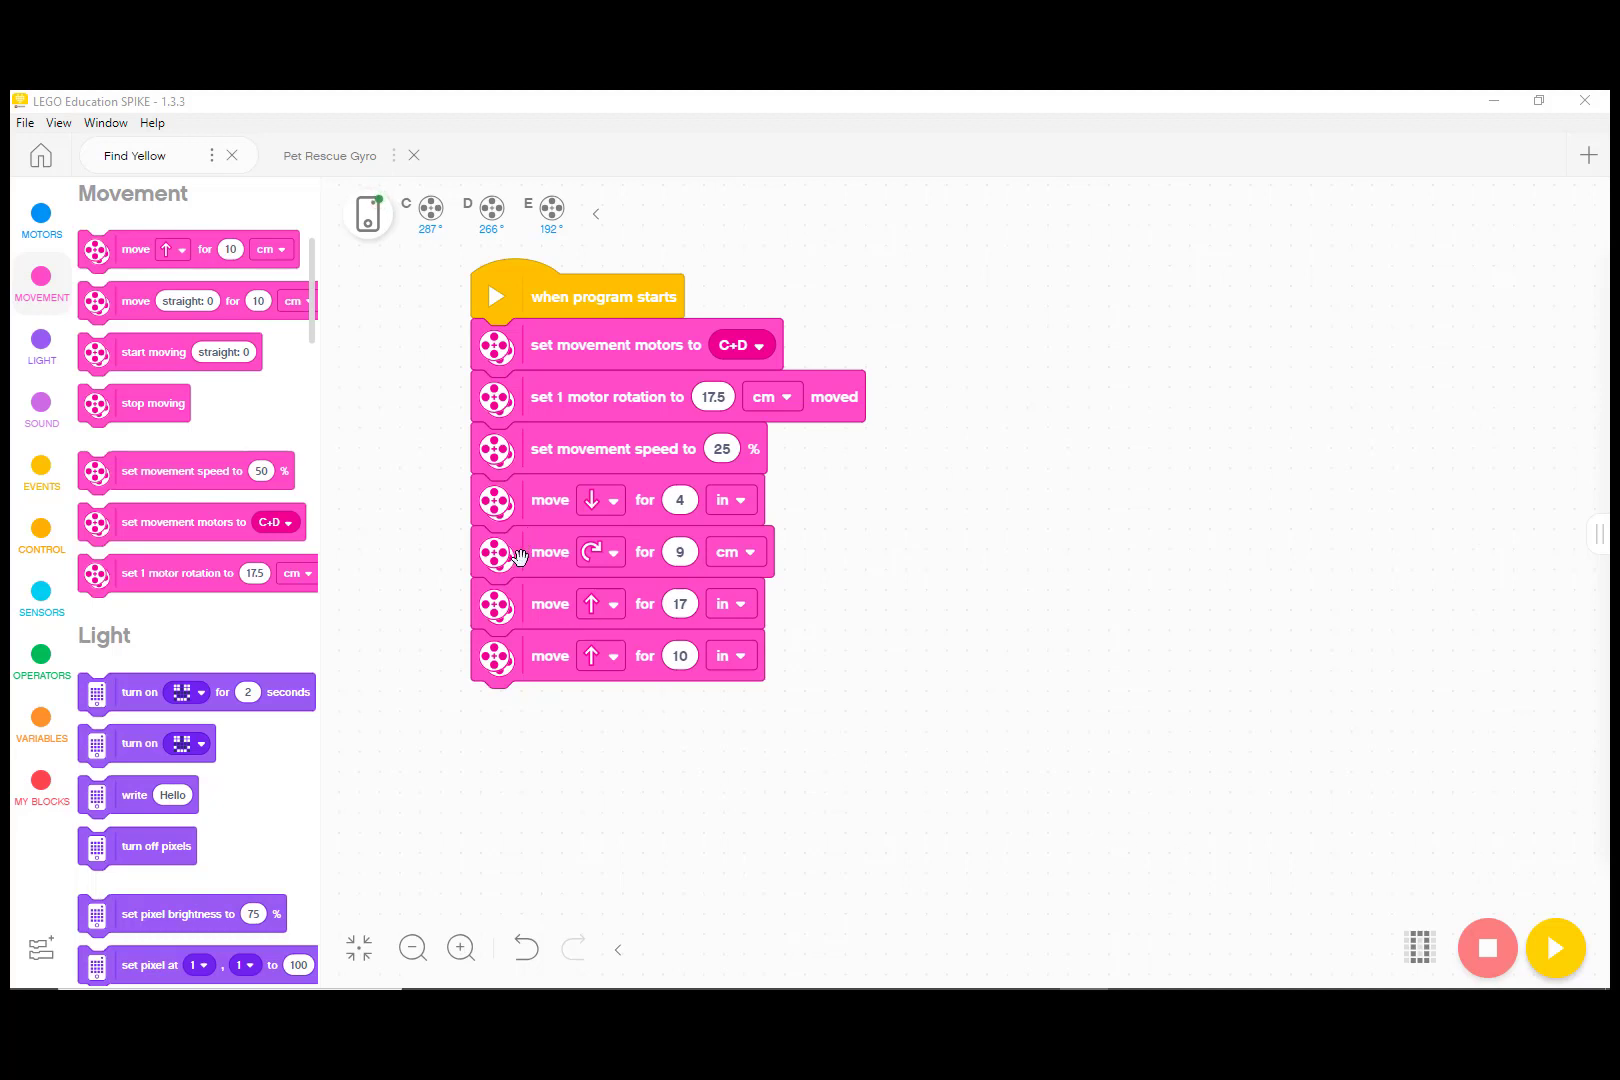
pyautogui.moveTo(525, 624)
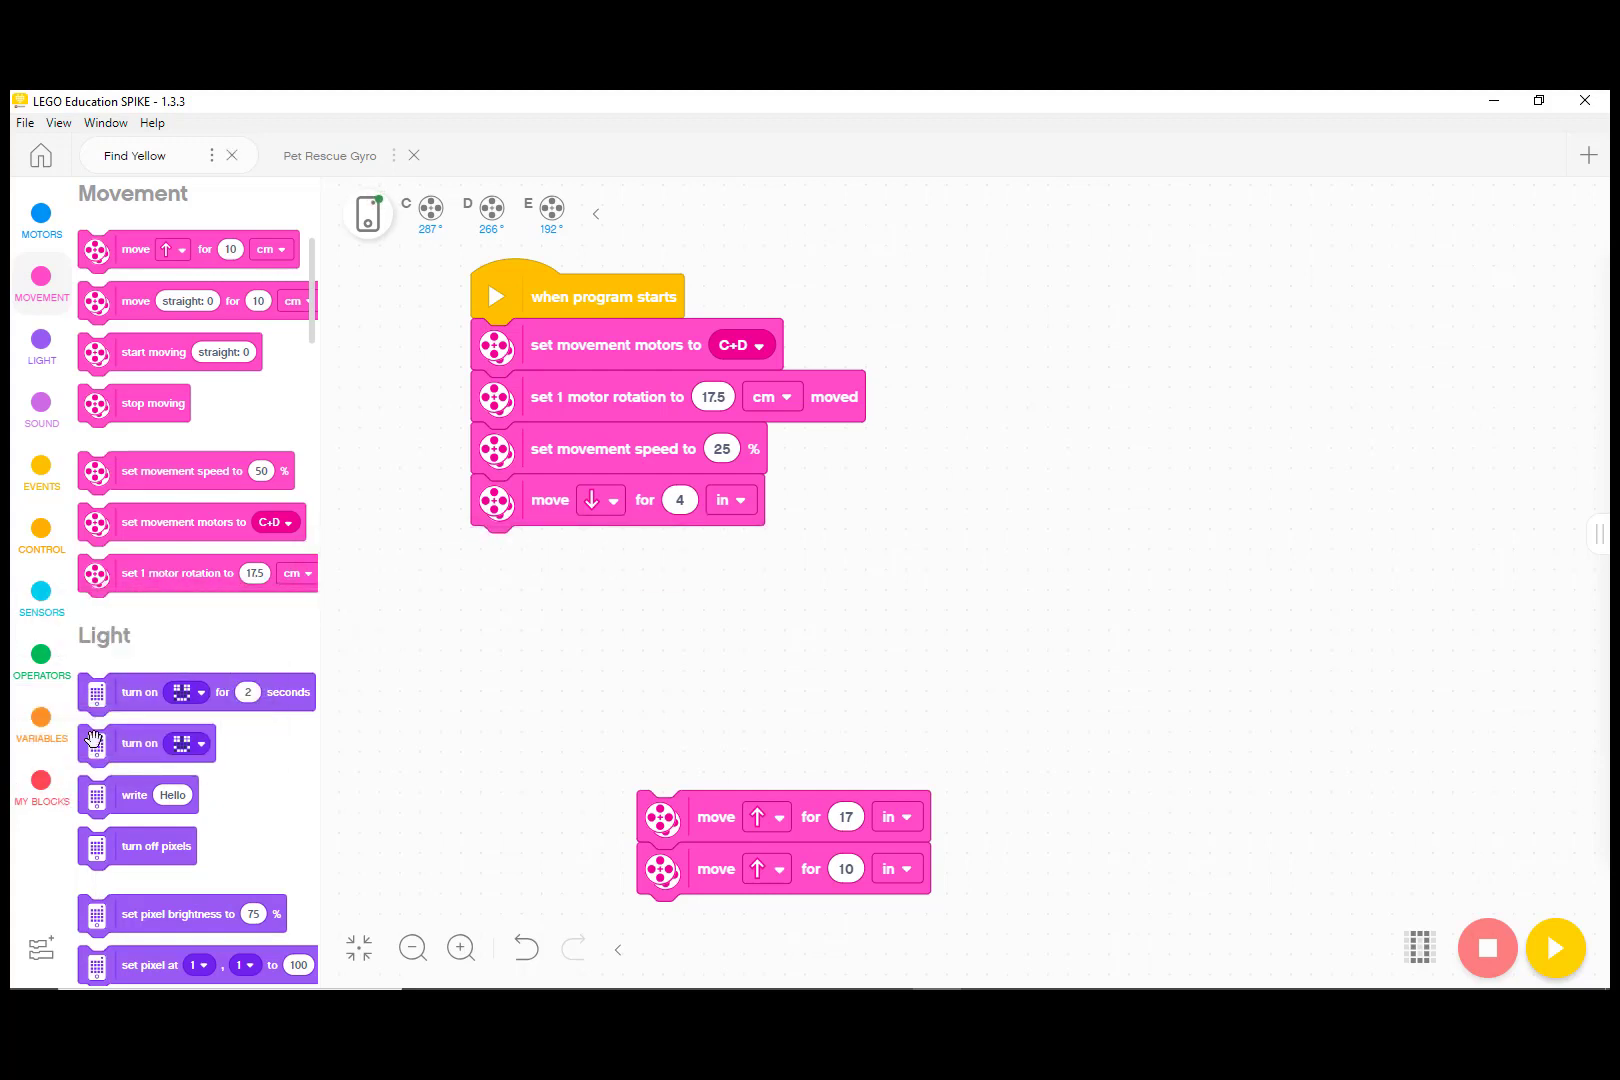
# - Add yaw reset to 0, start moving with steering right 100, and a wait-until block
pyautogui.click(41, 595)
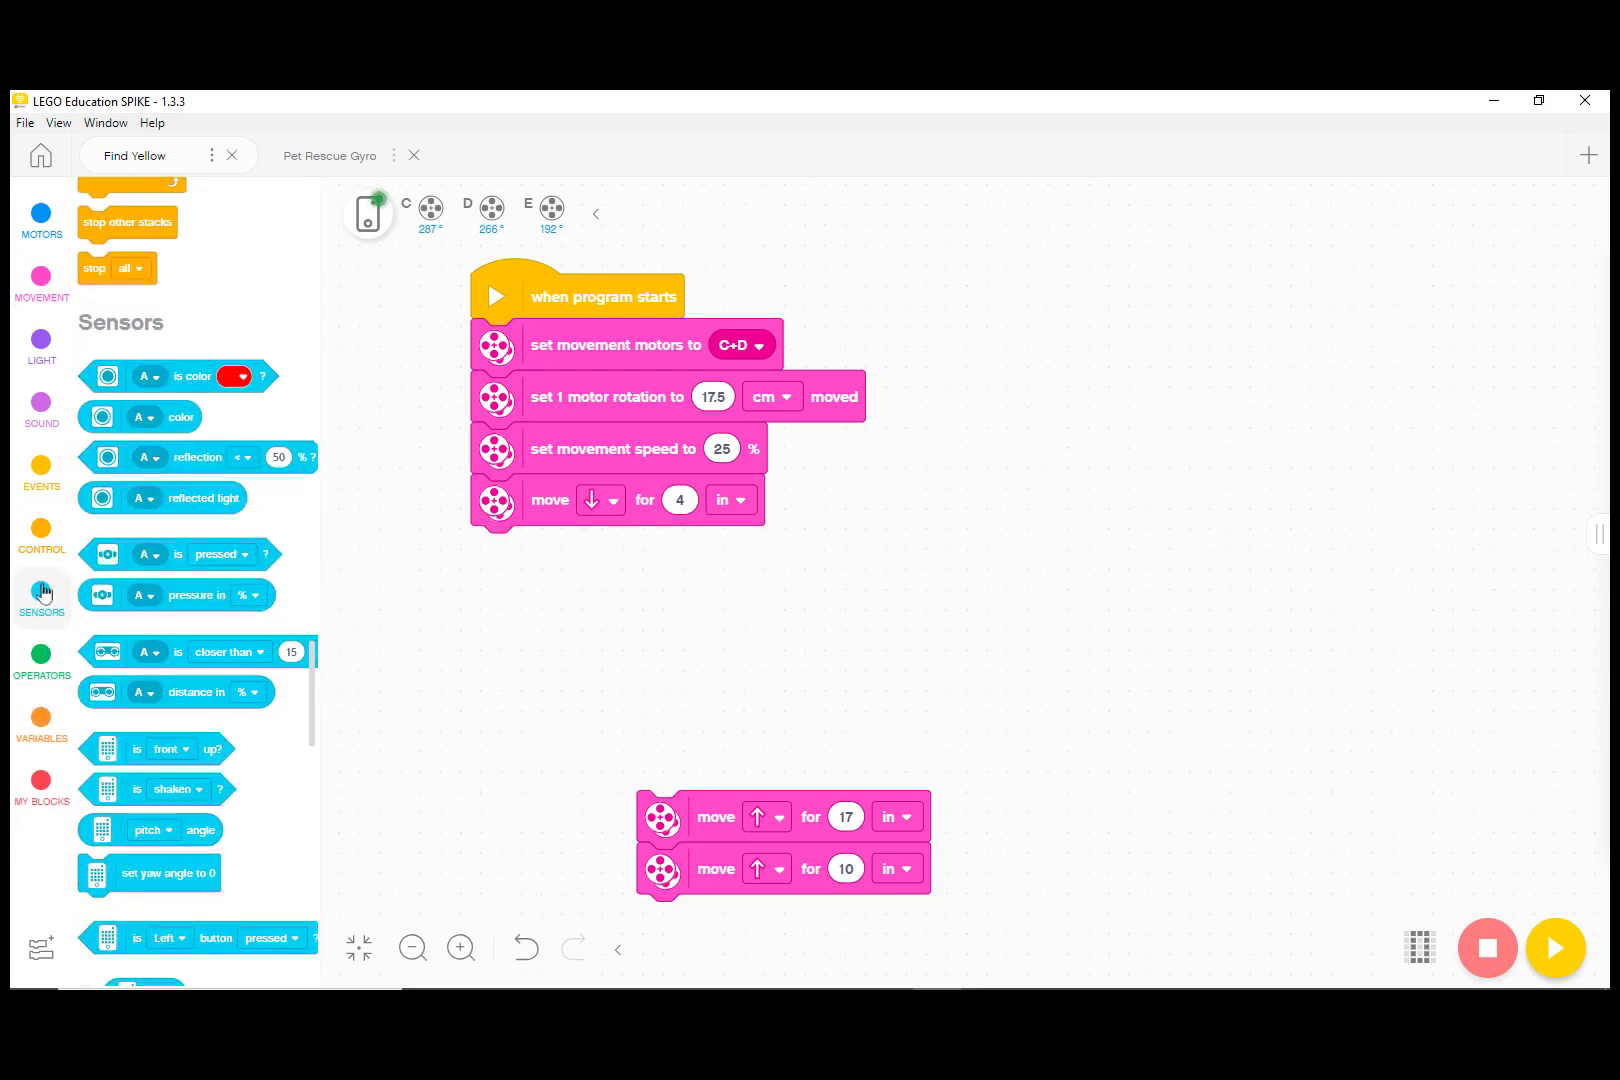
pyautogui.scroll(-3)
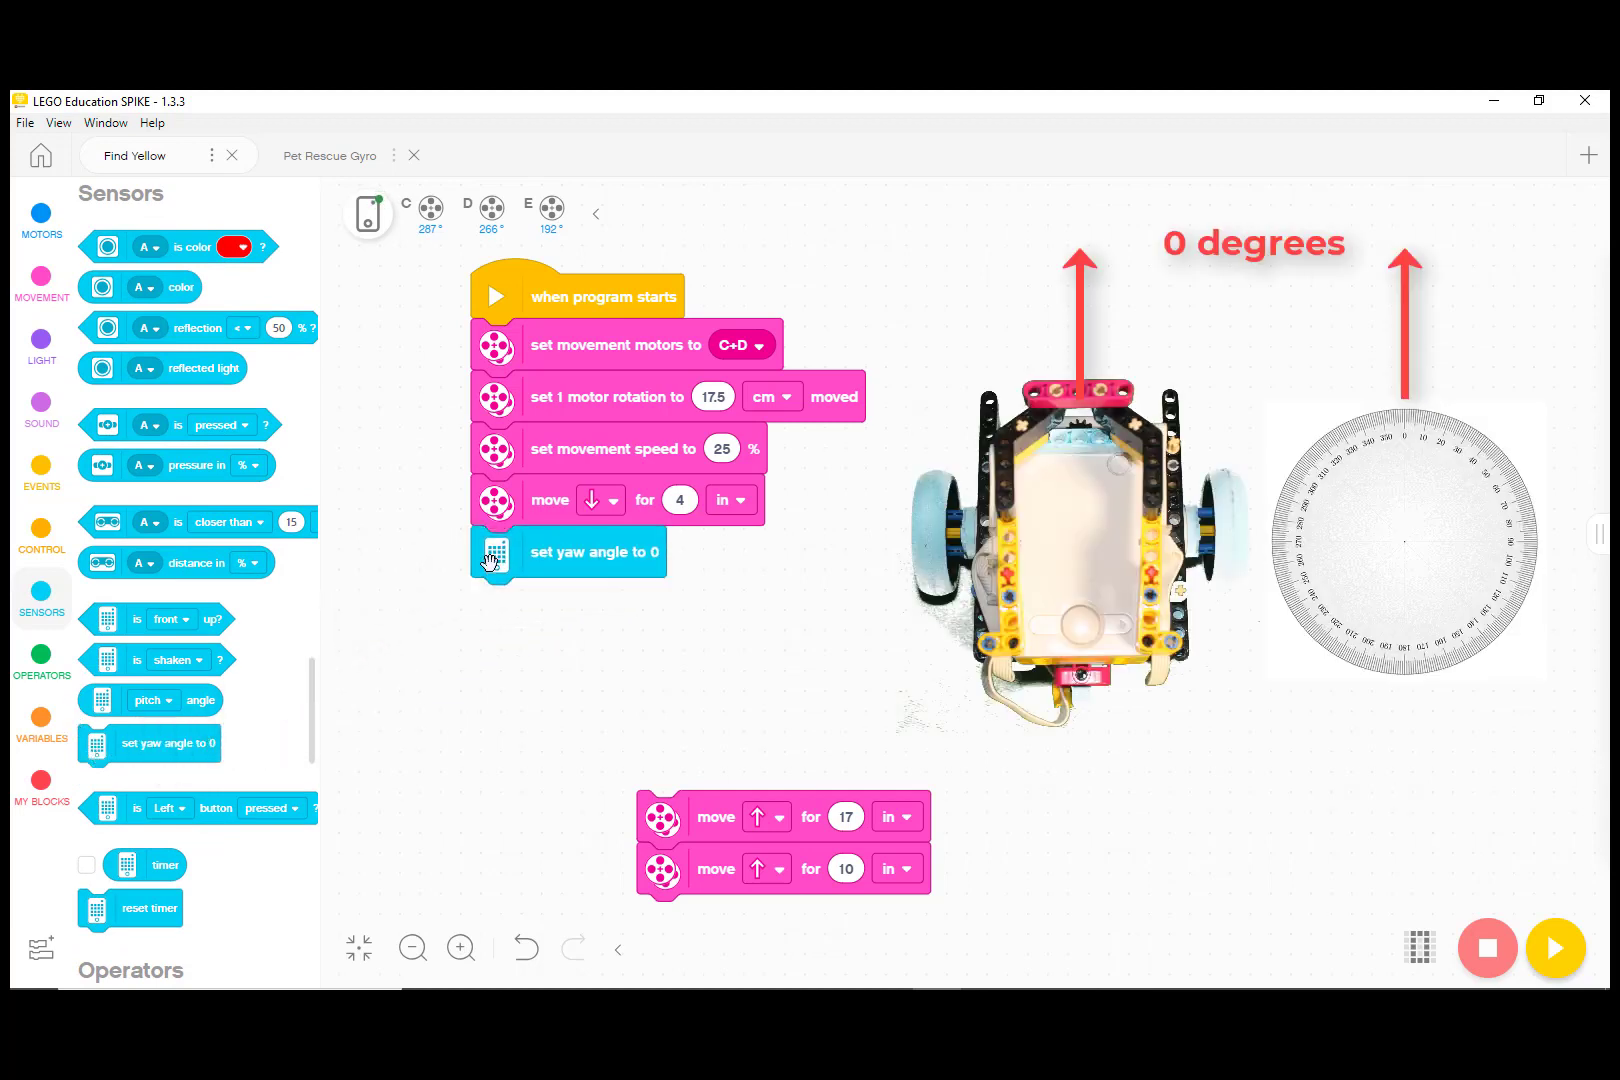
pyautogui.moveTo(207, 460)
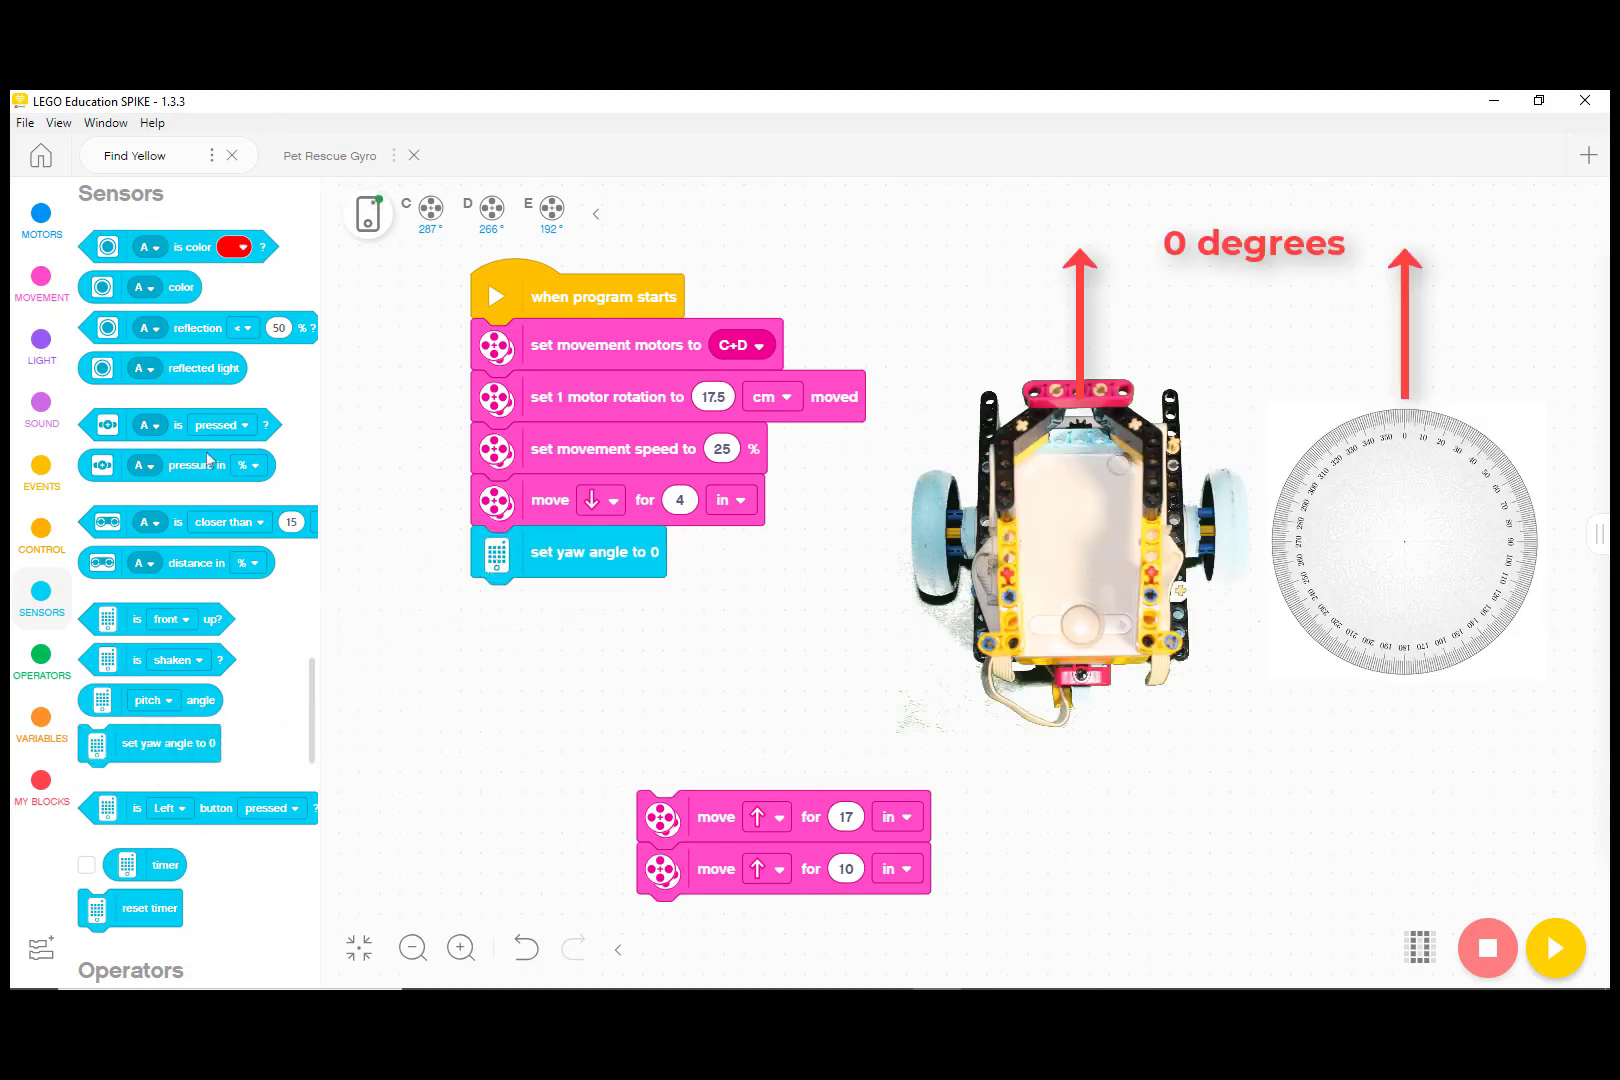
pyautogui.click(41, 284)
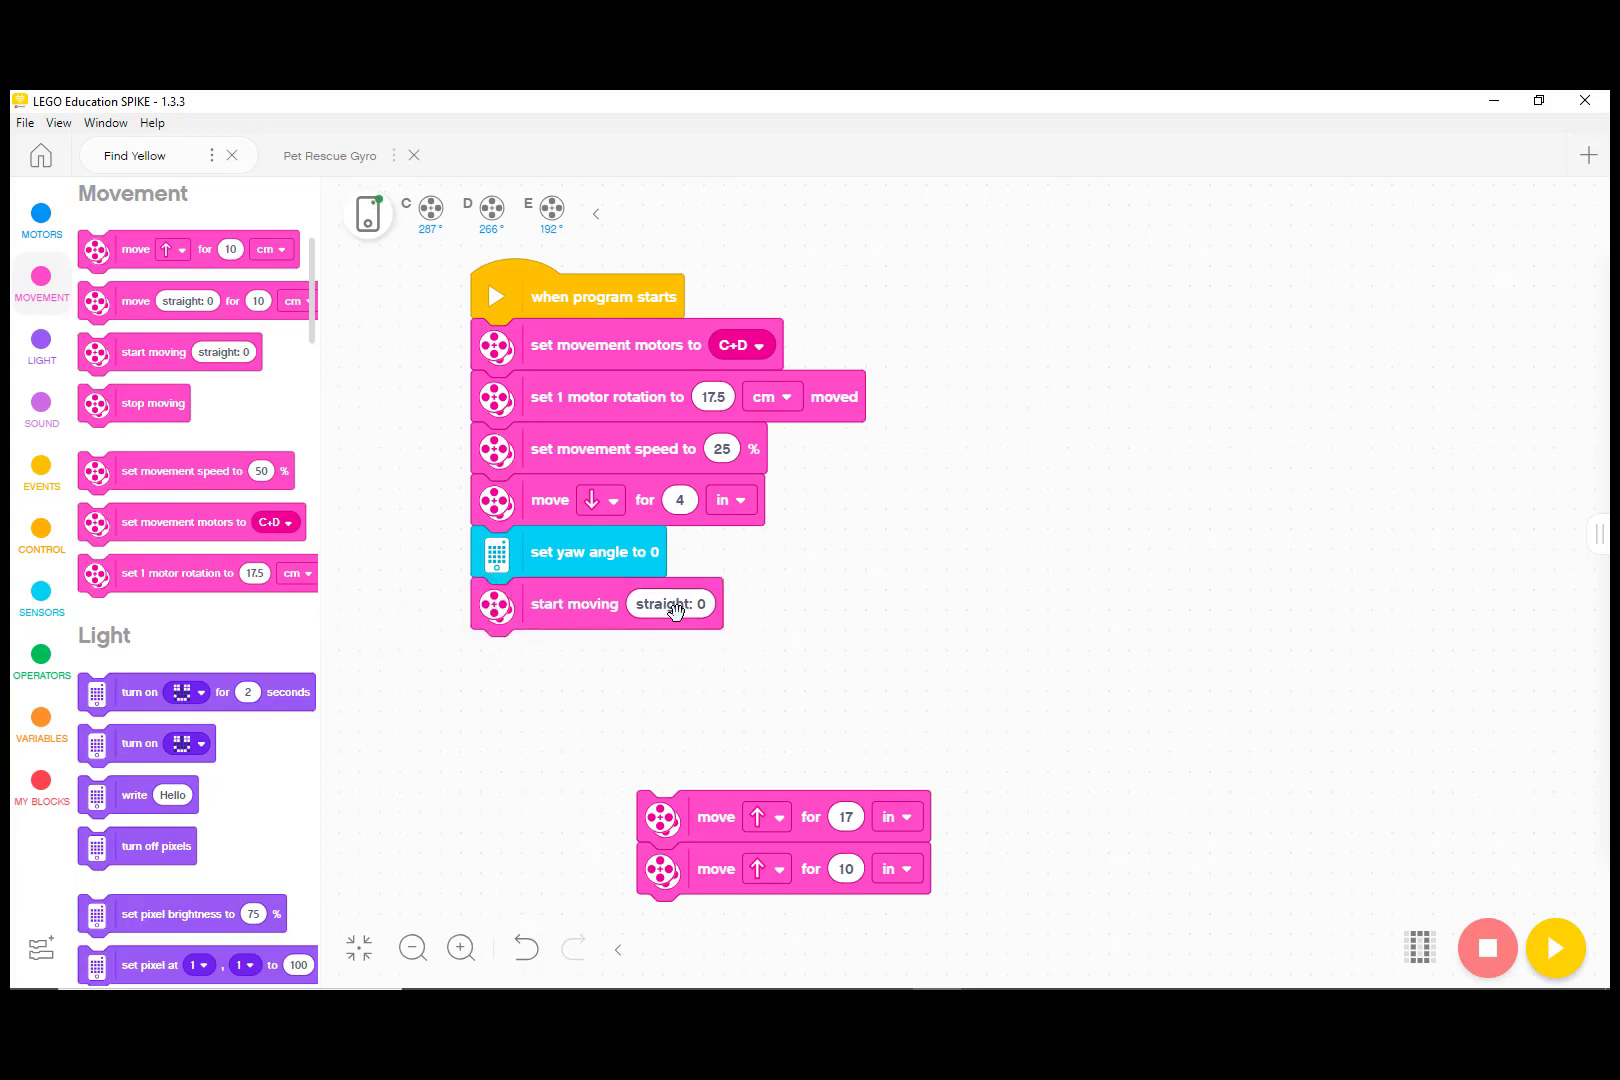
pyautogui.click(668, 604)
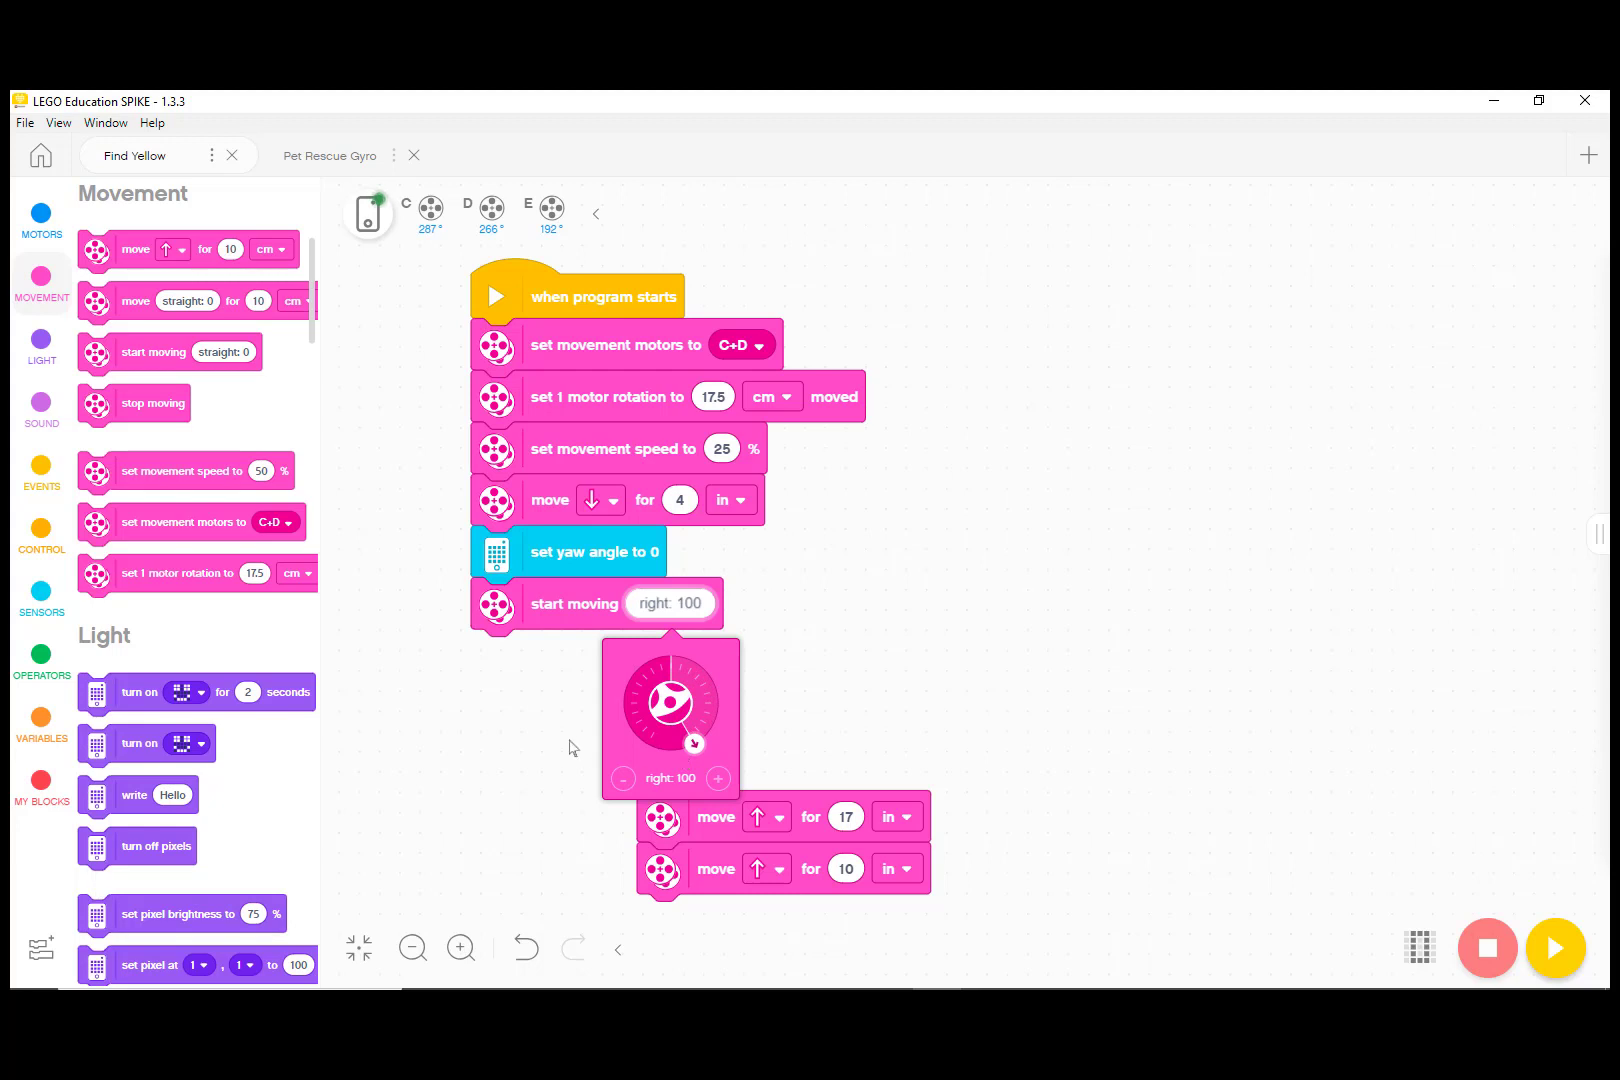
pyautogui.click(573, 747)
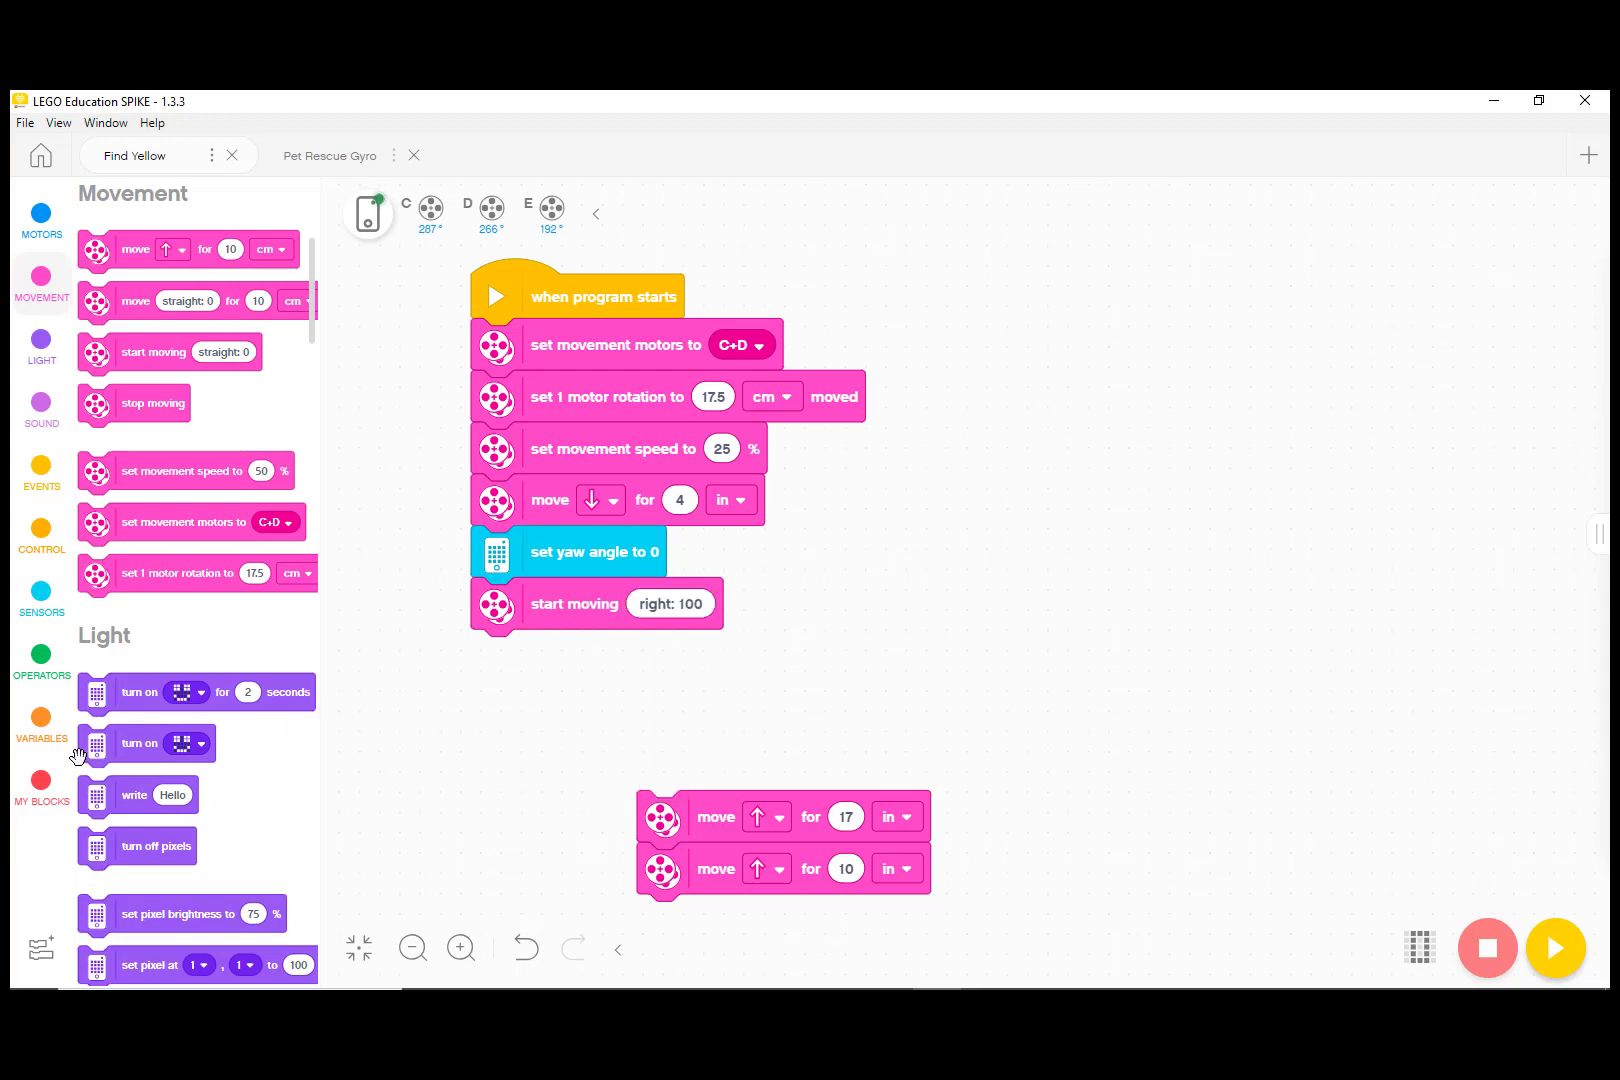
pyautogui.click(41, 537)
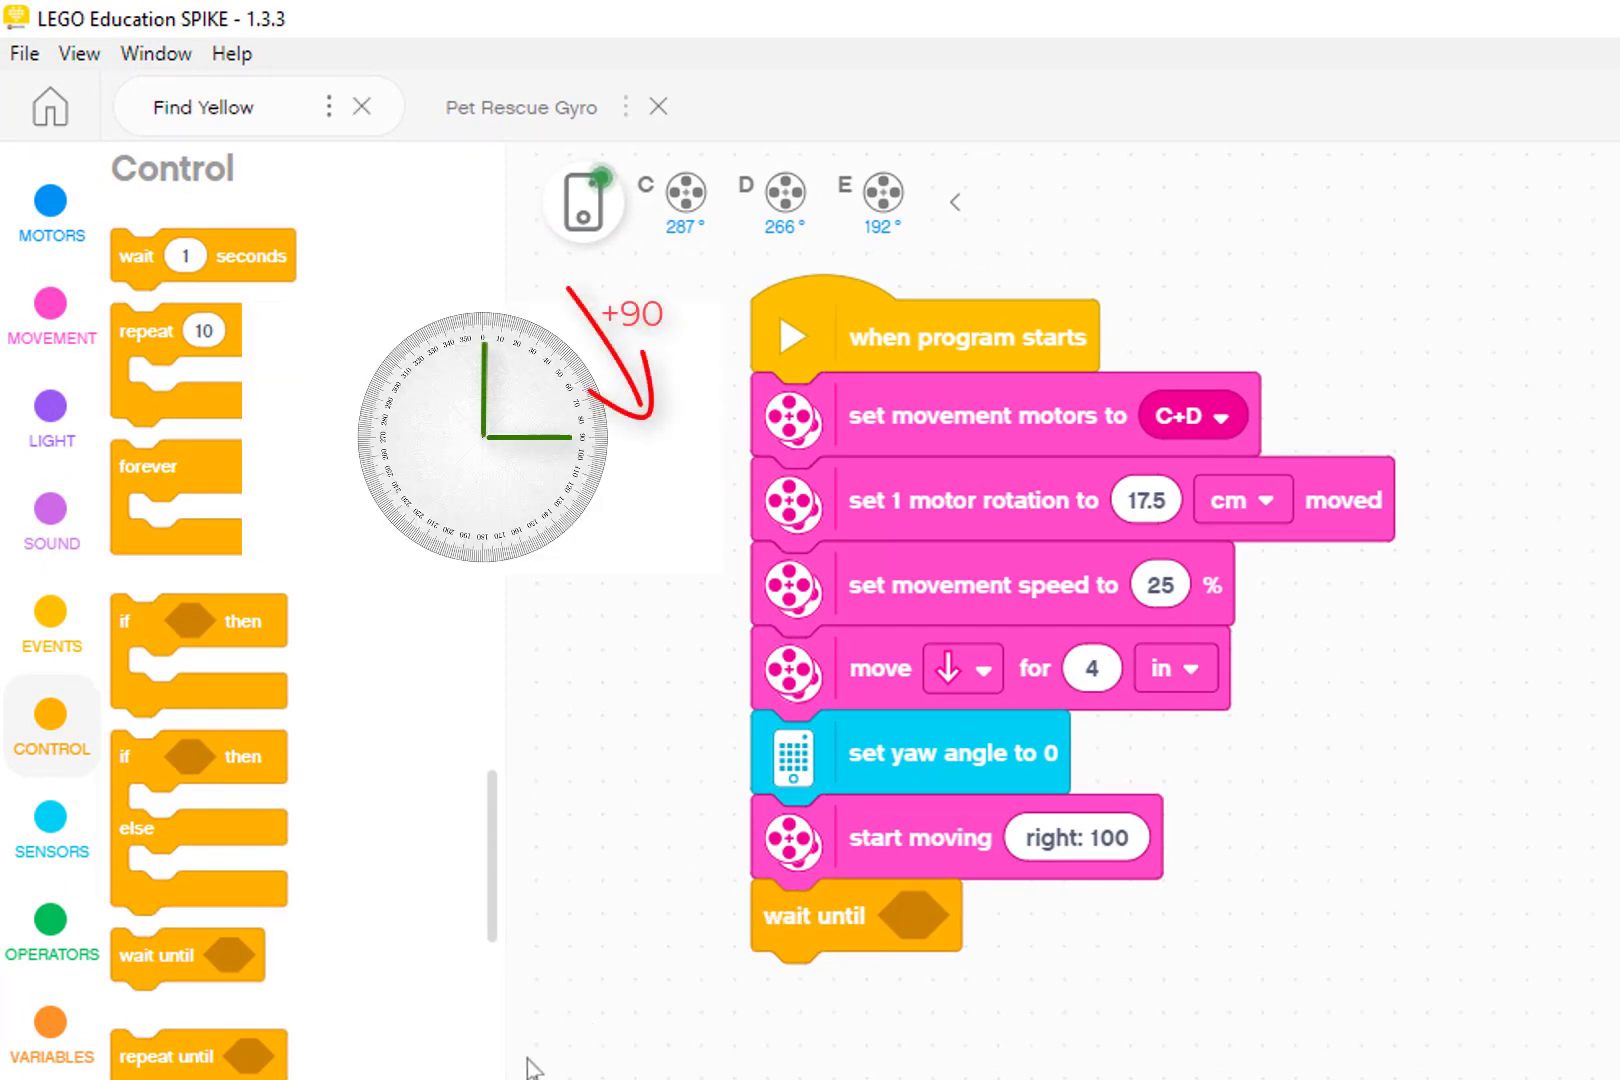
pyautogui.moveTo(50, 918)
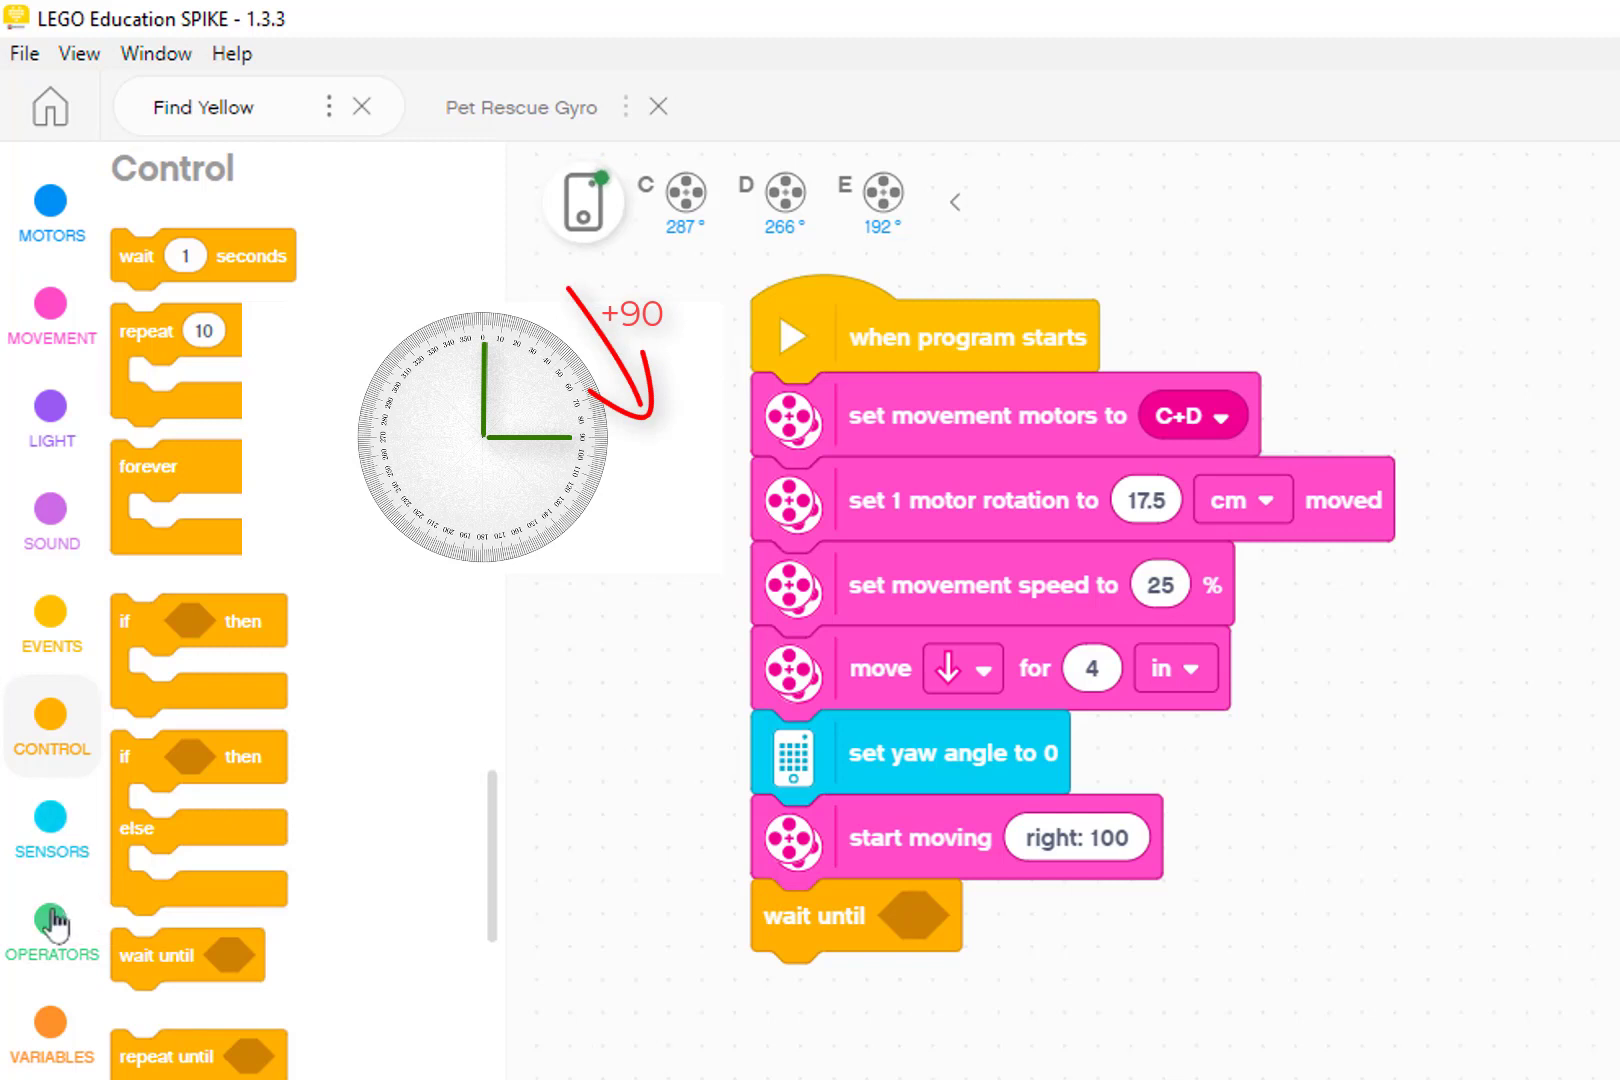
# - Fill the wait-until with a '>' comparison of the yaw angle against 89
pyautogui.click(51, 928)
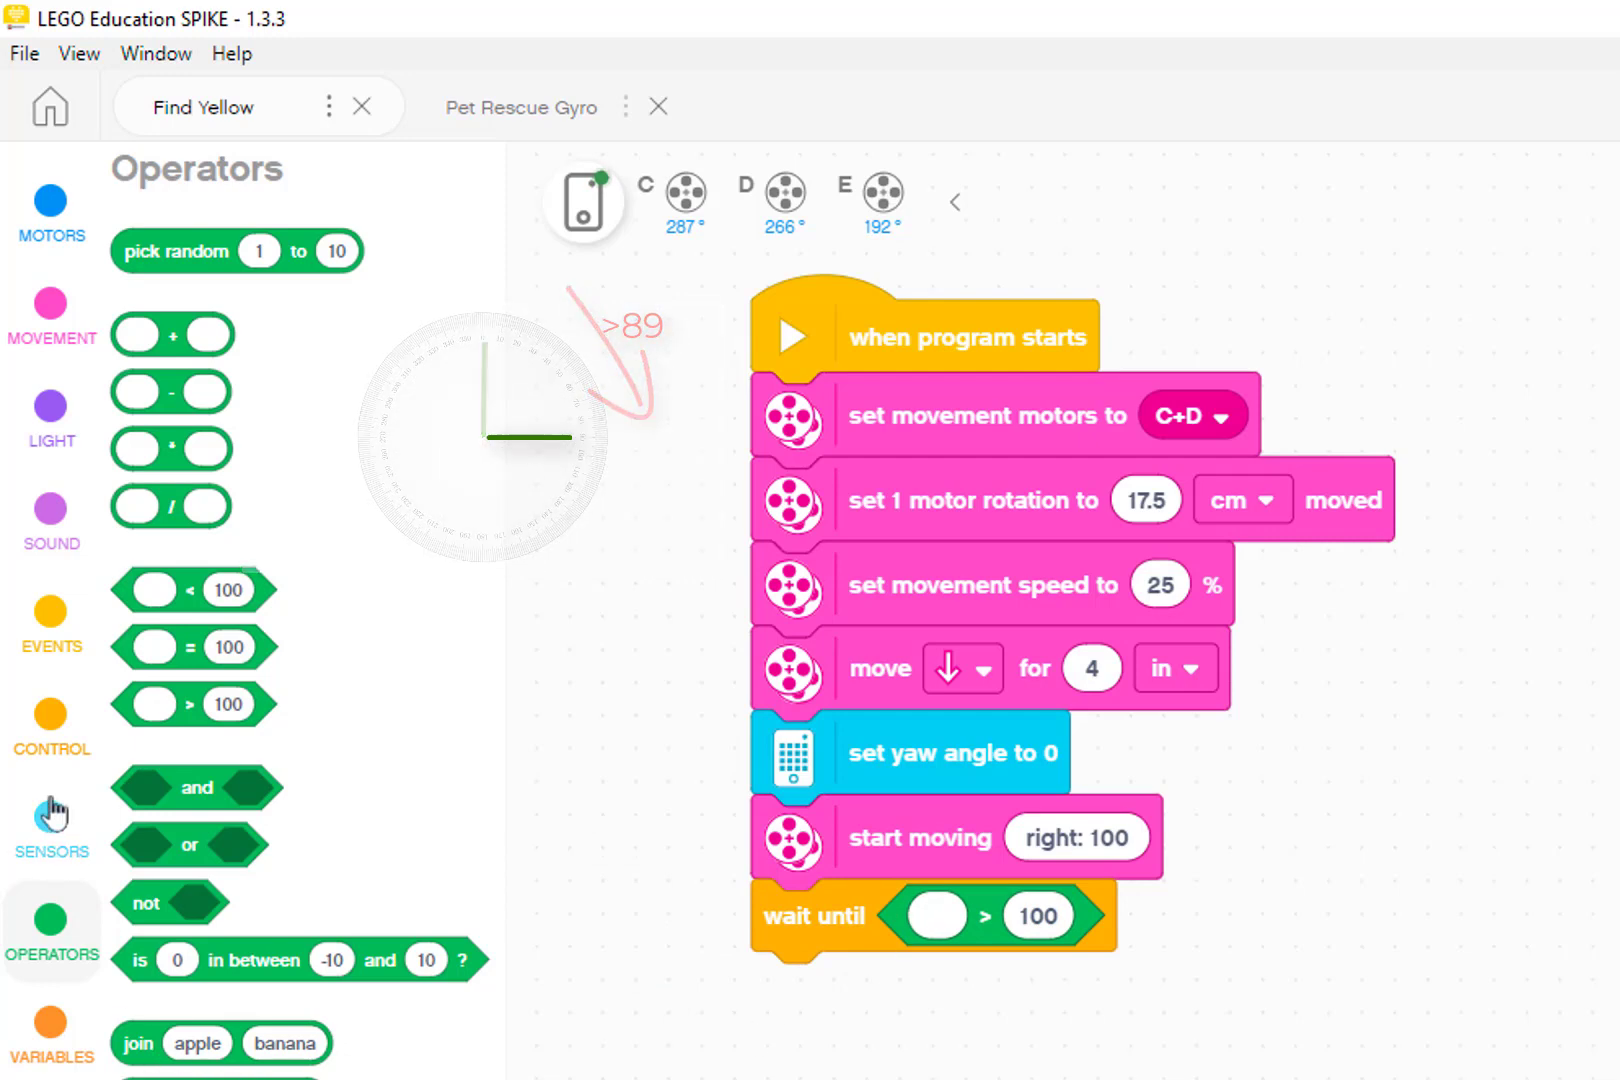
pyautogui.click(52, 816)
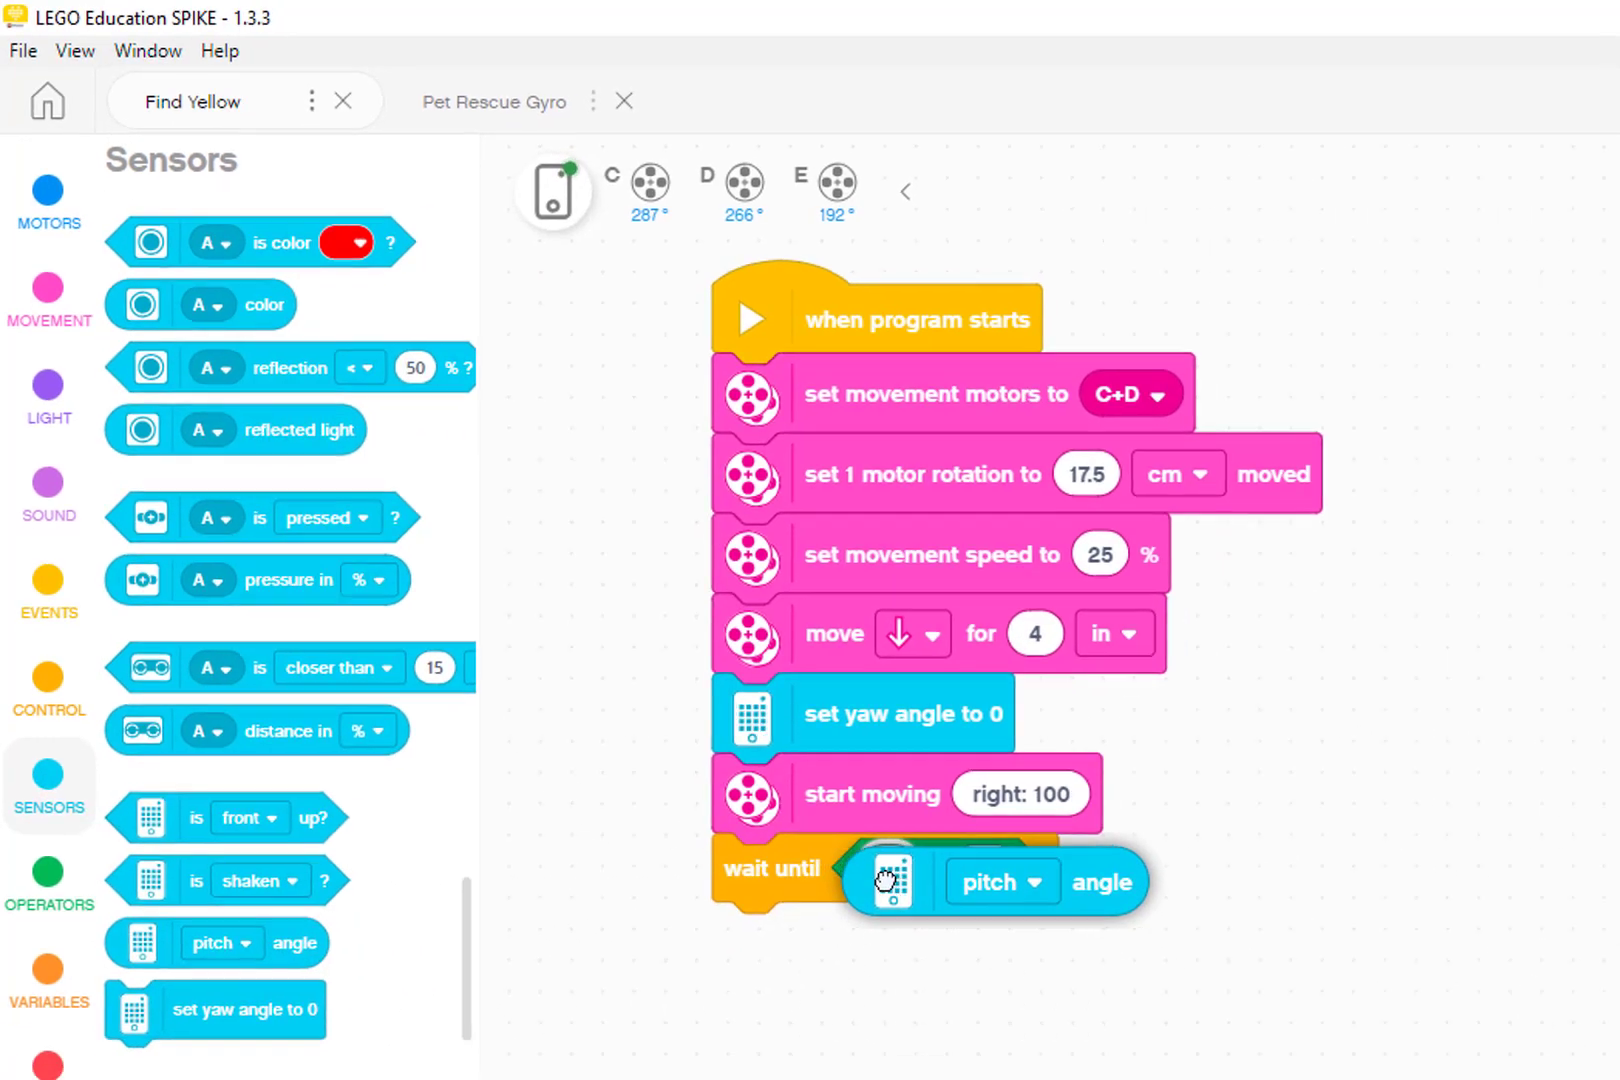
pyautogui.click(997, 882)
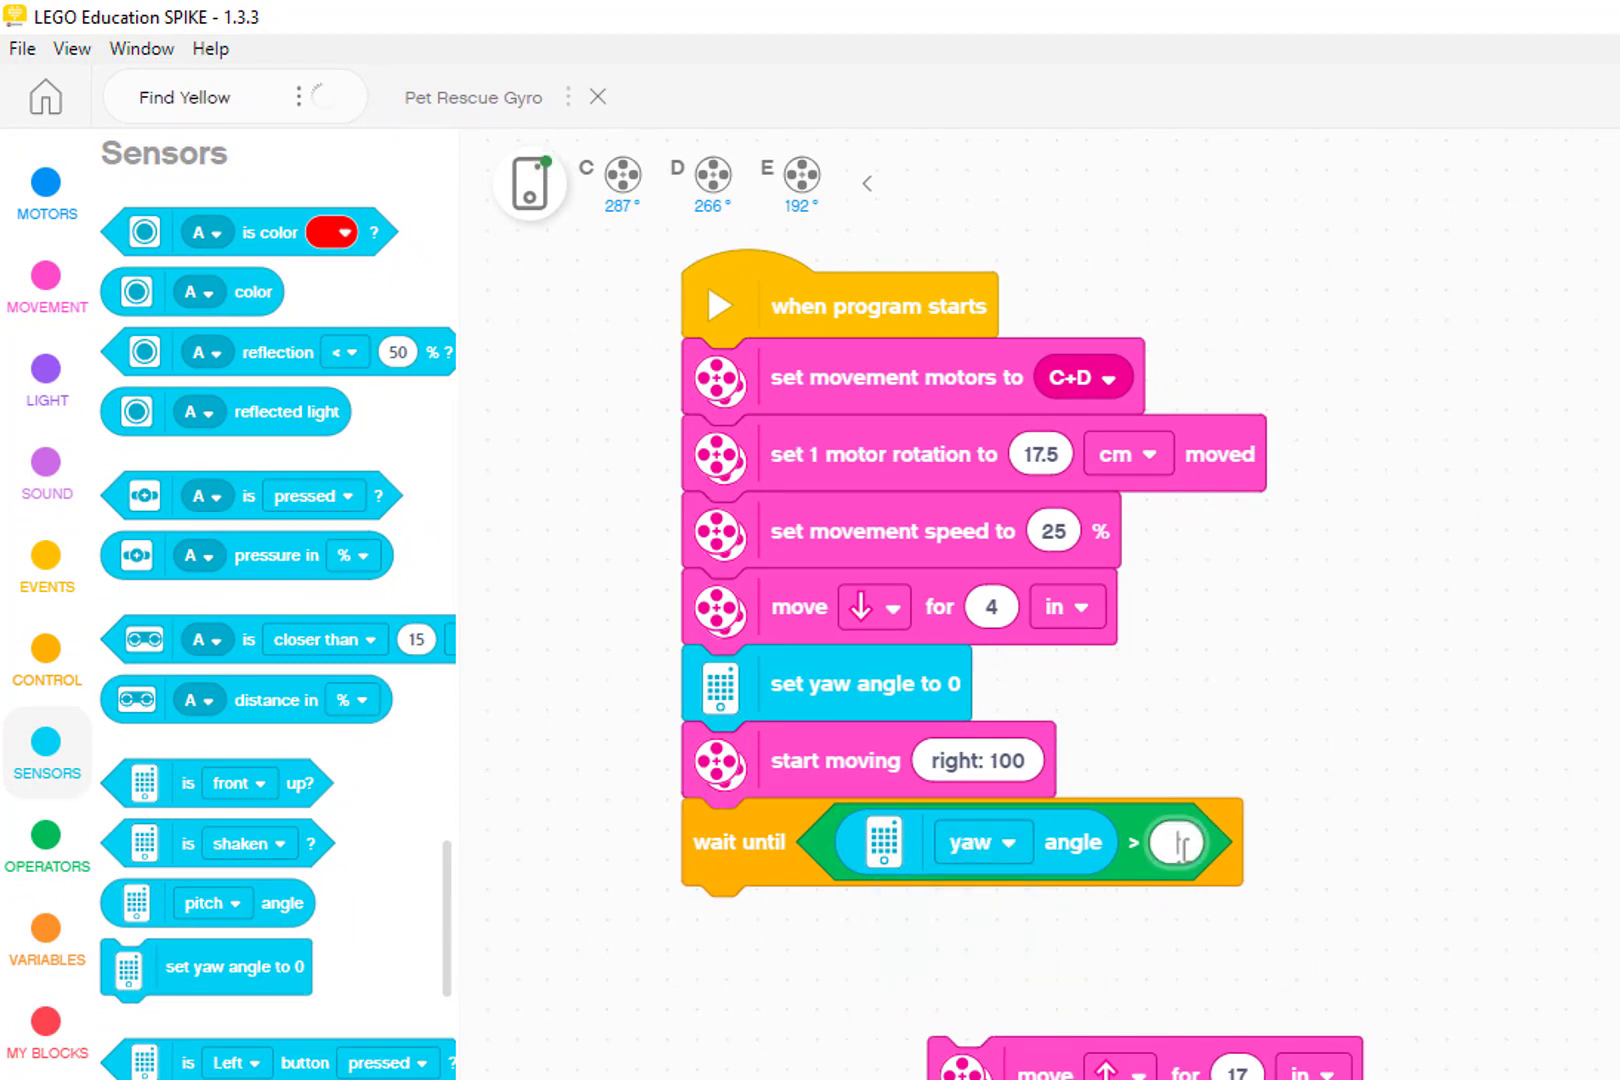
pyautogui.write('89')
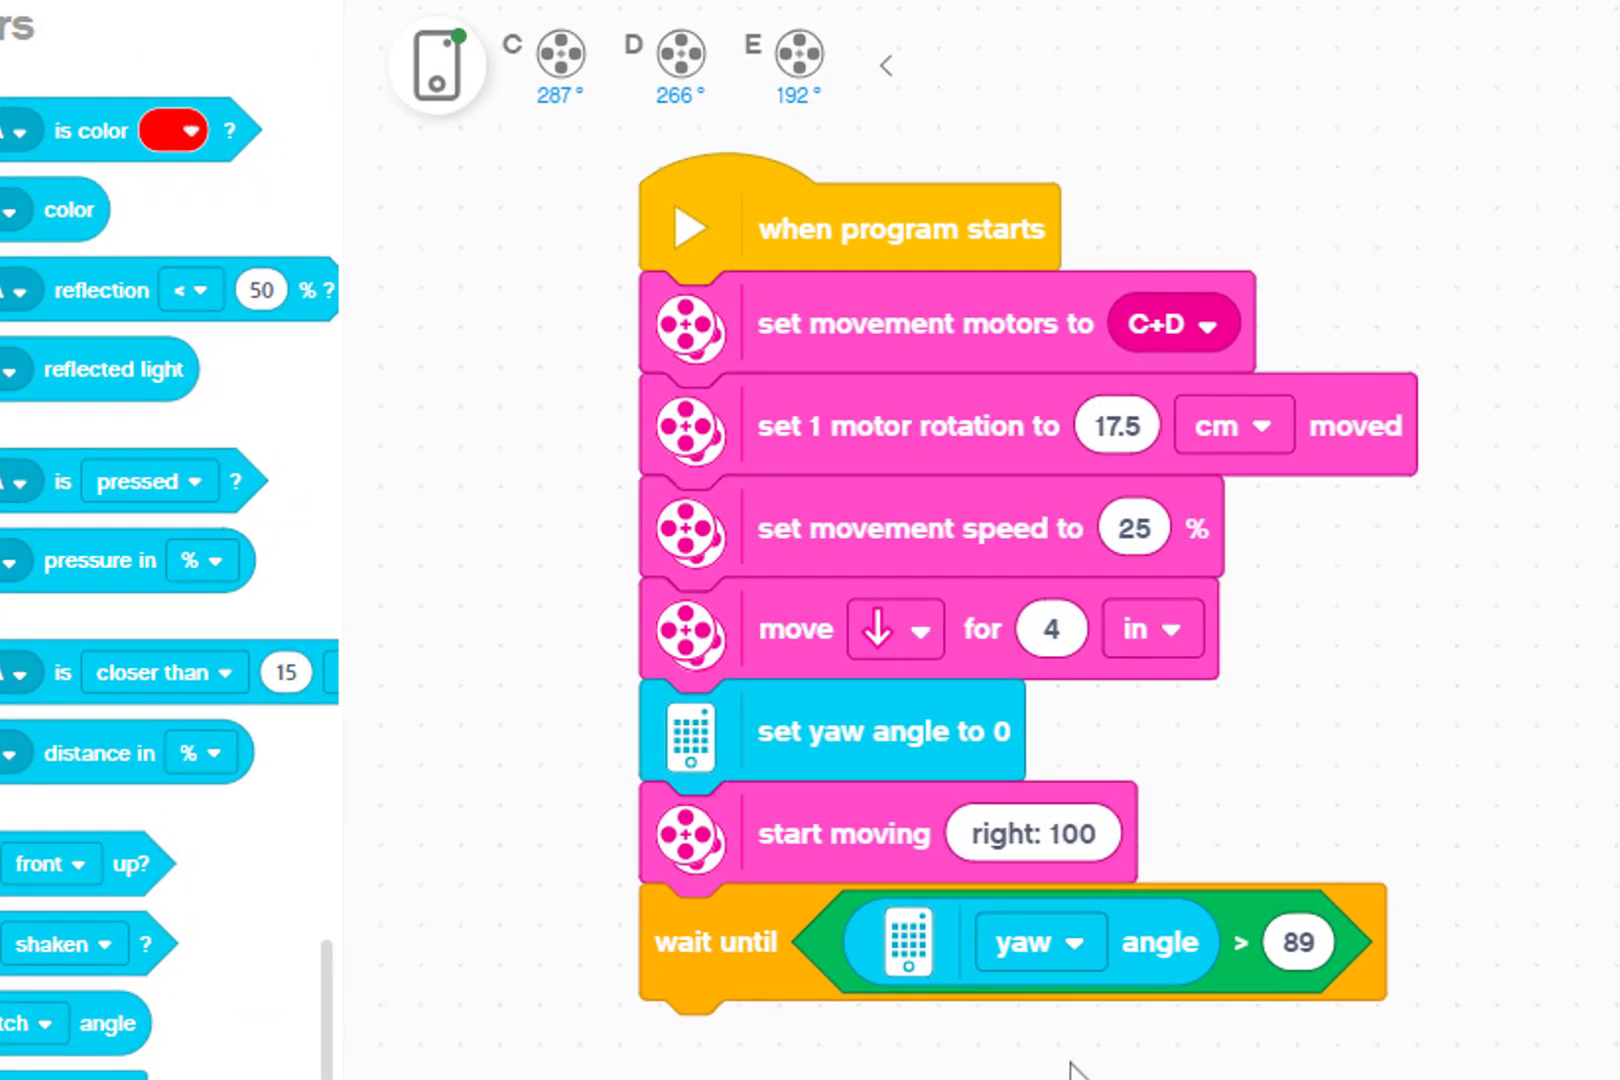
pyautogui.moveTo(608, 1041)
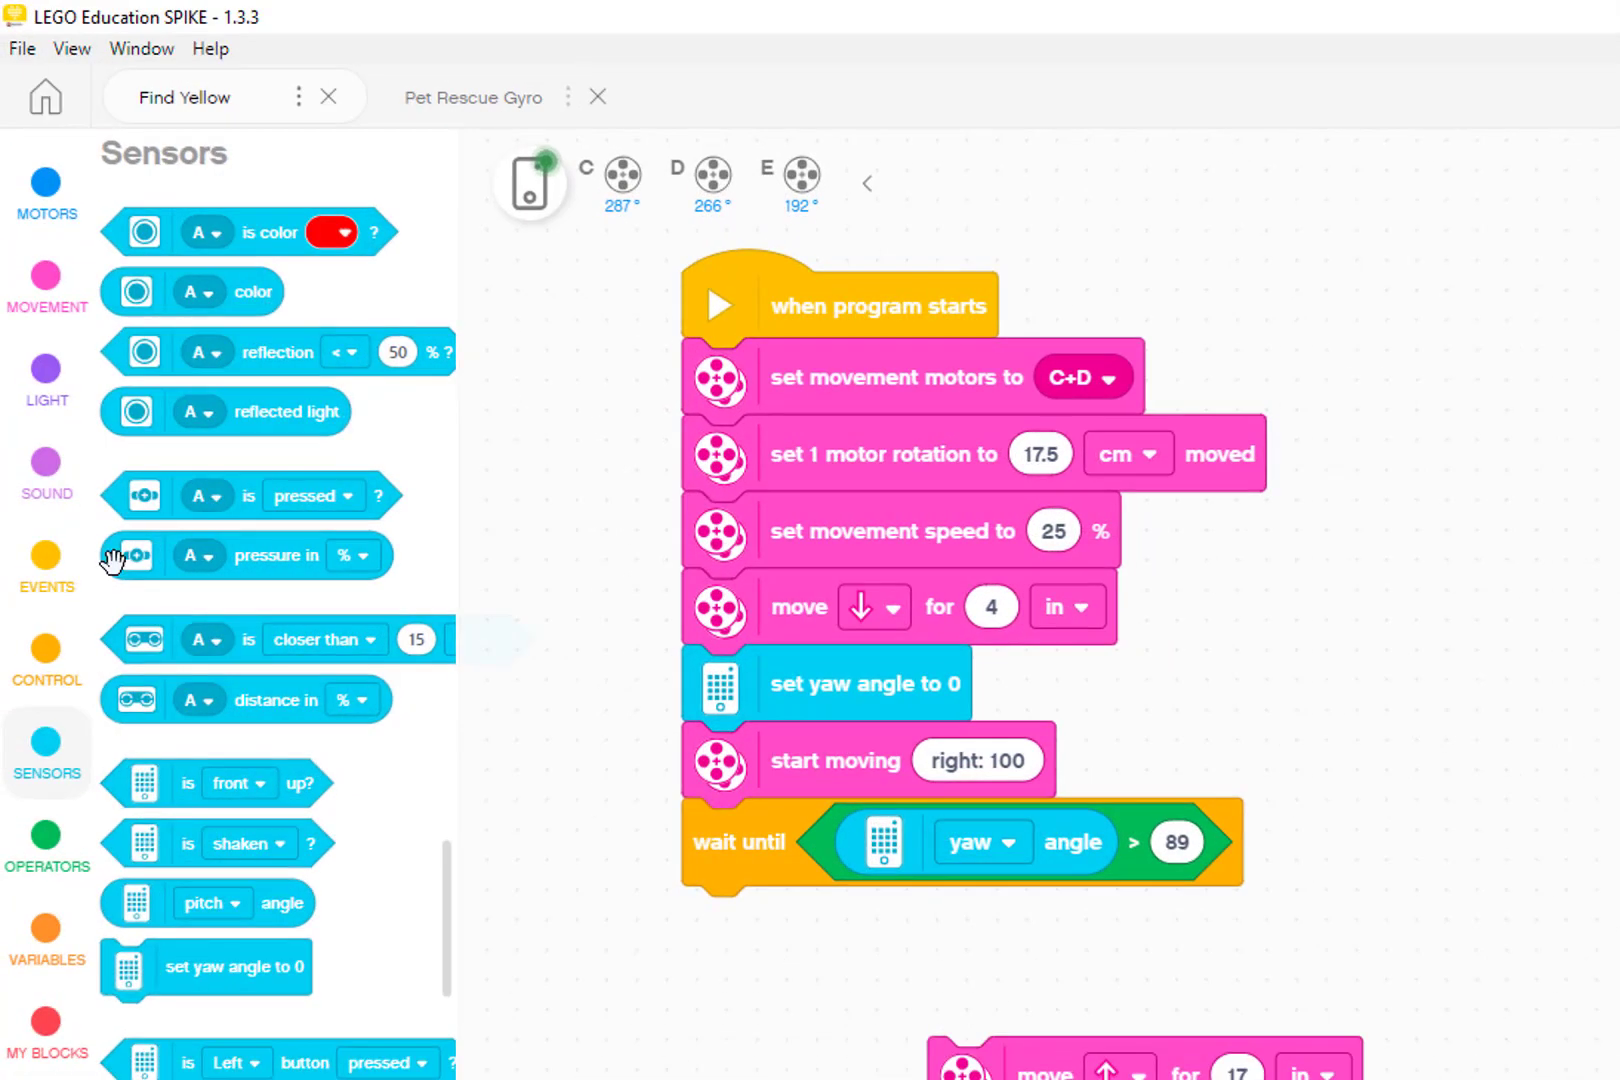
pyautogui.moveTo(45, 279)
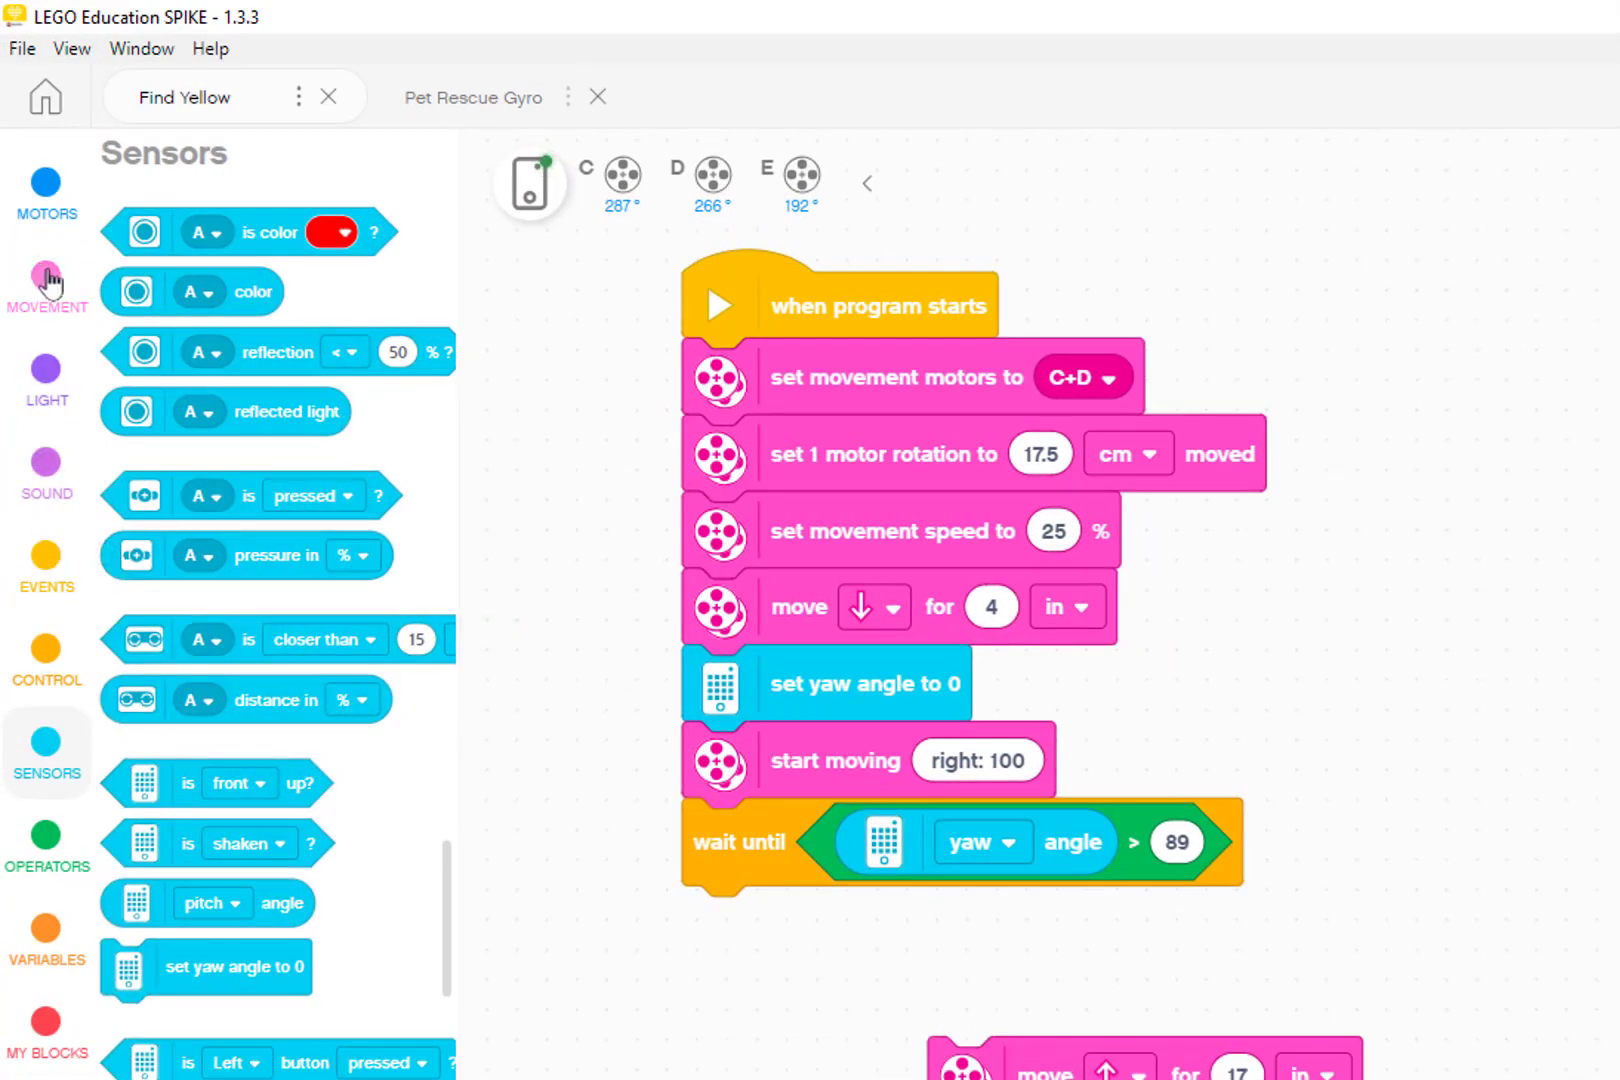
# - Show the Movement blocks to fetch the stop moving block
pyautogui.click(45, 289)
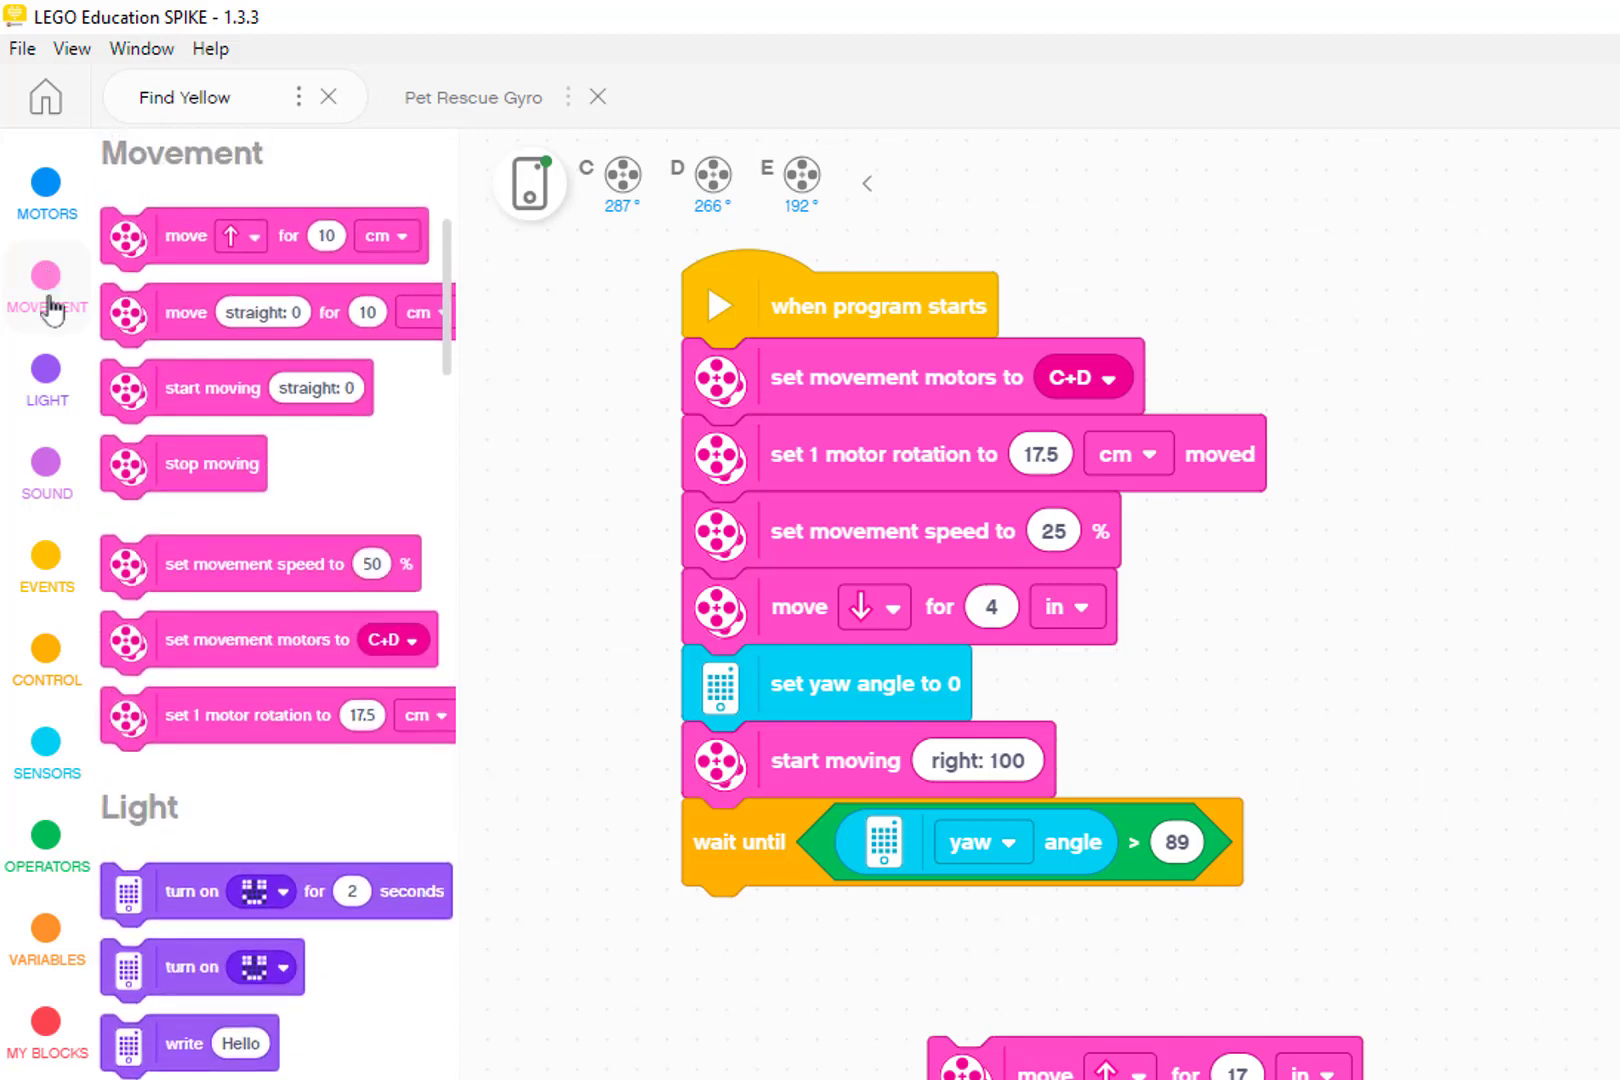
pyautogui.moveTo(137, 467)
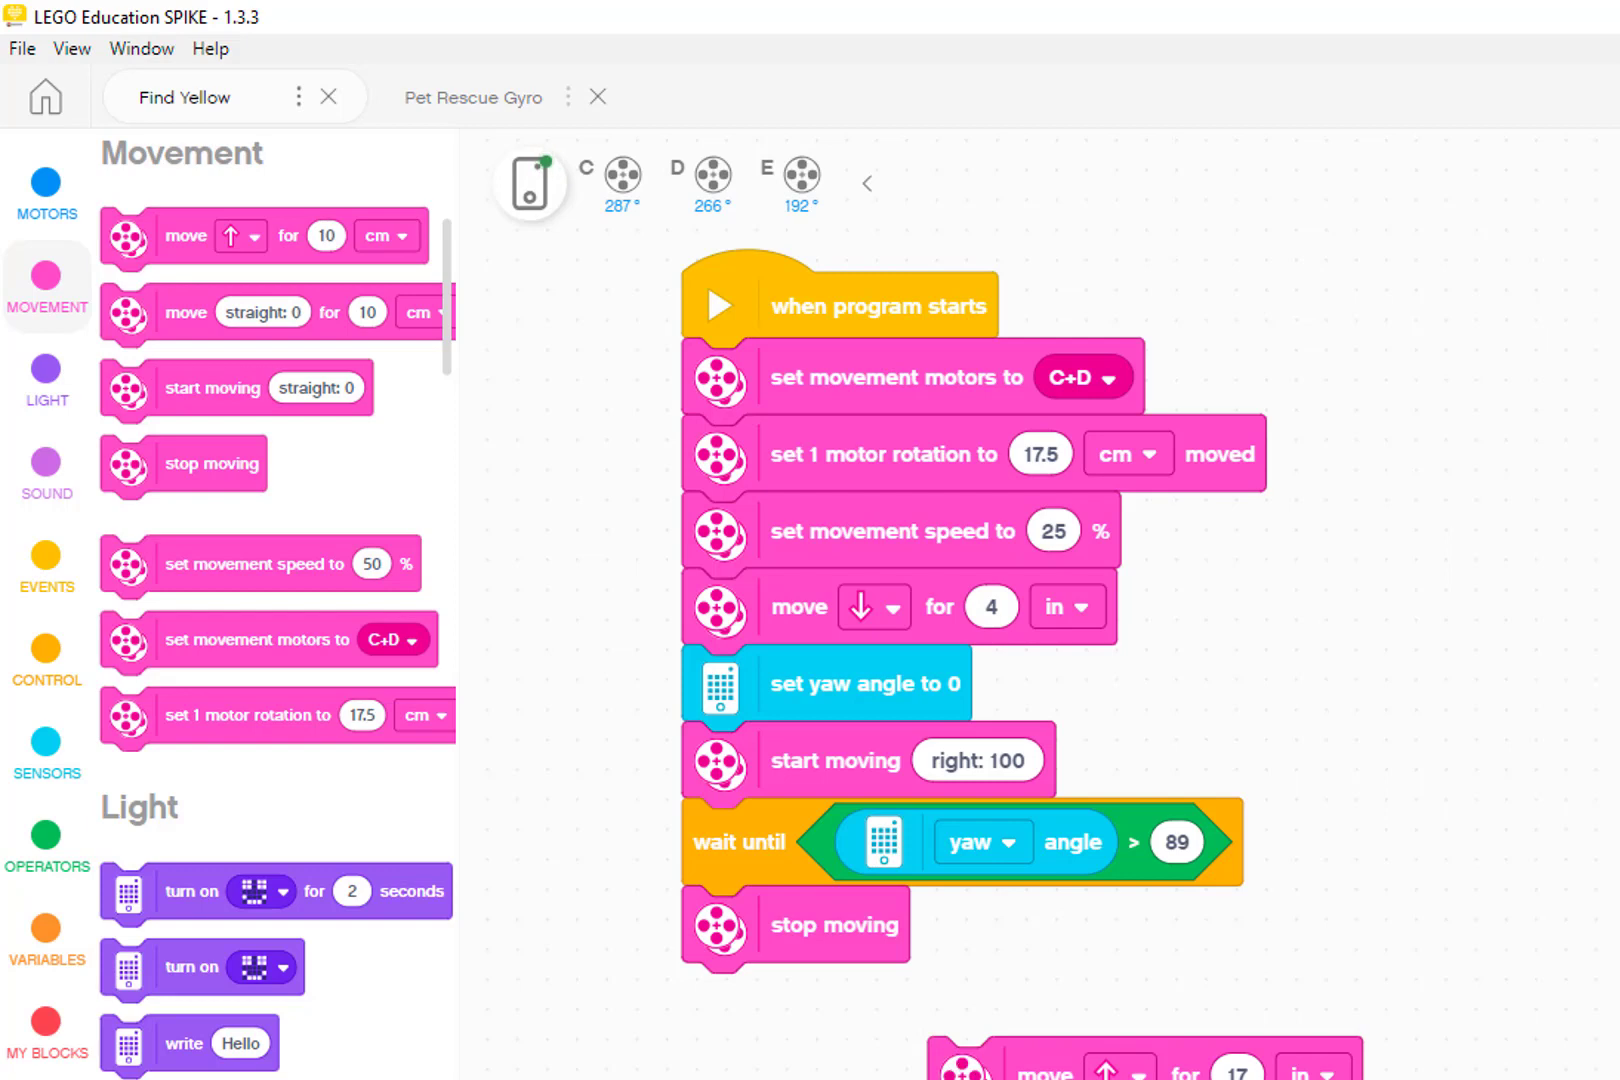
pyautogui.moveTo(852, 806)
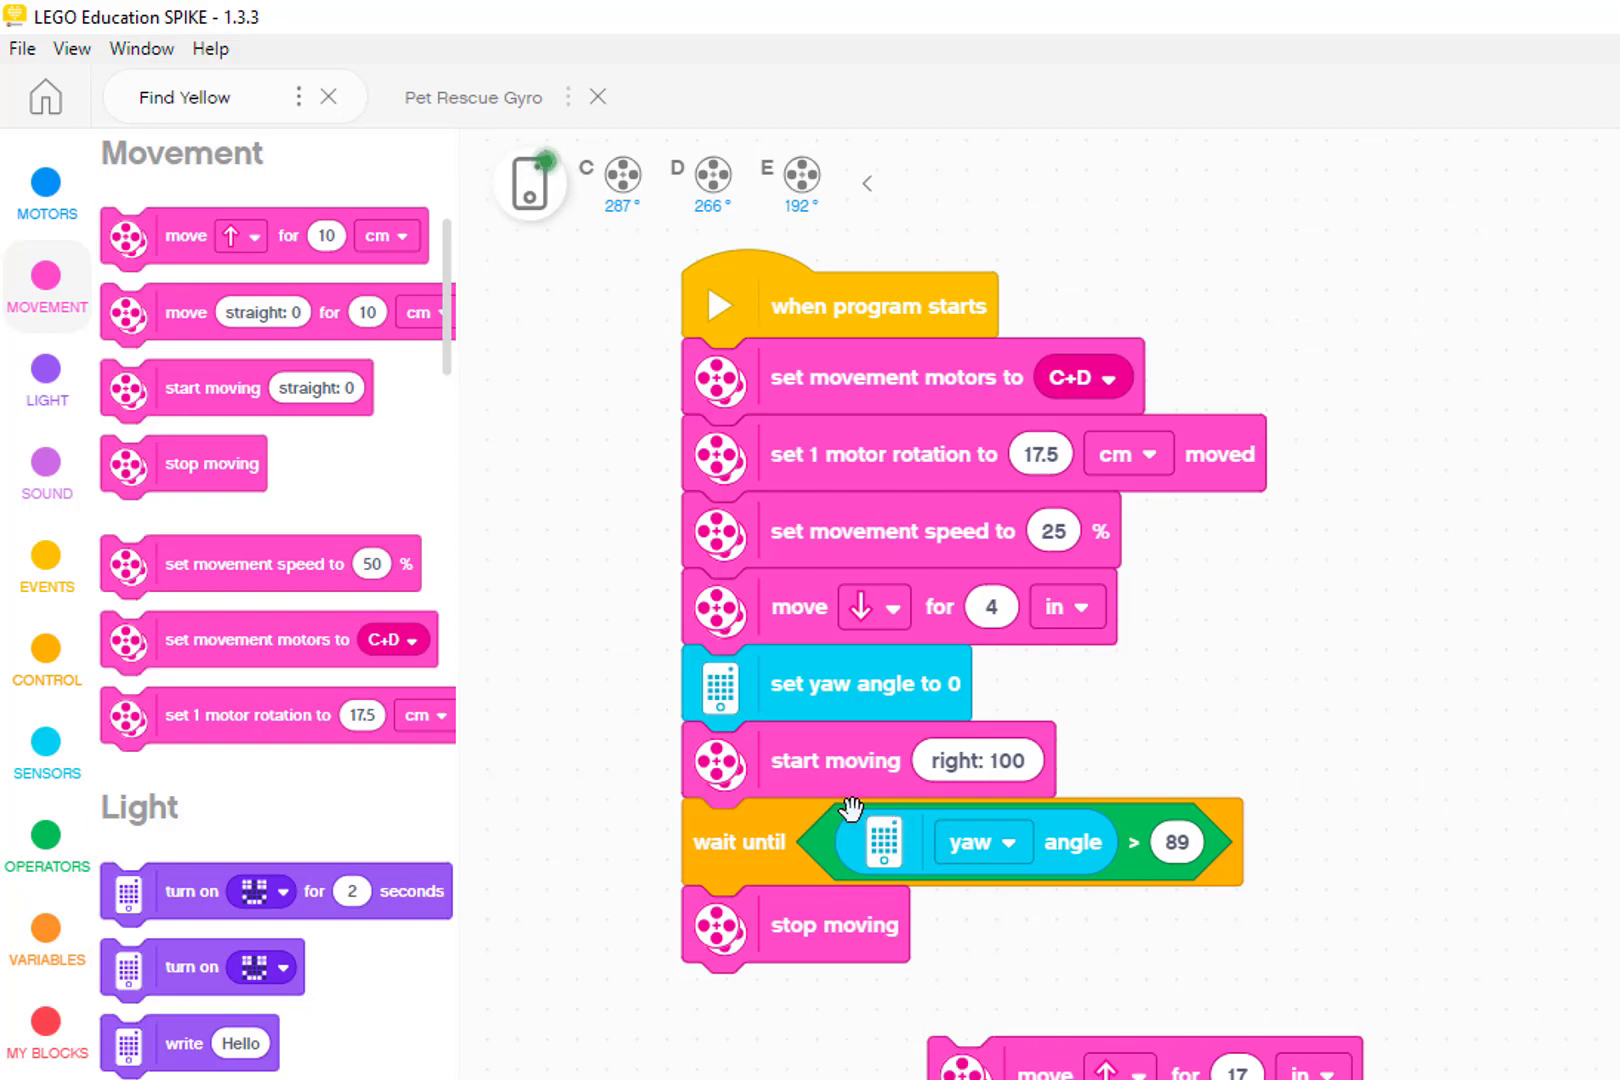